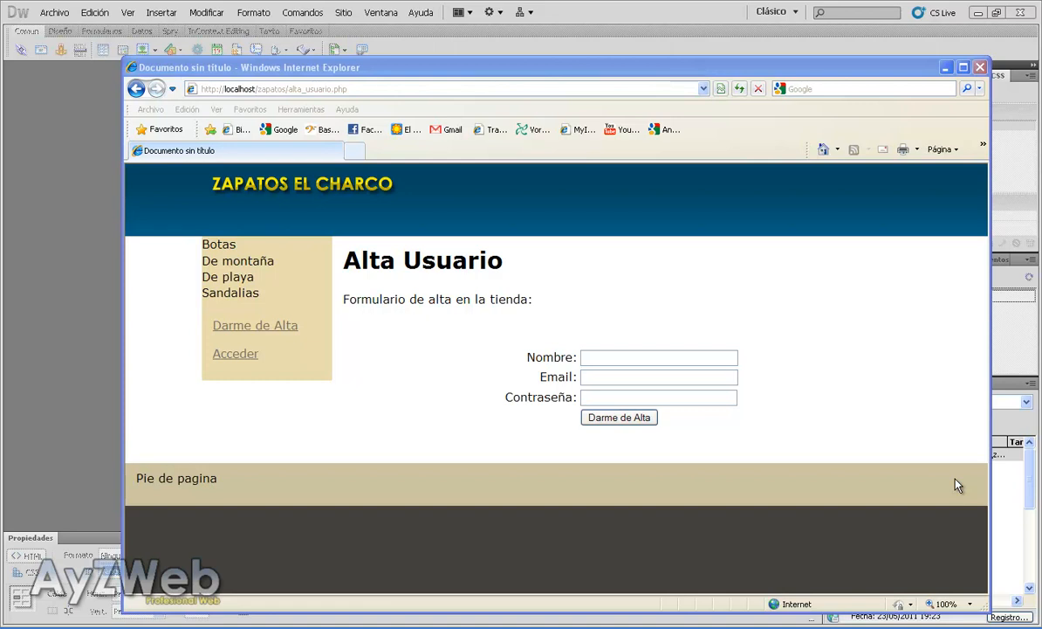
mouse_move(730, 482)
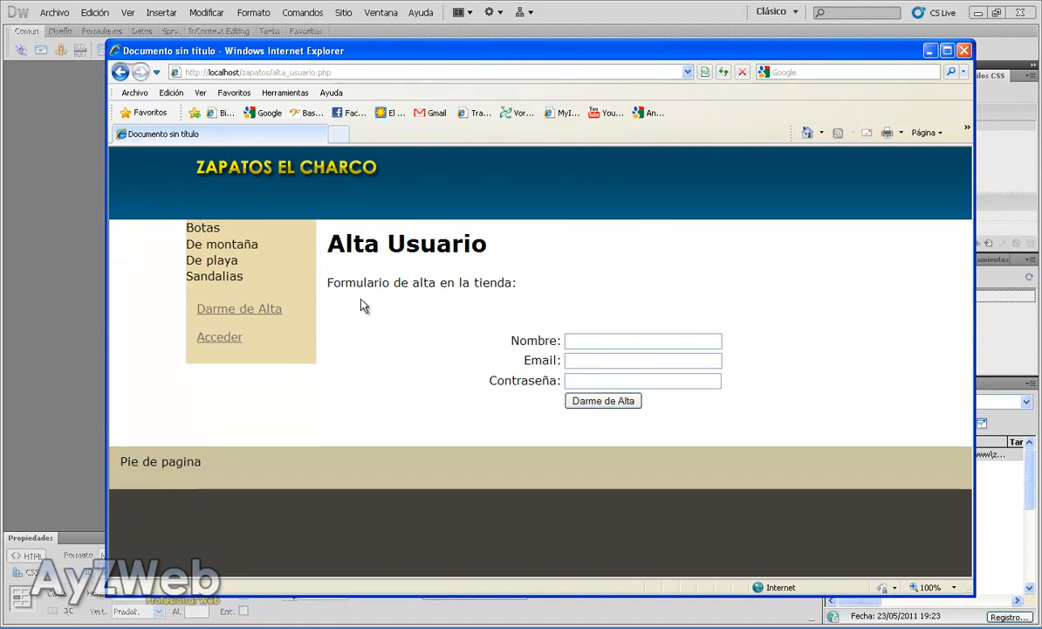
mouse_move(559, 345)
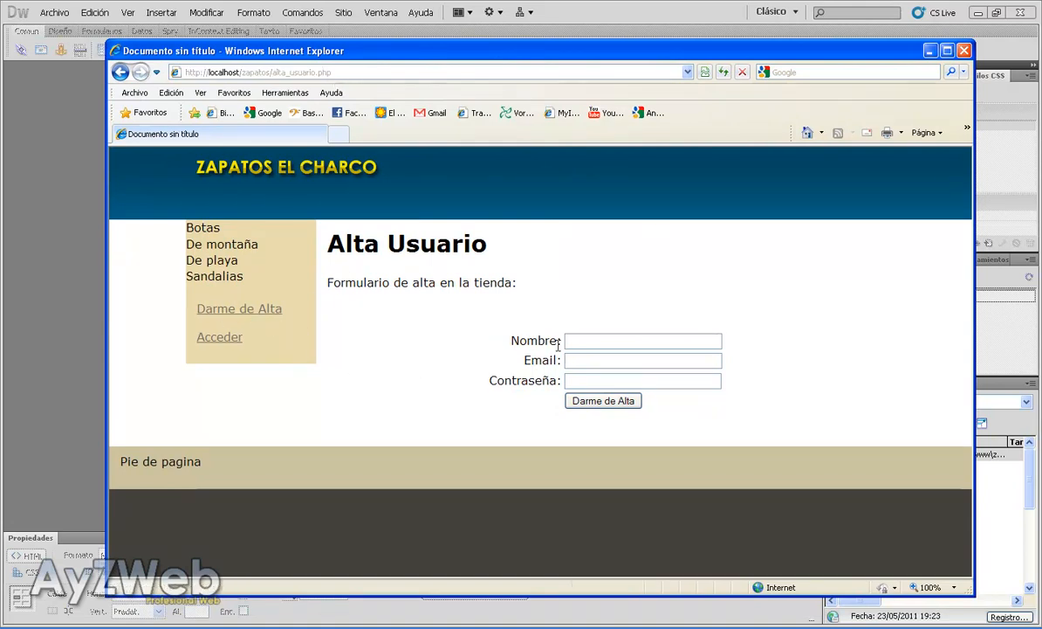
click(642, 381)
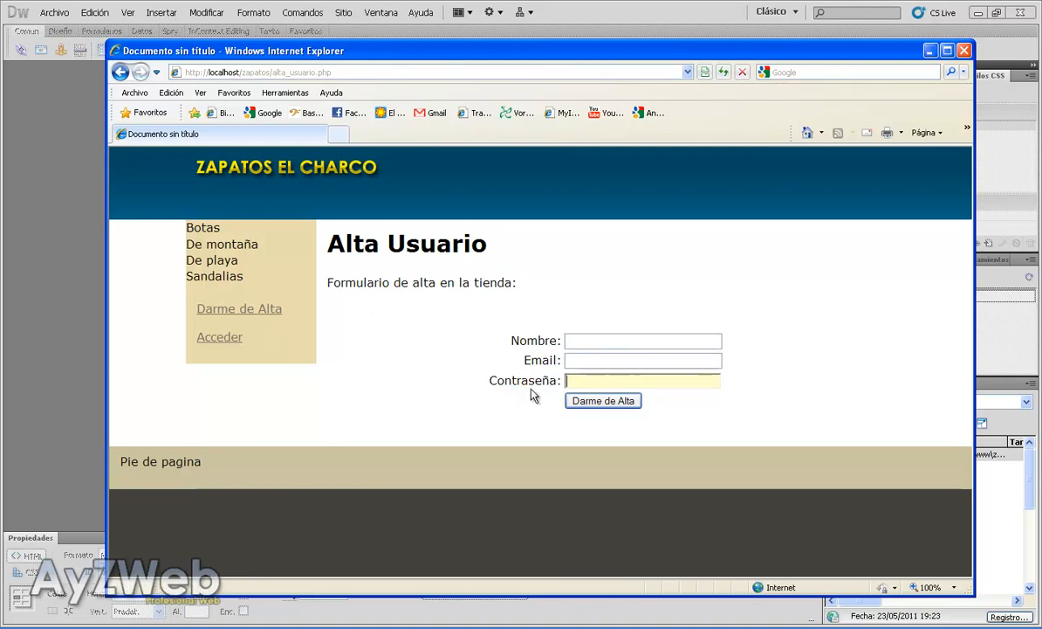
mouse_move(391, 336)
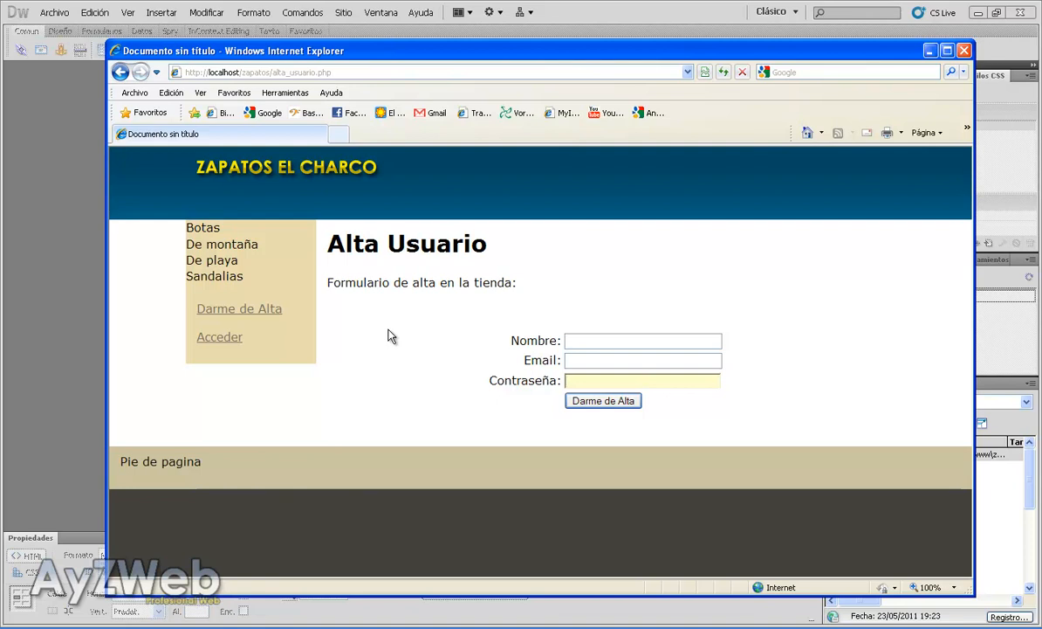
click(643, 381)
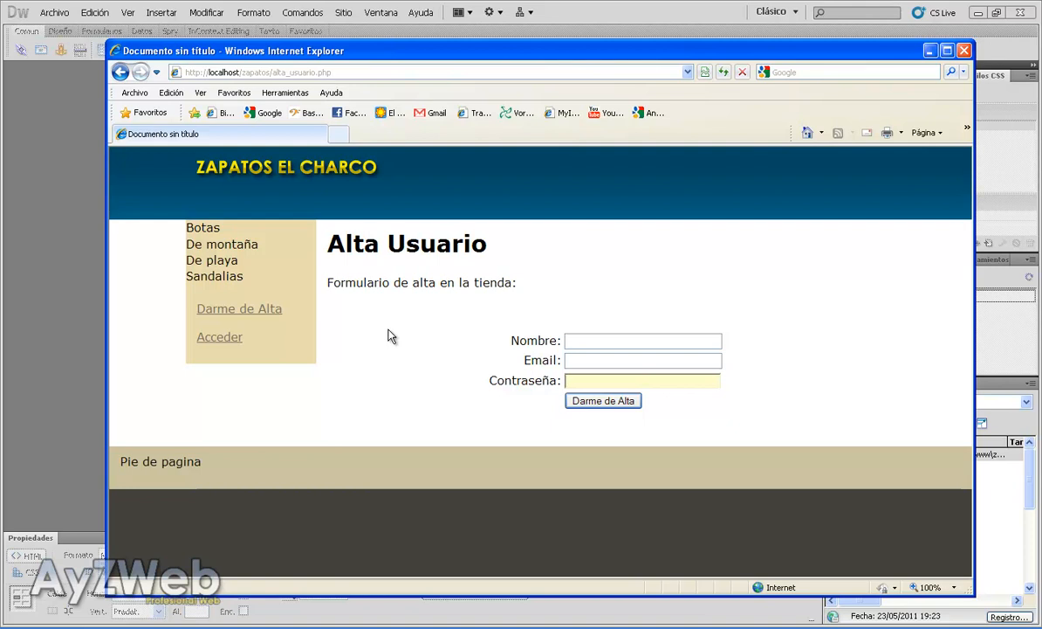
mouse_move(279, 360)
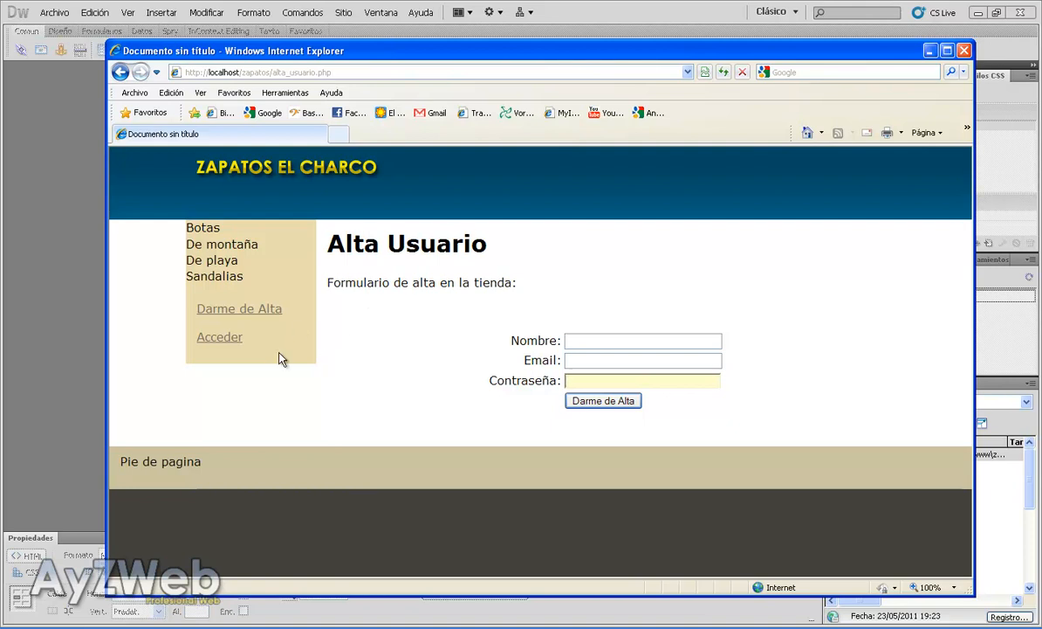
mouse_move(241, 321)
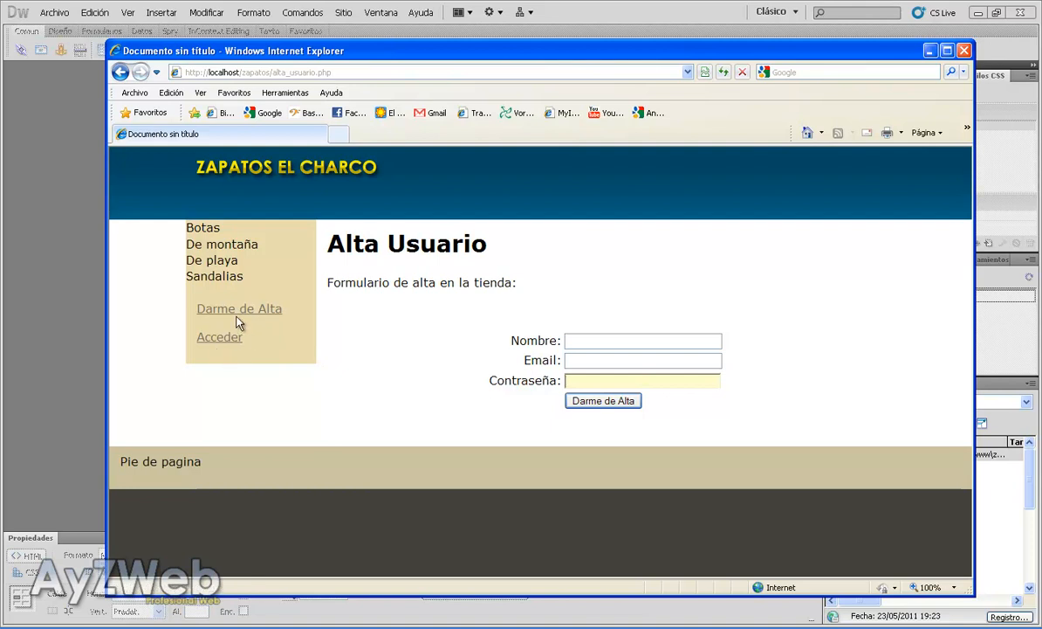
click(220, 335)
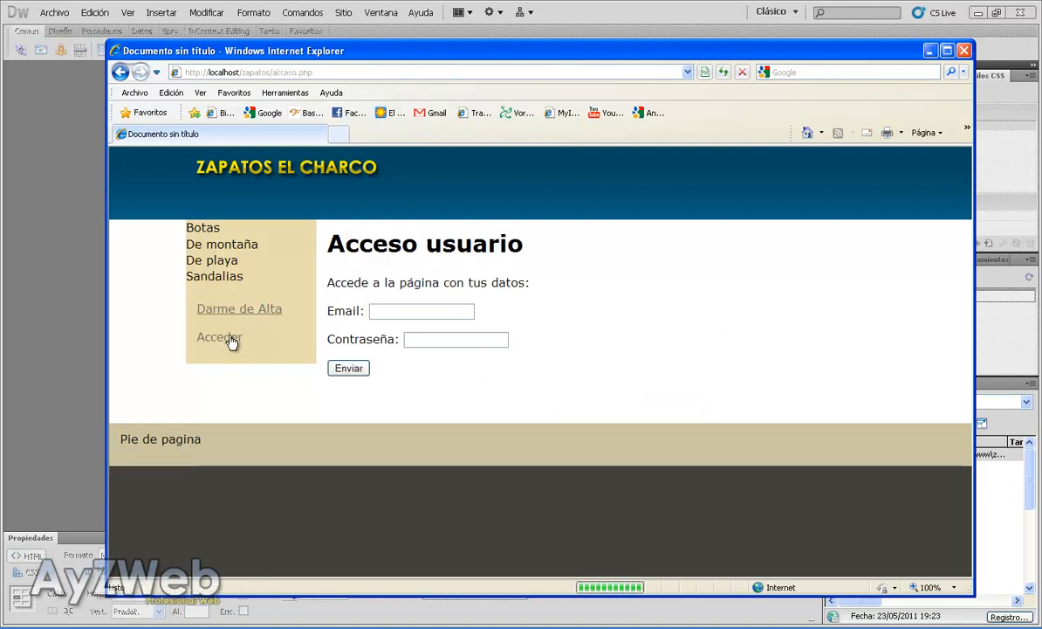
click(421, 311)
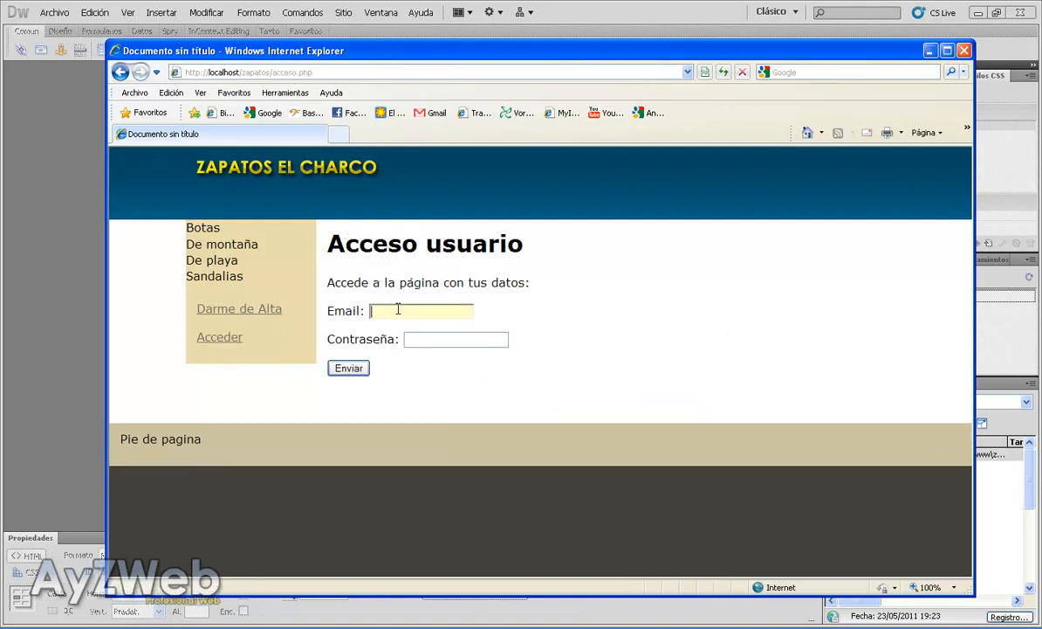
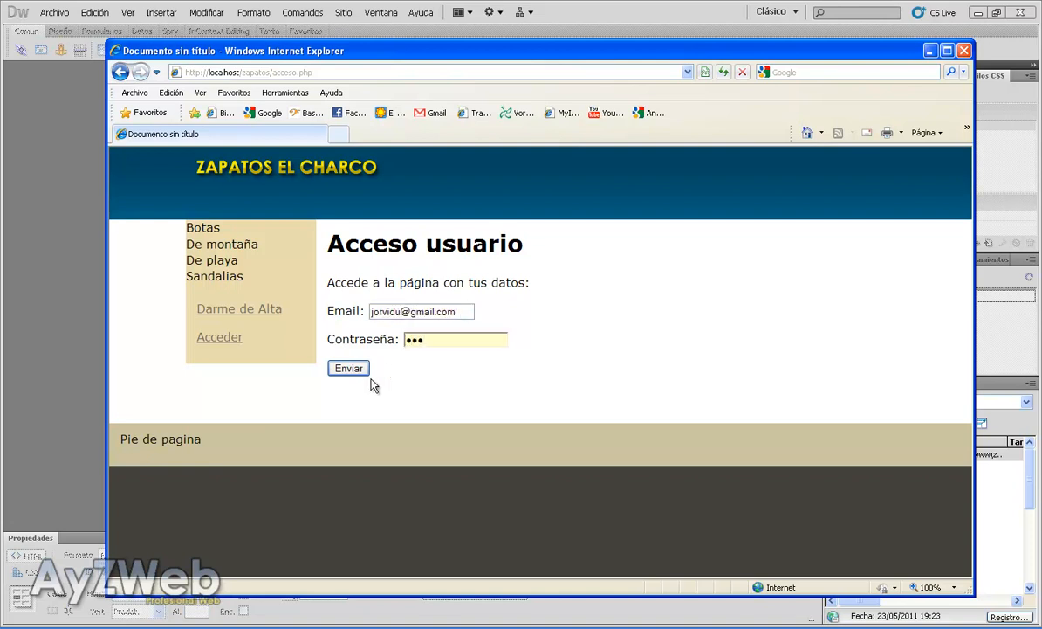
Submit the login and select the user name in the Bienvenido greeting
click(349, 366)
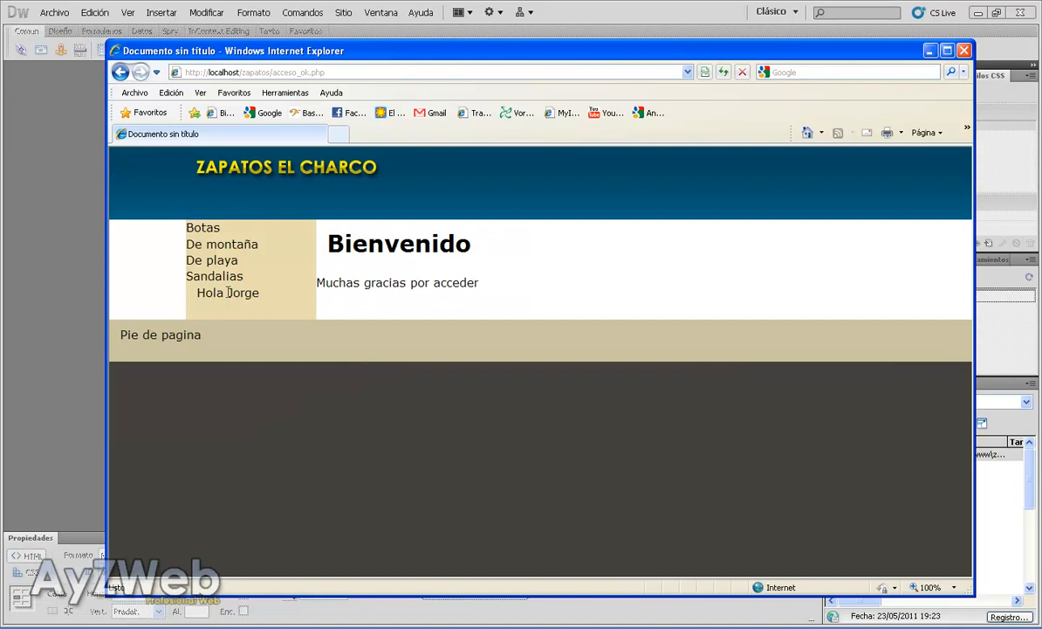
mouse_move(249, 283)
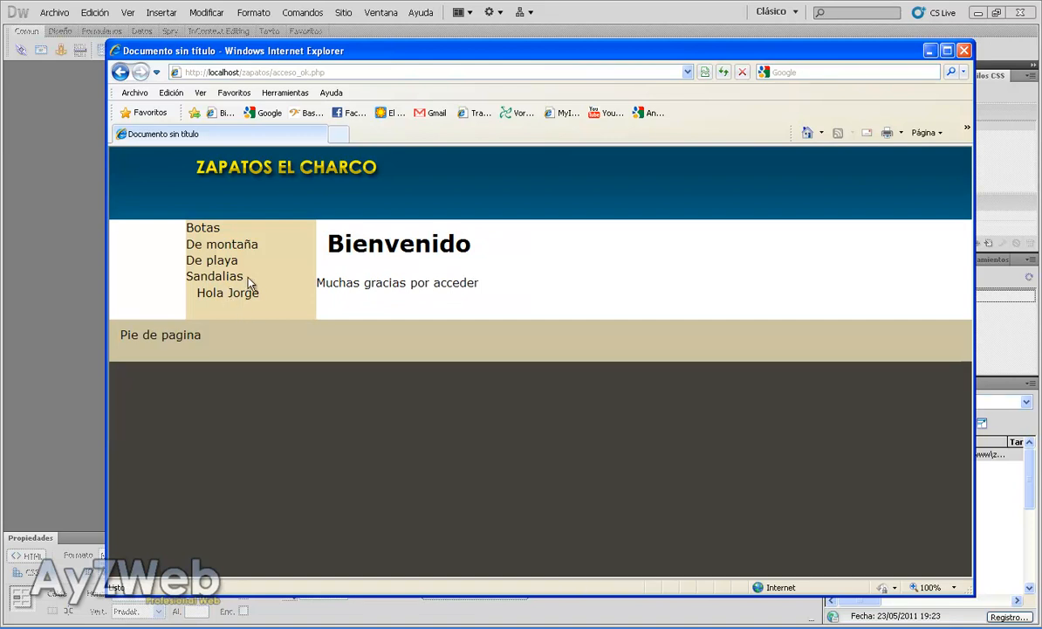
double_click(244, 293)
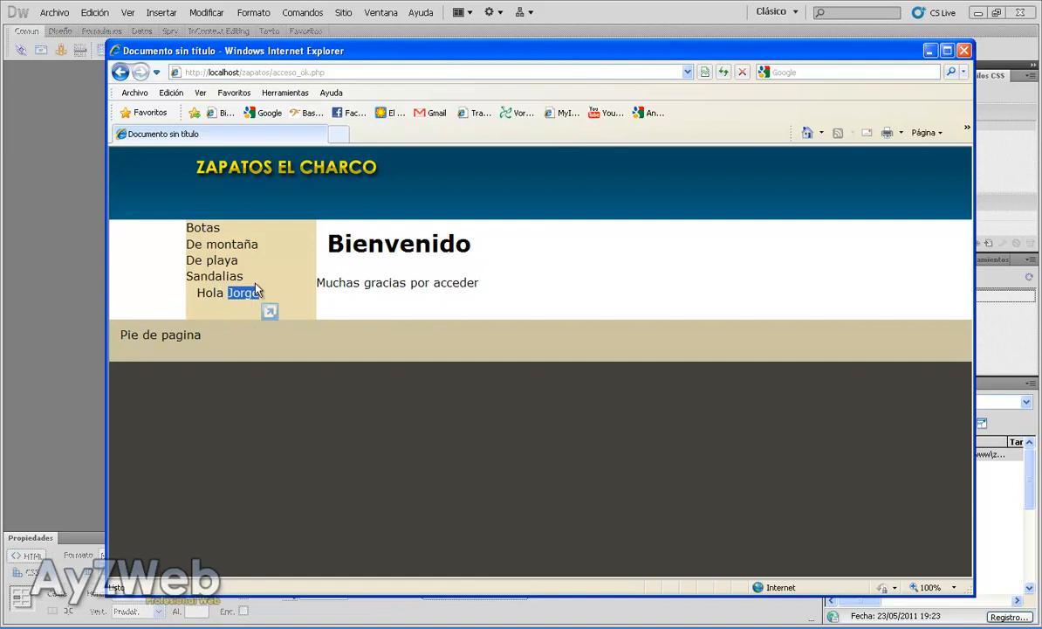
mouse_move(475, 314)
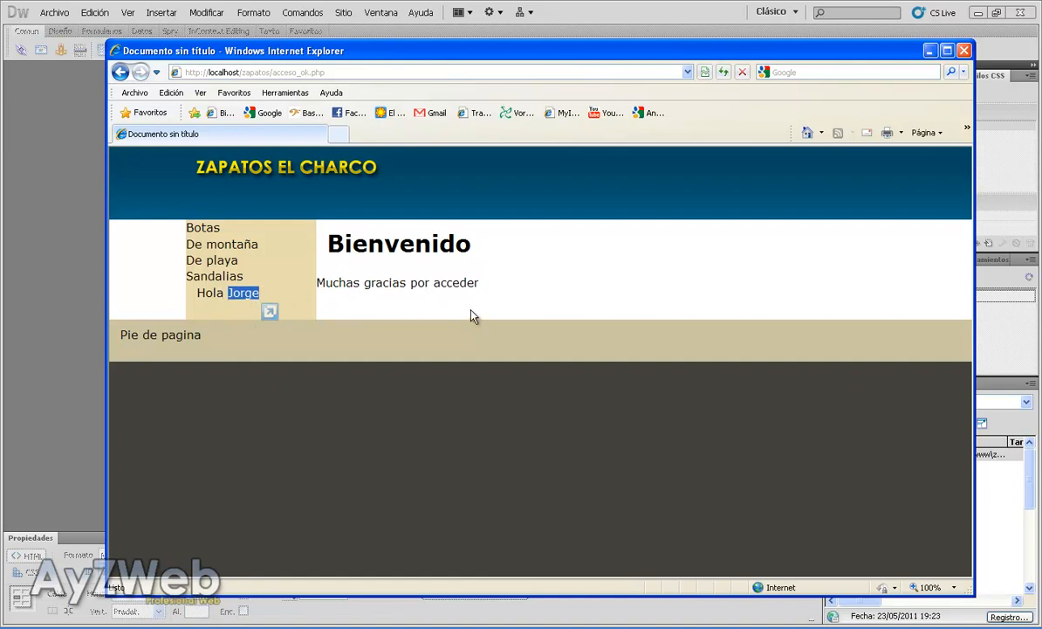
Duplicate index.php in the Files panel and rename the copy usuario_modificar.php
click(963, 49)
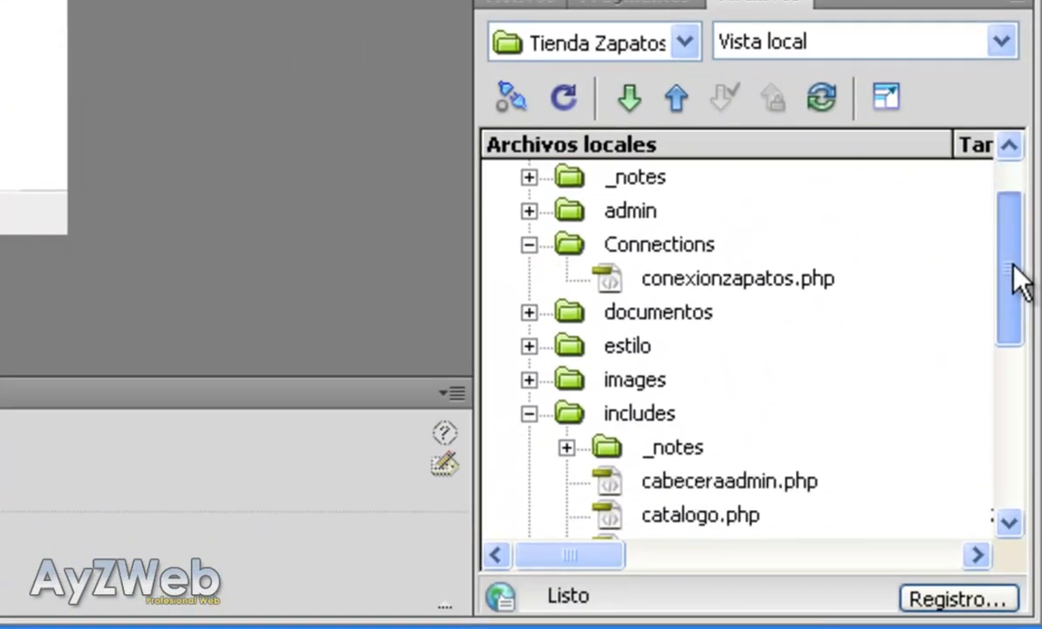
scroll(down, 3)
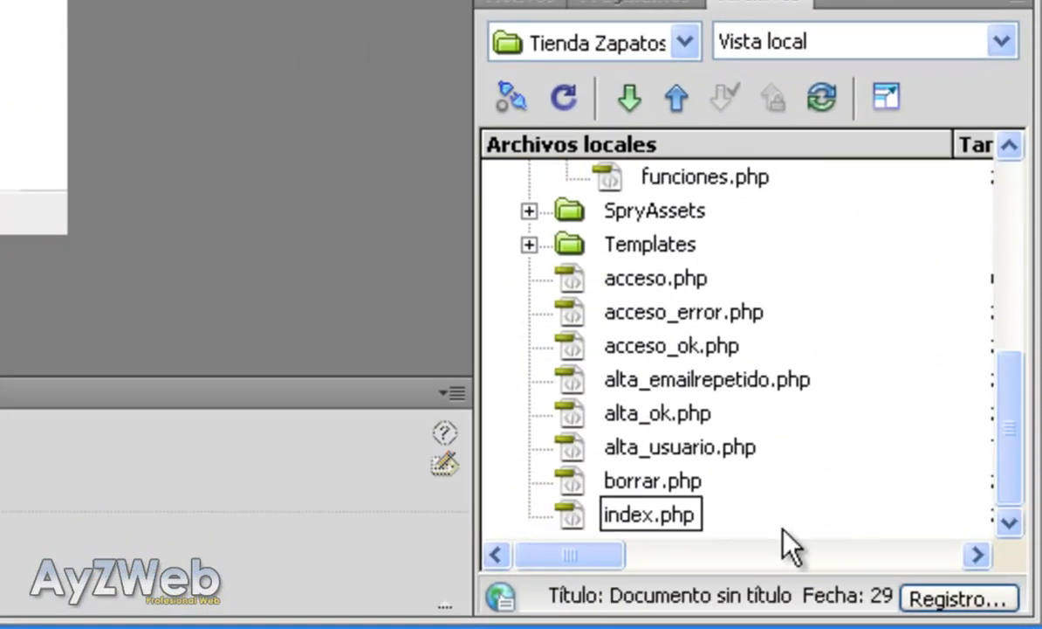
double_click(650, 513)
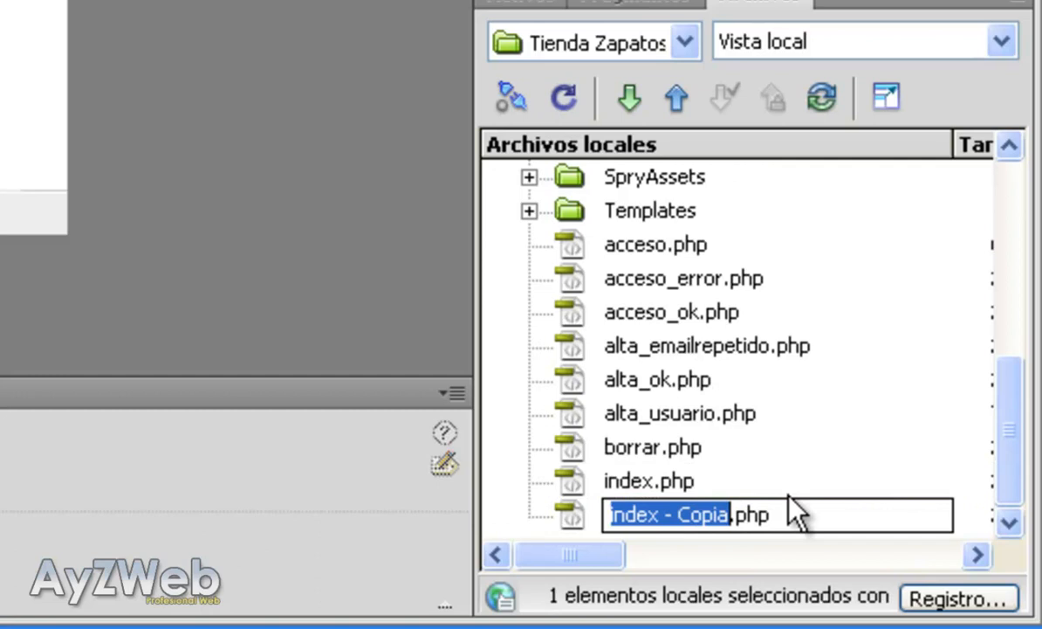
text(usuario_modificar.php)
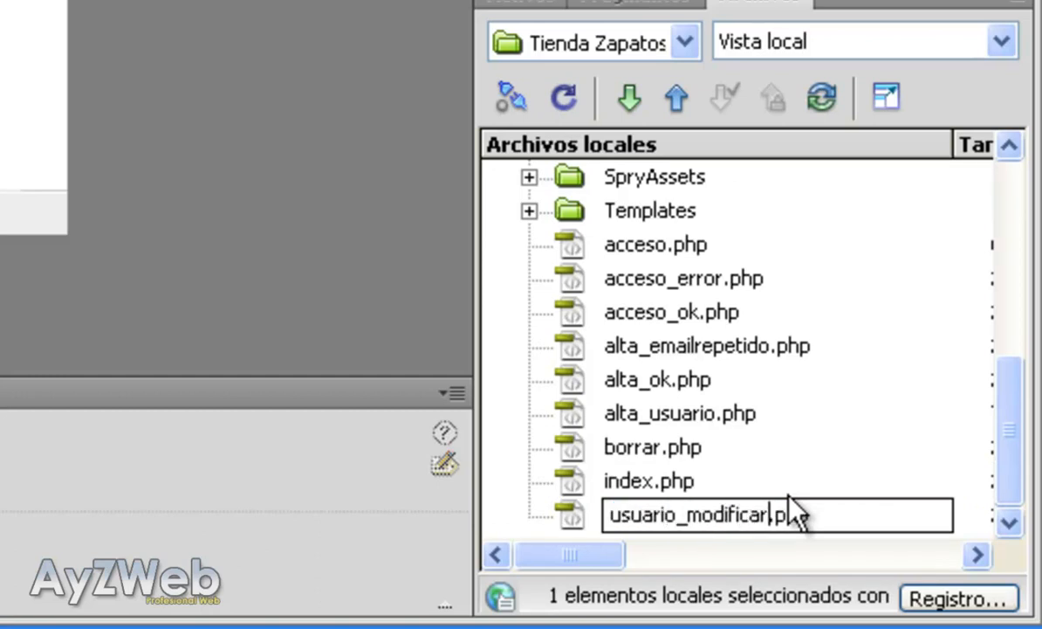
key(enter)
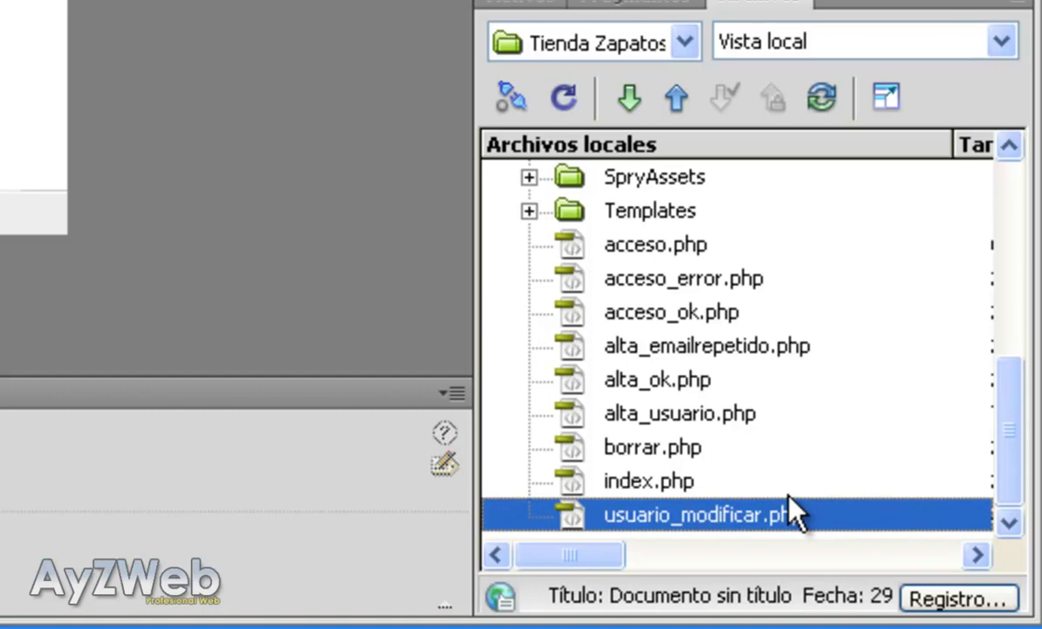
Open usuario_modificar.php and retitle its Titulo region 'Modificar datos de usuario'
double_click(699, 514)
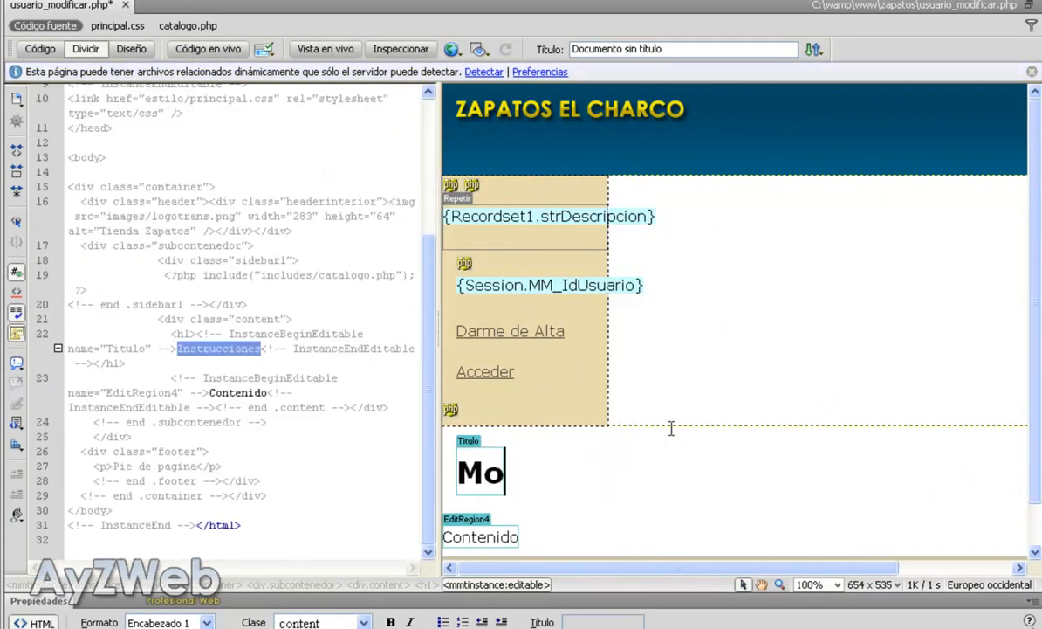
text(Moificar)
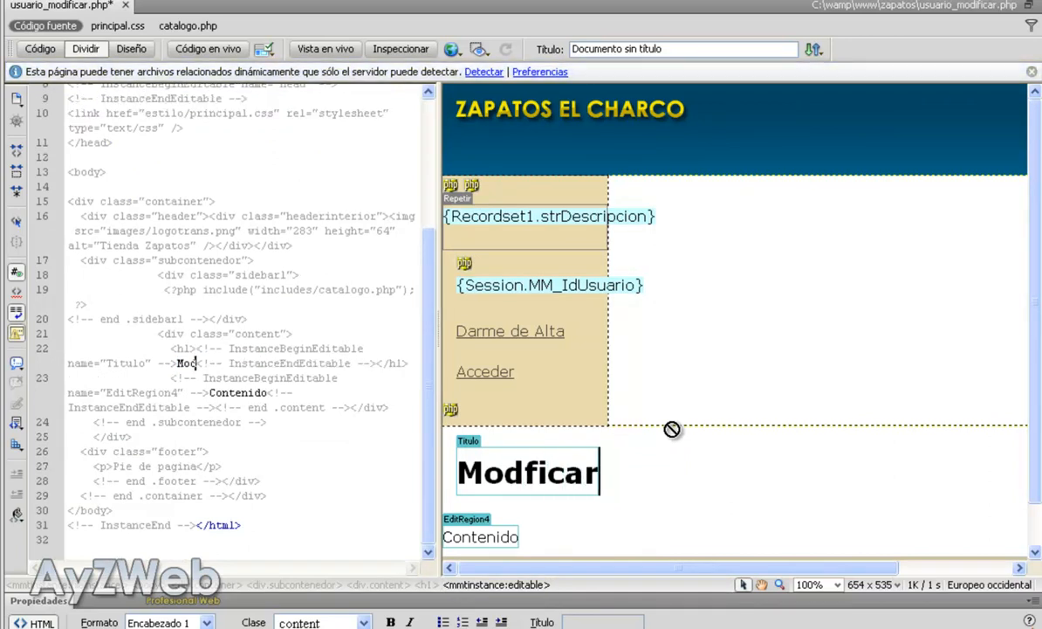
text(datos de usuario)
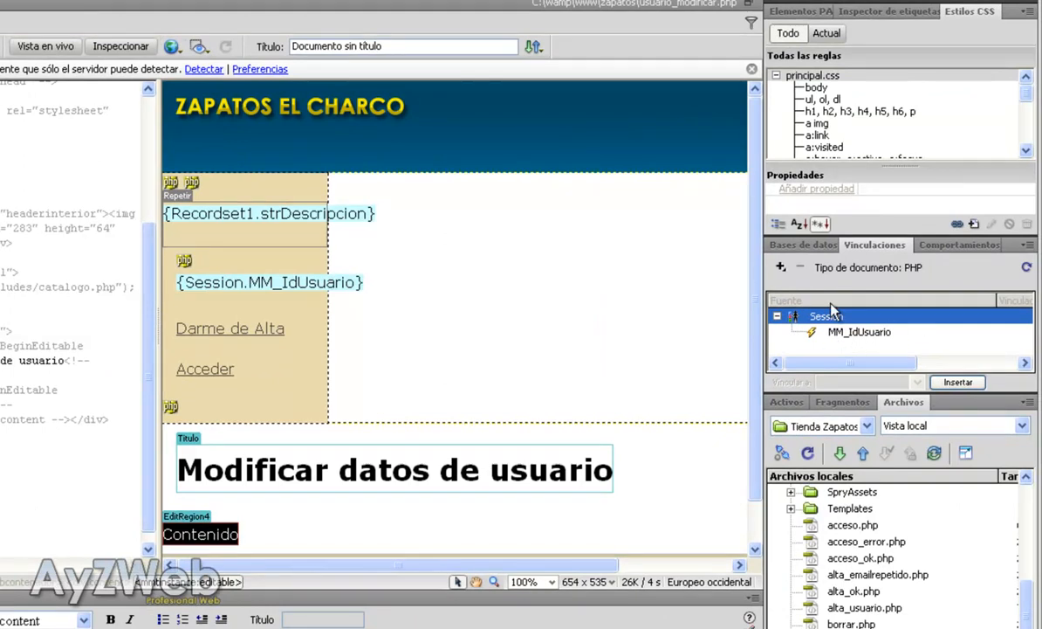
Start a new recordset named DatosUsuario from the data sources list
click(781, 265)
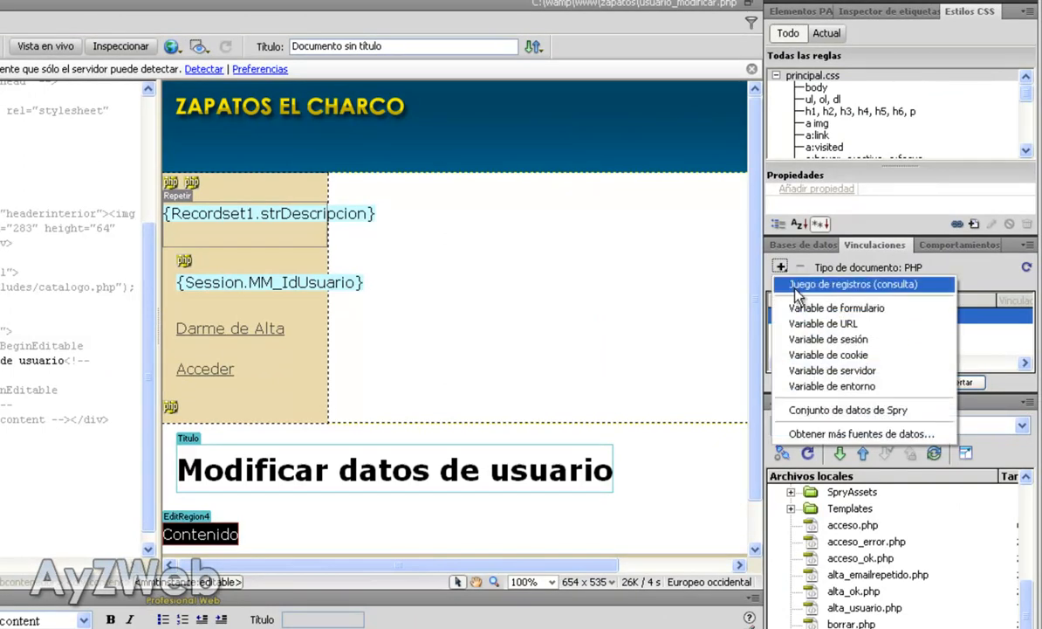
click(855, 283)
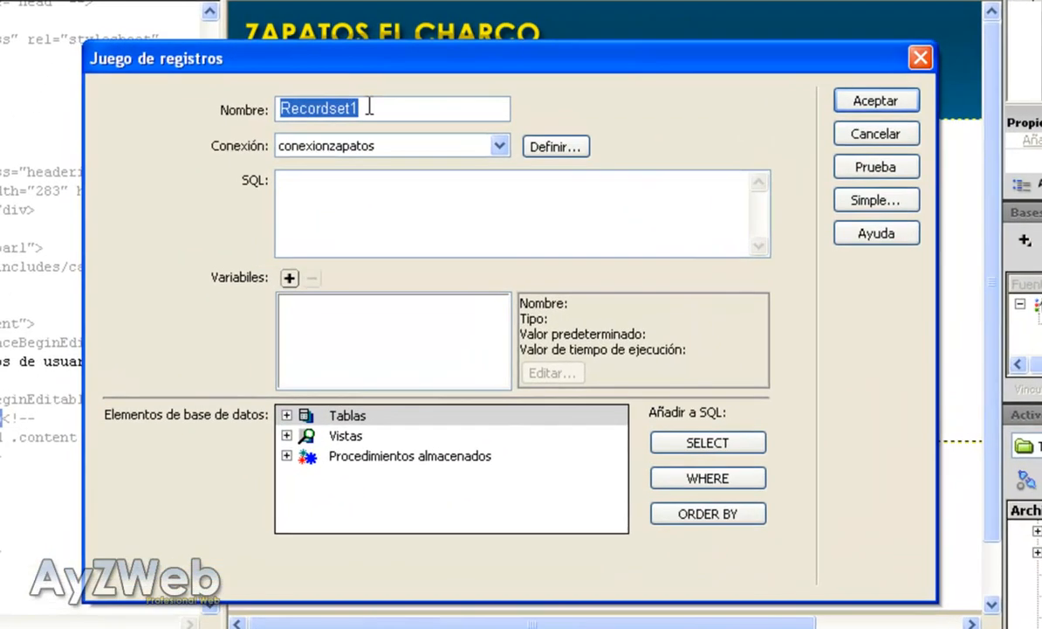
text(DatosUsu)
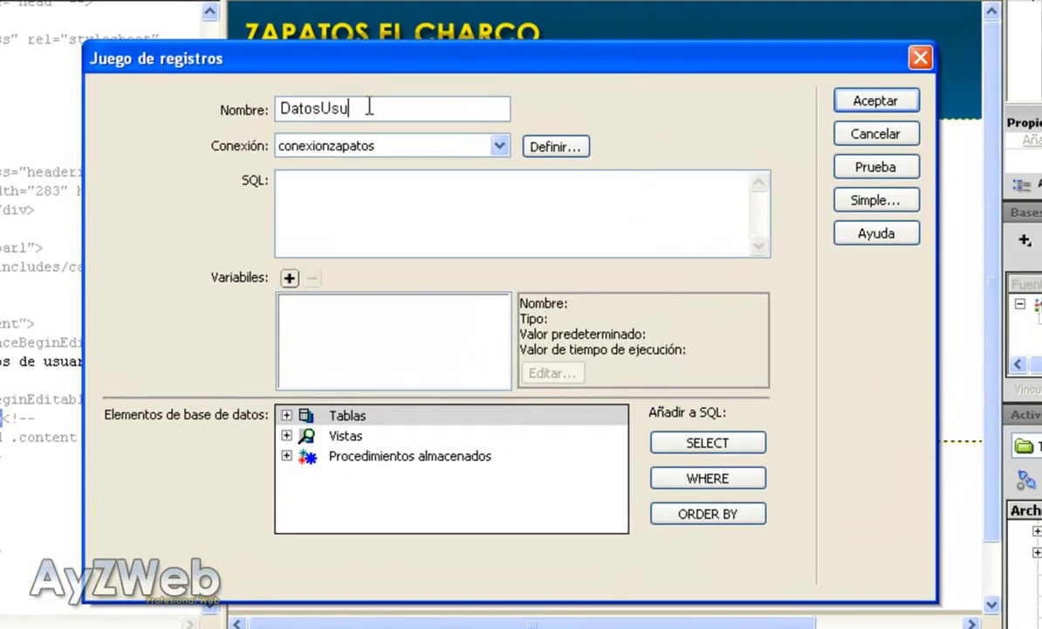
text(ario)
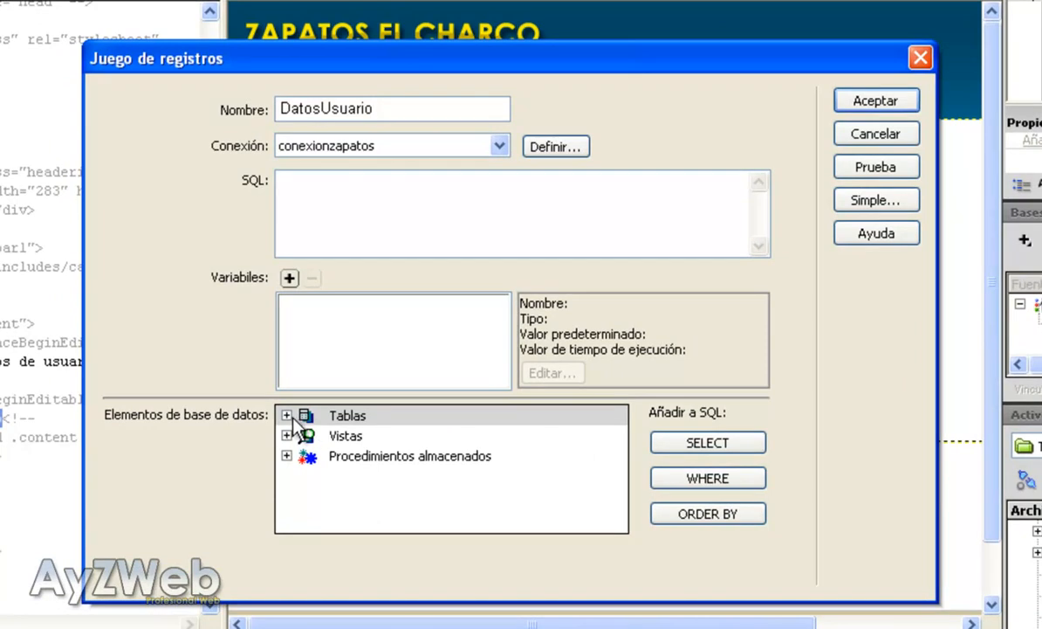
Select tblusuario with WHERE tblusuario.idUsuario = varUsuario and begin adding the variable
click(286, 415)
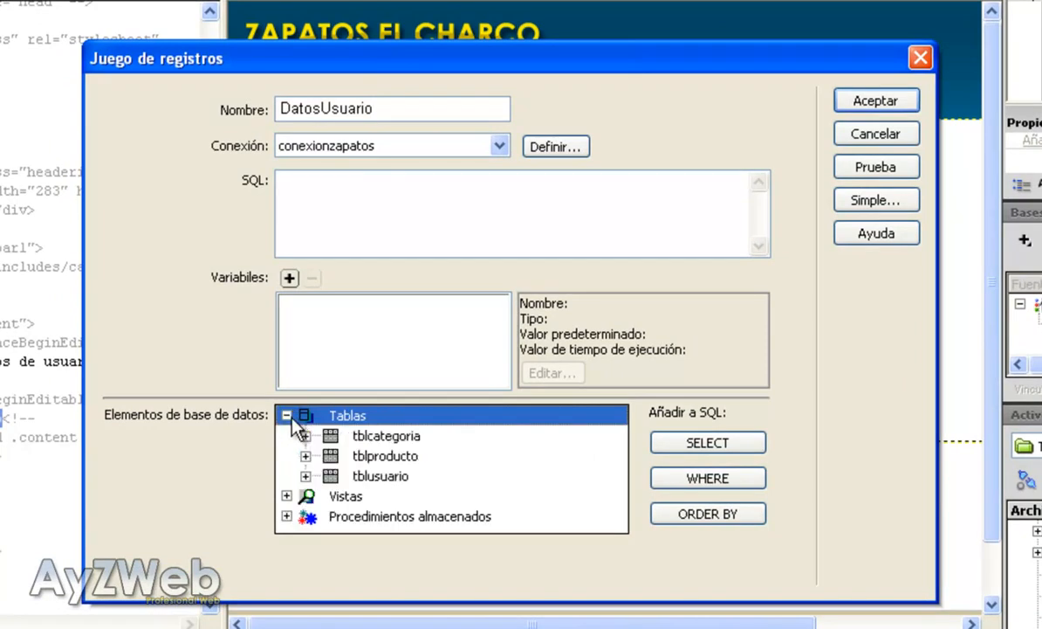
click(381, 475)
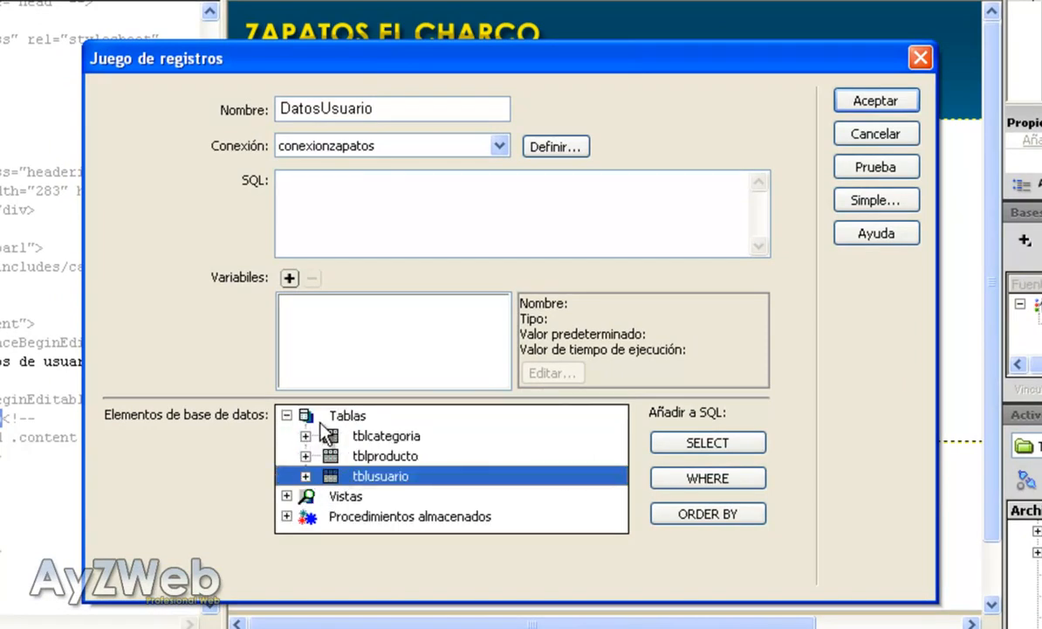
click(303, 475)
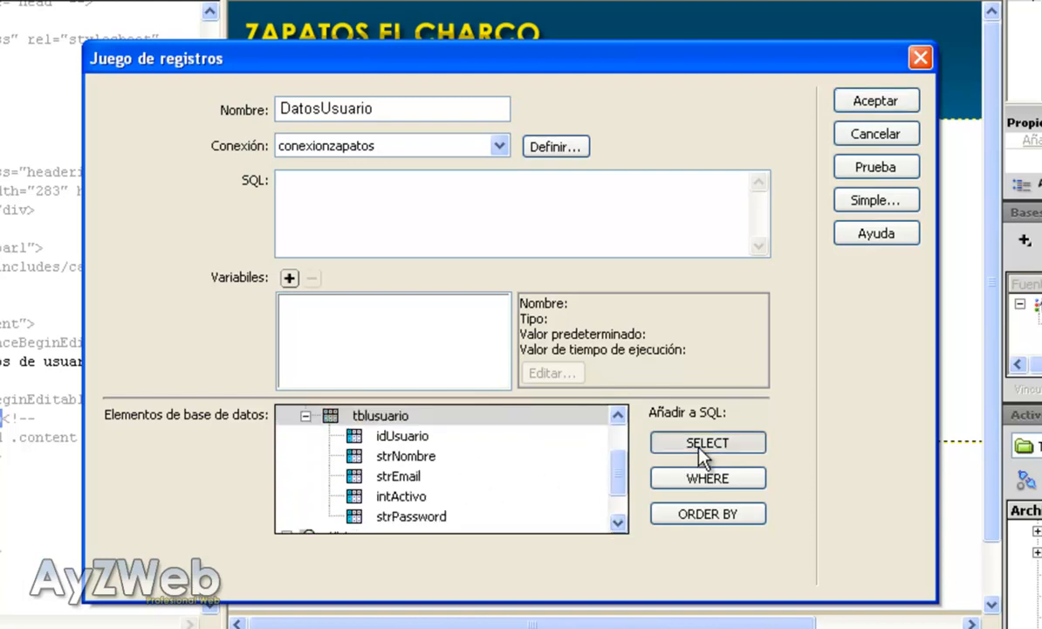
click(707, 441)
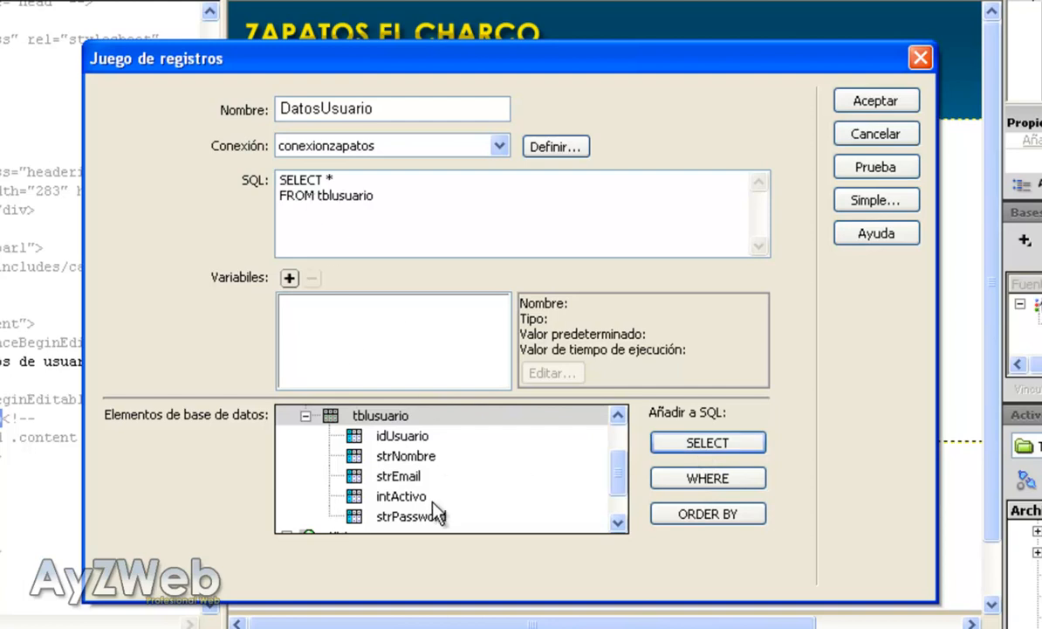
click(707, 479)
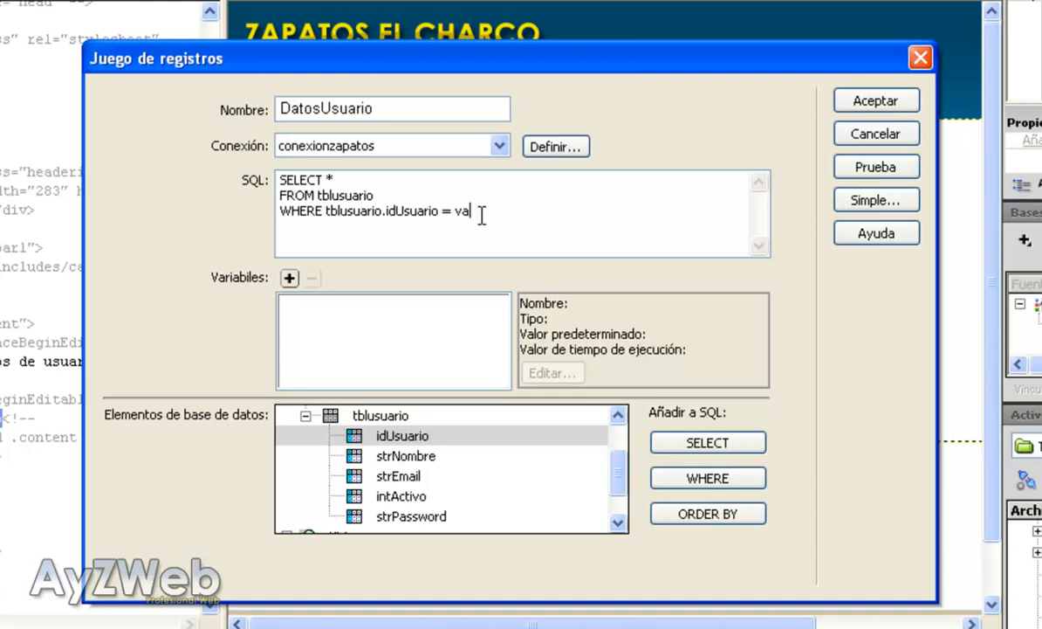
text(rUsuario)
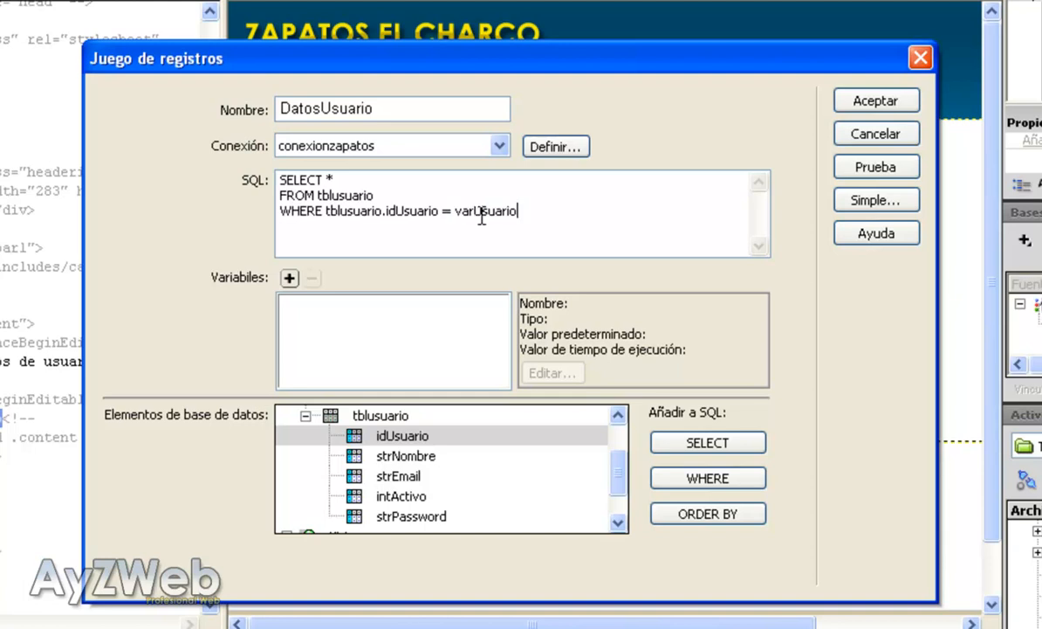
click(290, 278)
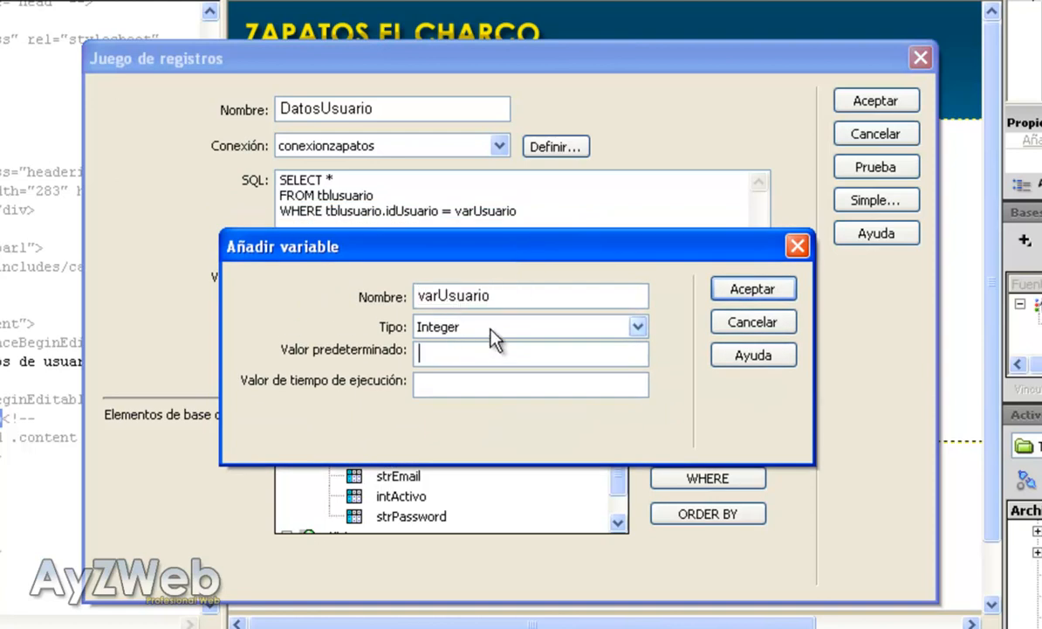
Define varUsuario with default 0 and runtime value $_SESSION["MM_IdUsuario"], finishing the recordset
text(0)
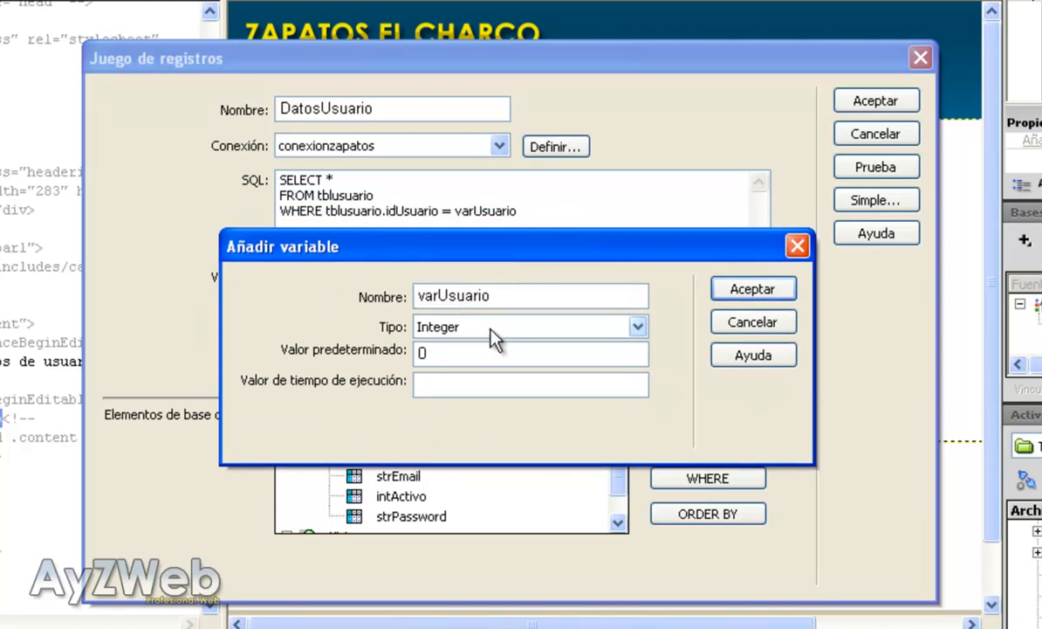
text($_SESS)
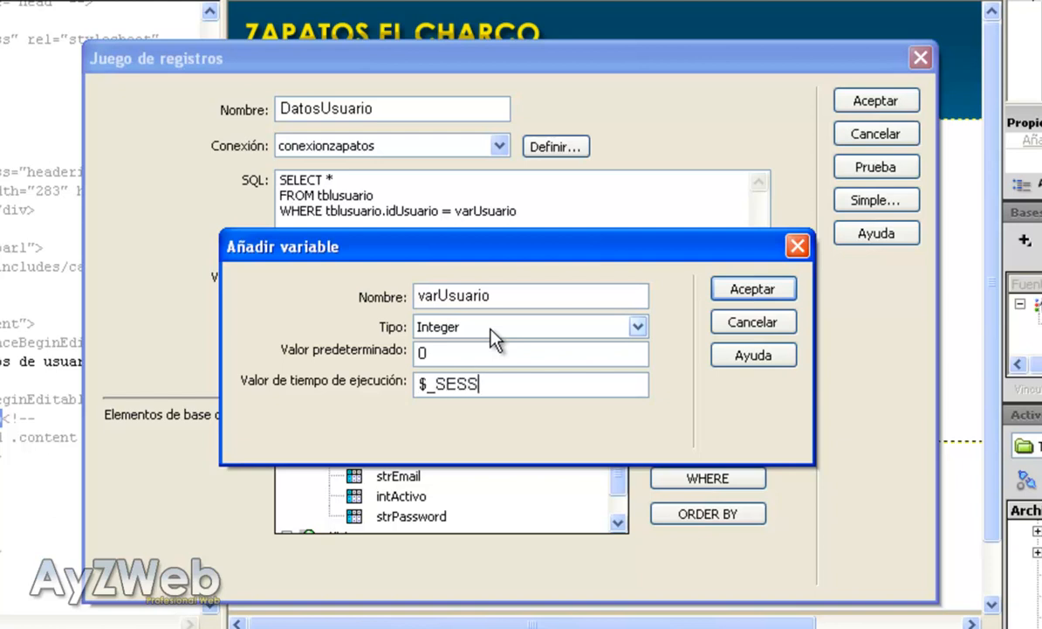
text(ON[")
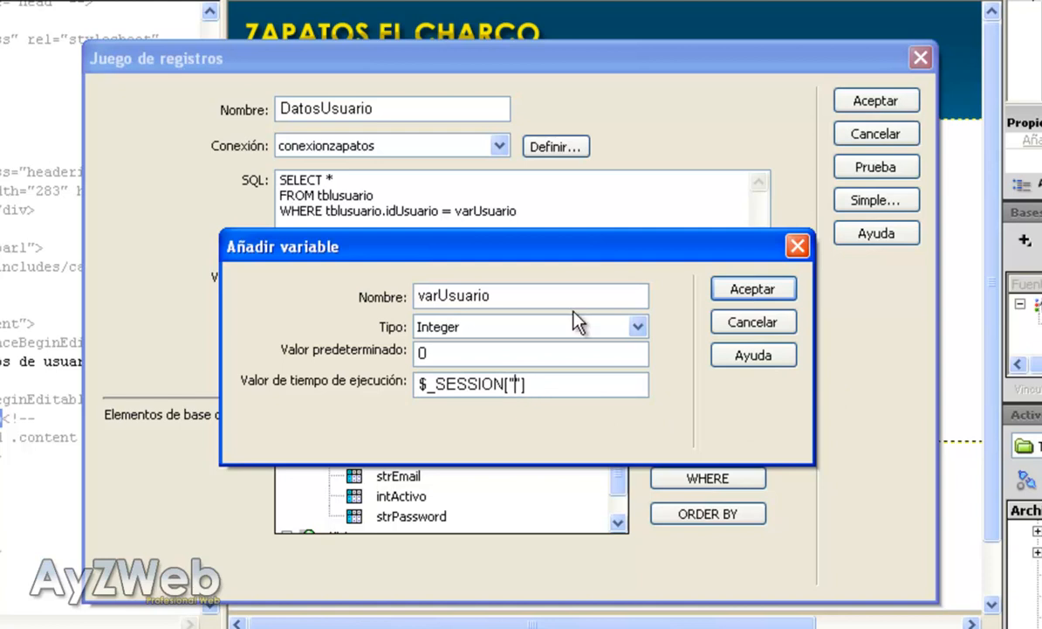
text(MM_U)
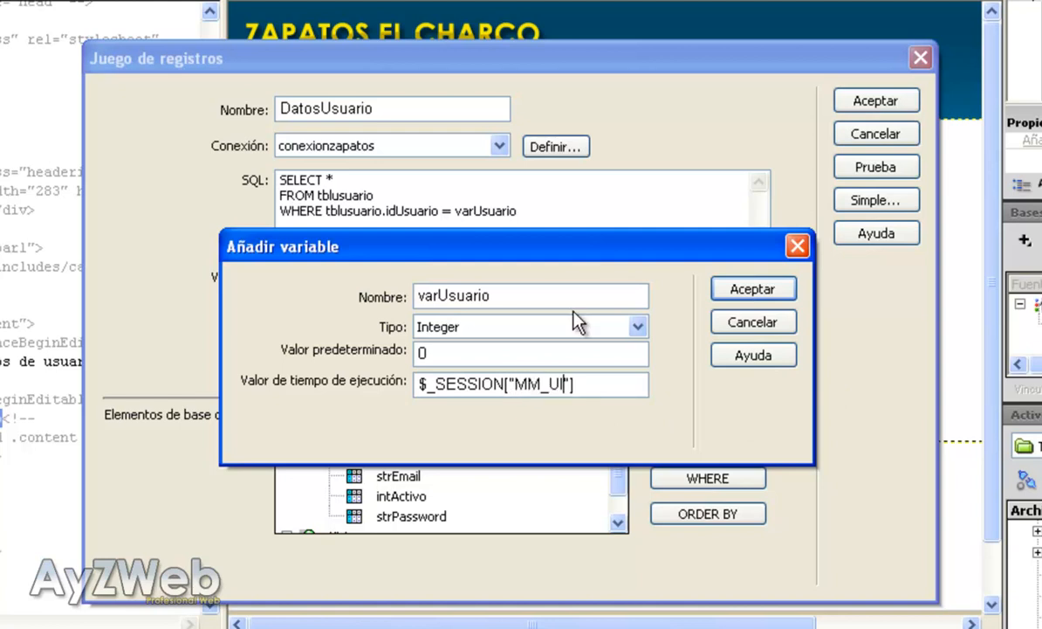
key(Backspace)
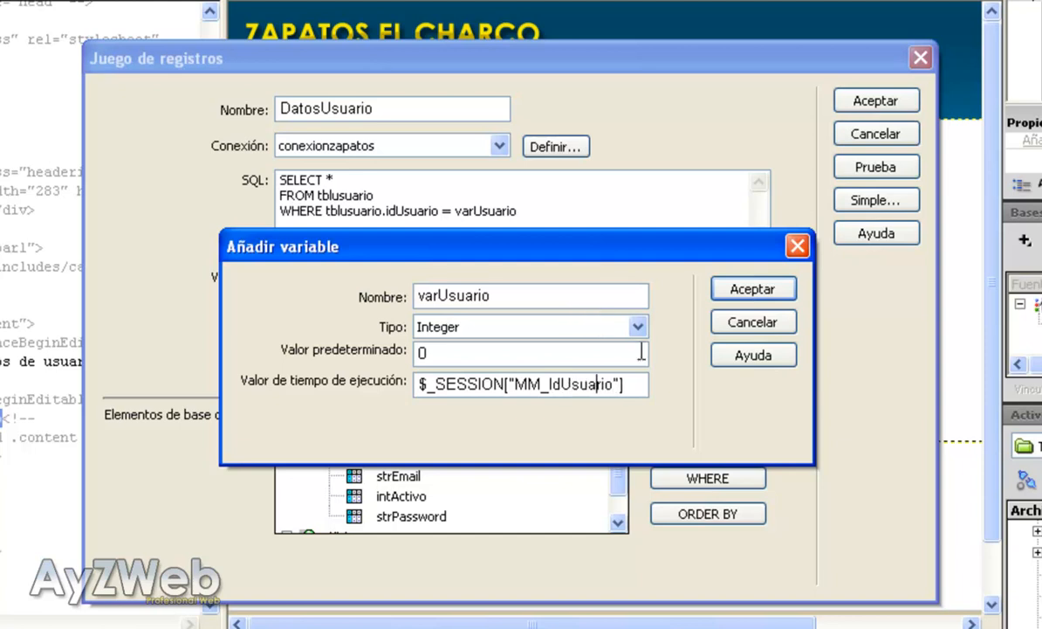
click(752, 288)
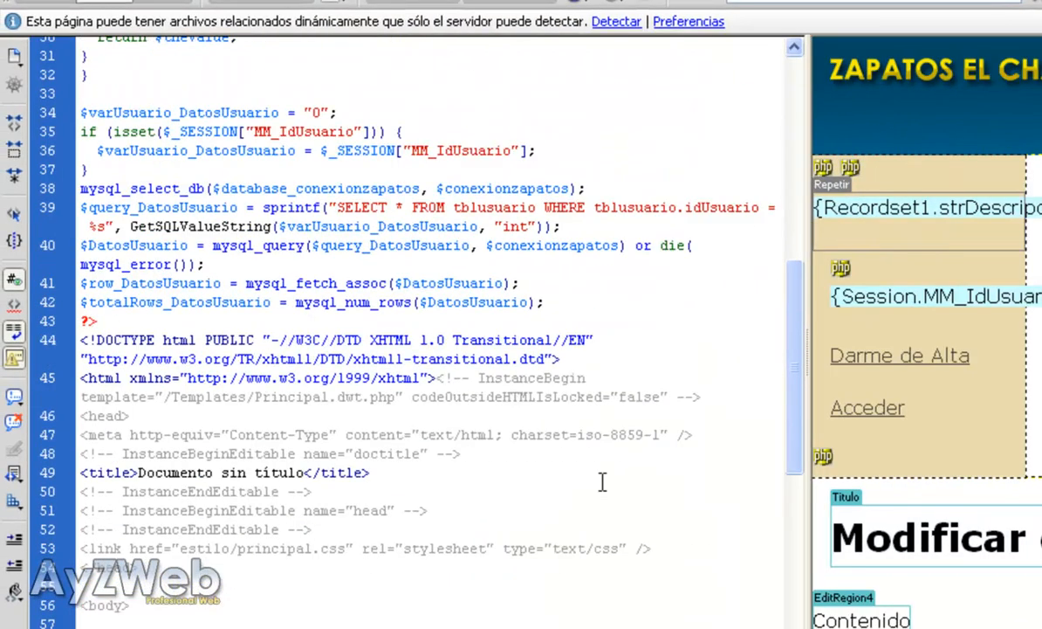
Scroll through the generated recordset PHP code on usuario_modificar.php
scroll(down, 3)
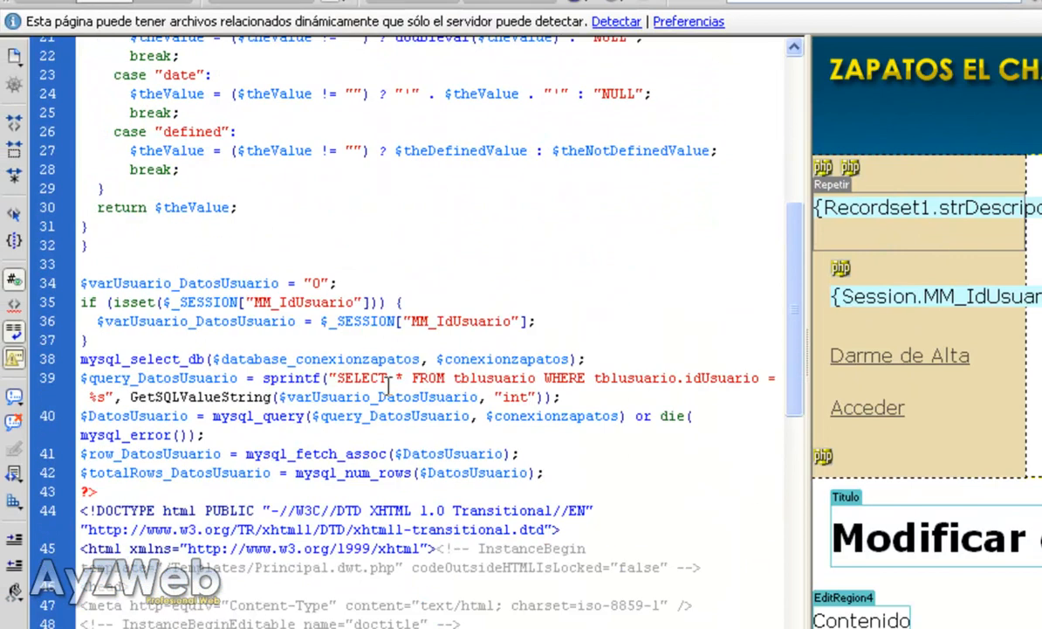
mouse_move(626, 378)
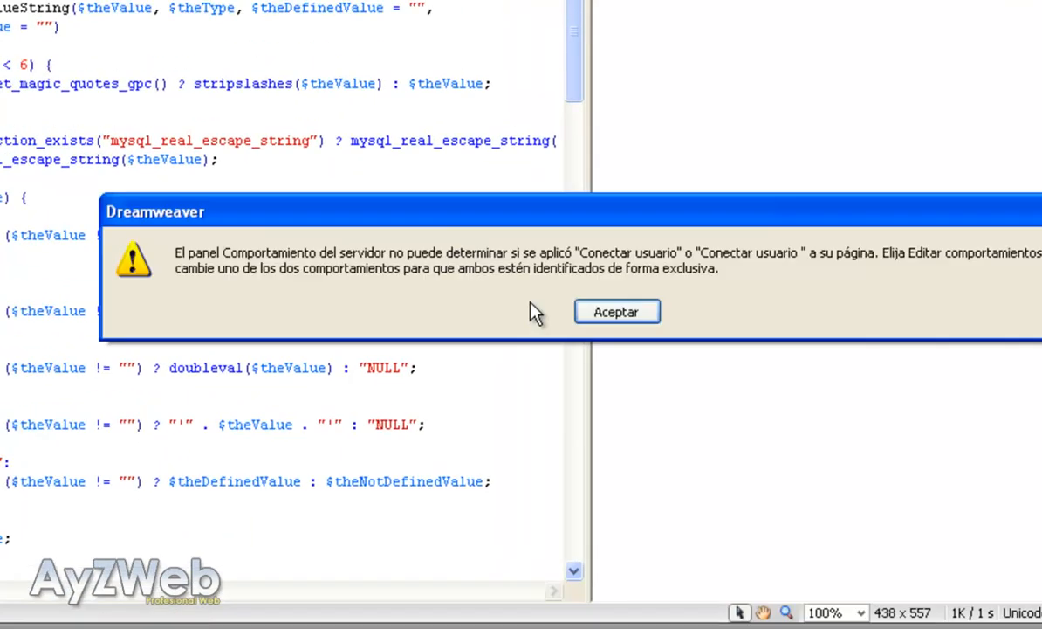
Dismiss the warning and check the login code stores idUsuario in $_SESSION['MM_IdUsuario']
click(615, 310)
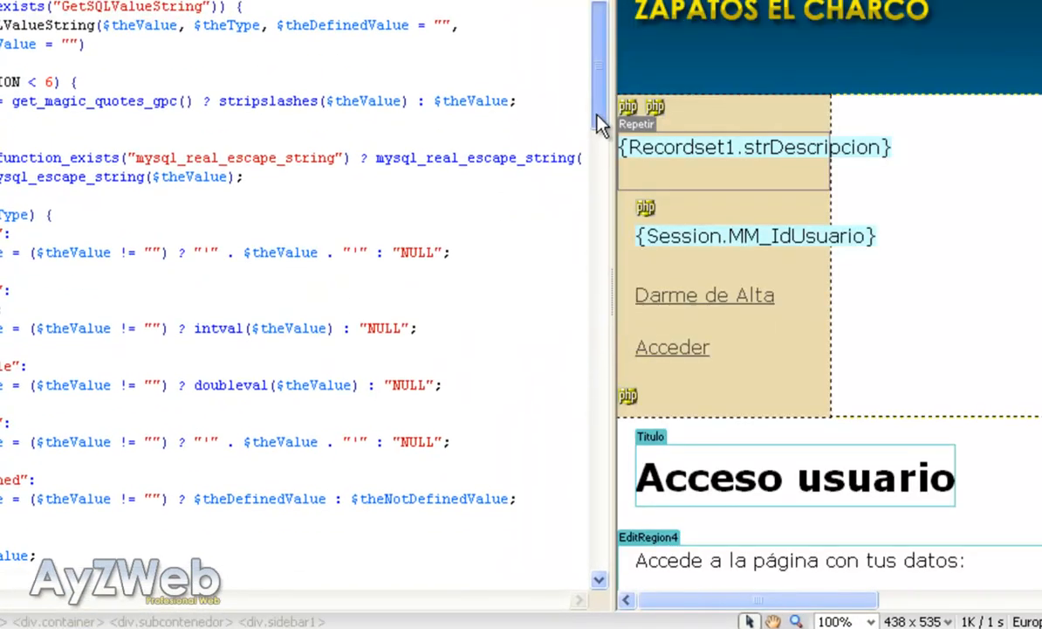
scroll(down, 3)
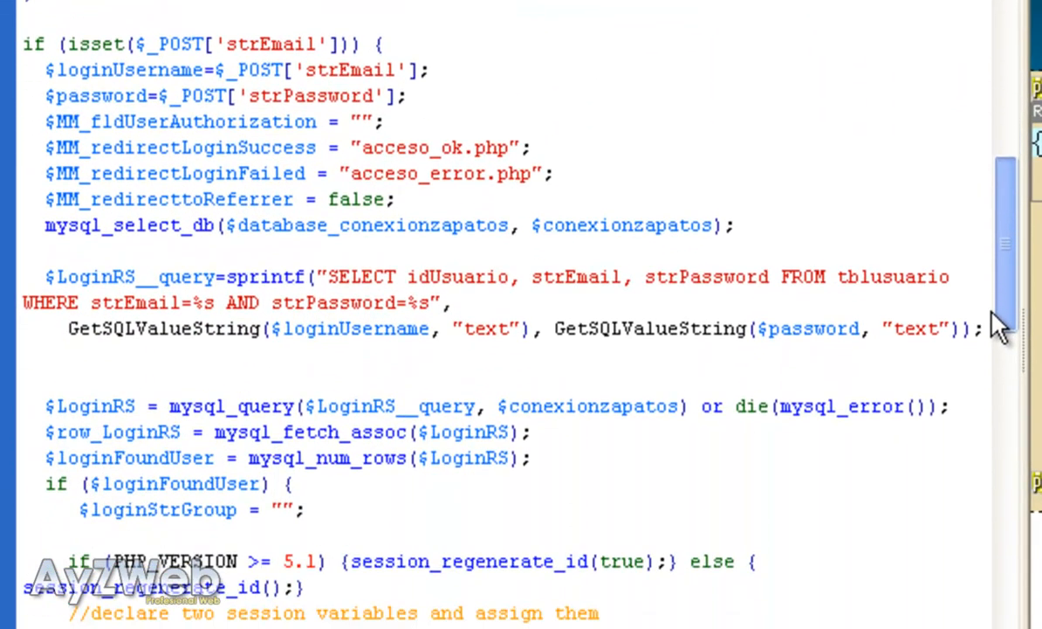
scroll(down, 3)
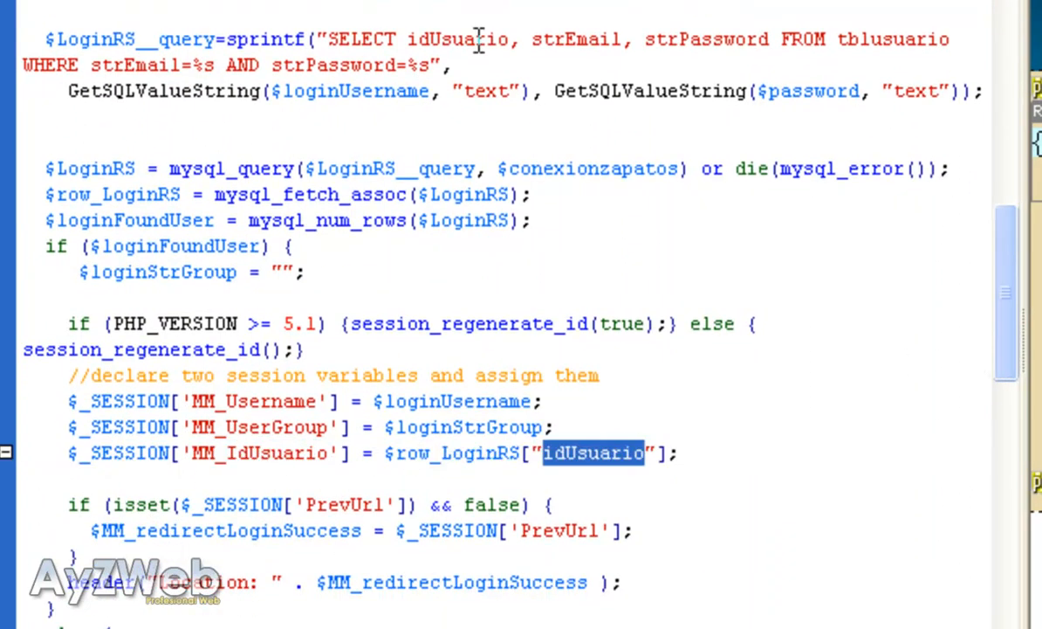
double_click(458, 39)
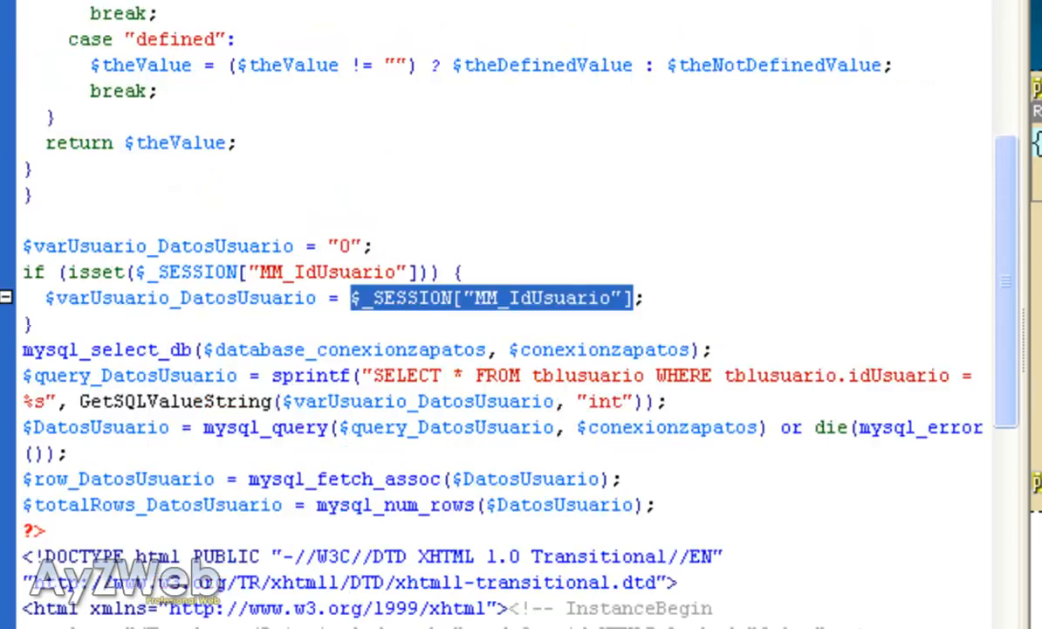
Replace the Contenido placeholder with 'Modifica tus datos. Muchas gracias'
click(492, 234)
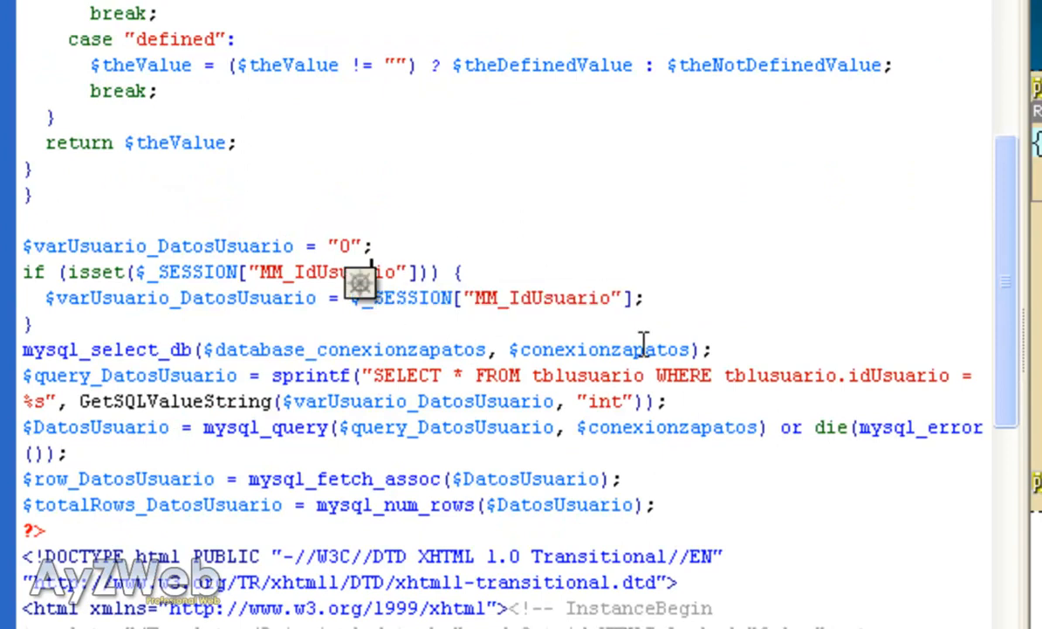
mouse_move(605, 290)
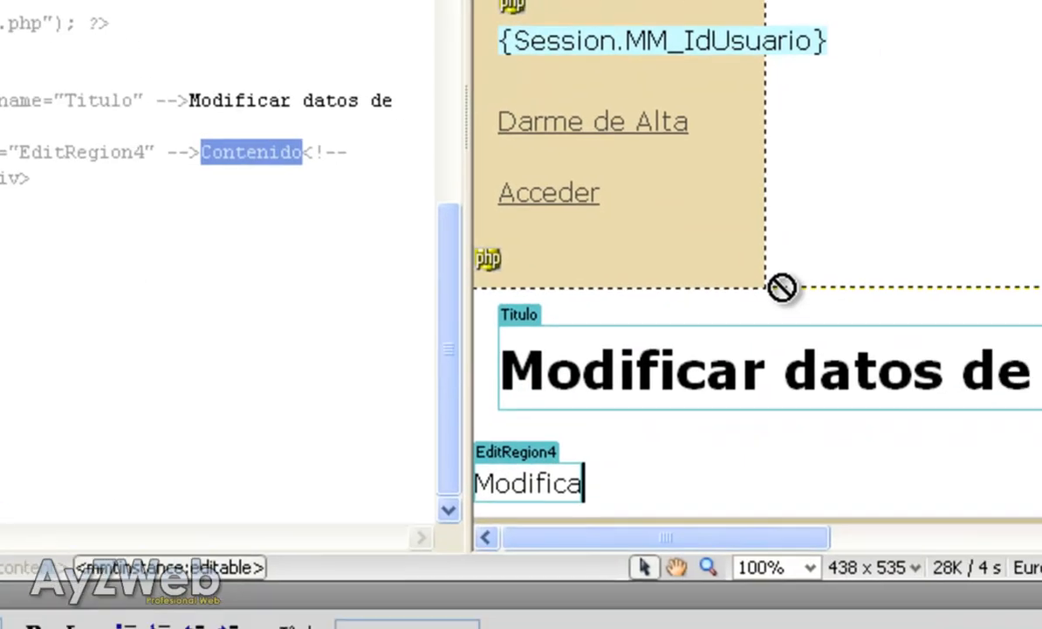
text(tus datos. Mu)
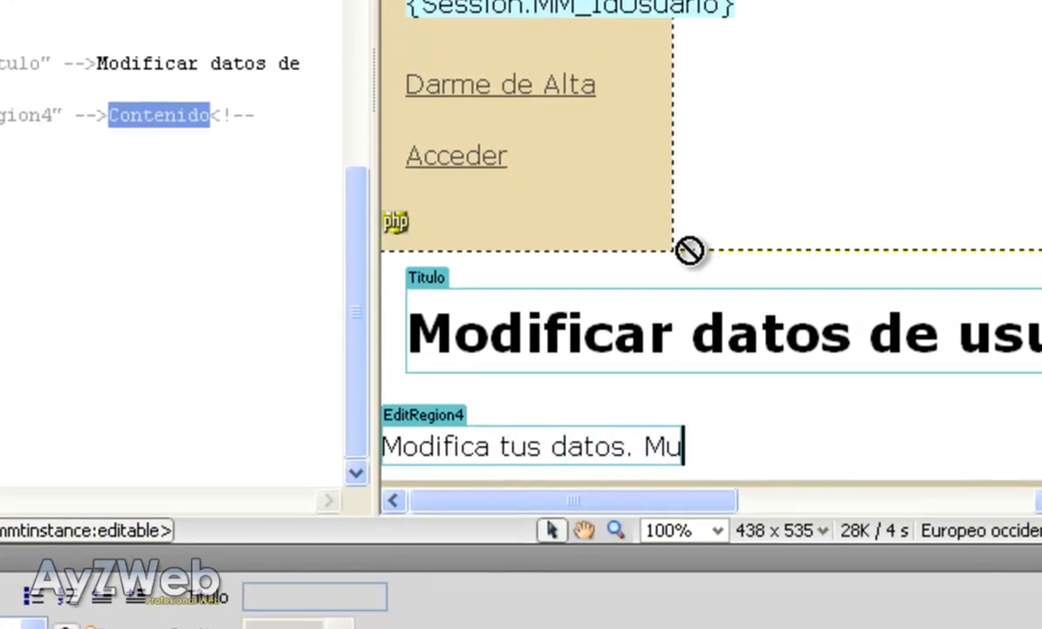
text(chas gracias)
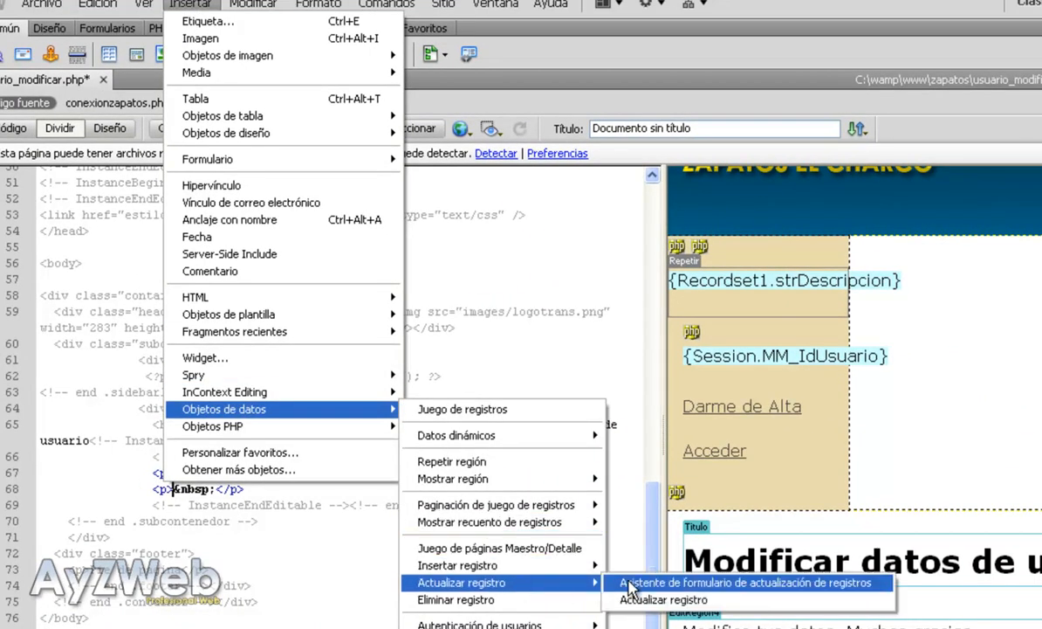
Set the update form to tblusuario from DatosUsuario keyed on idUsuario
click(743, 583)
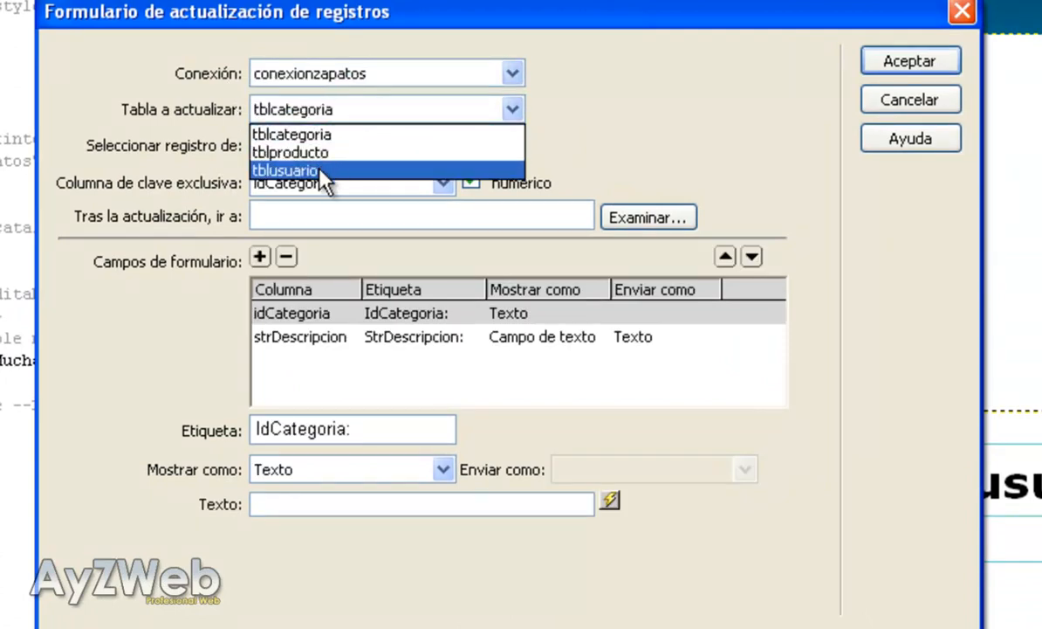
click(284, 171)
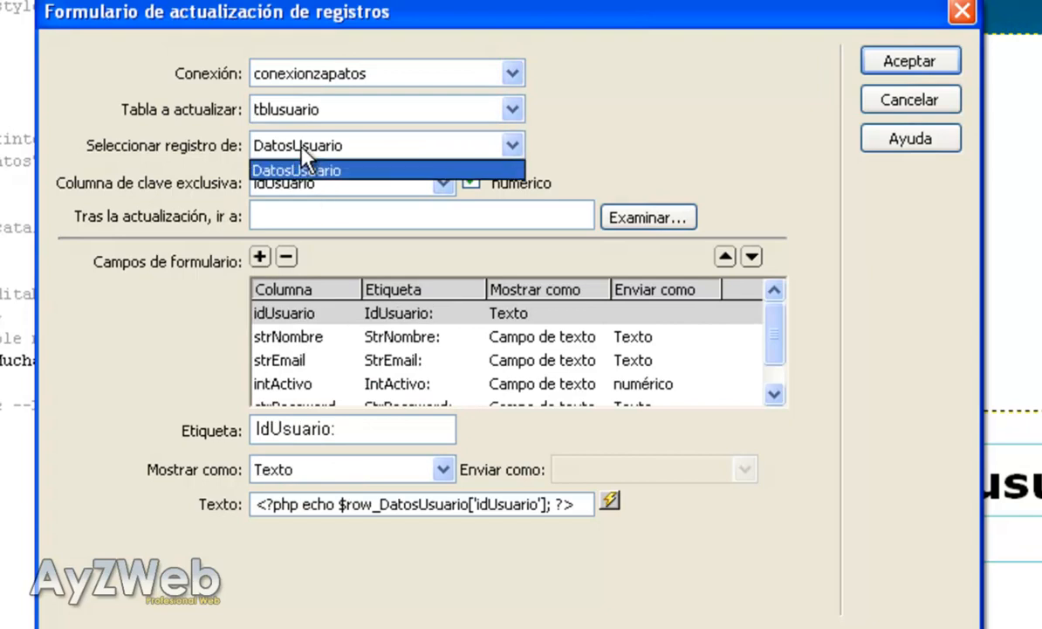
click(297, 169)
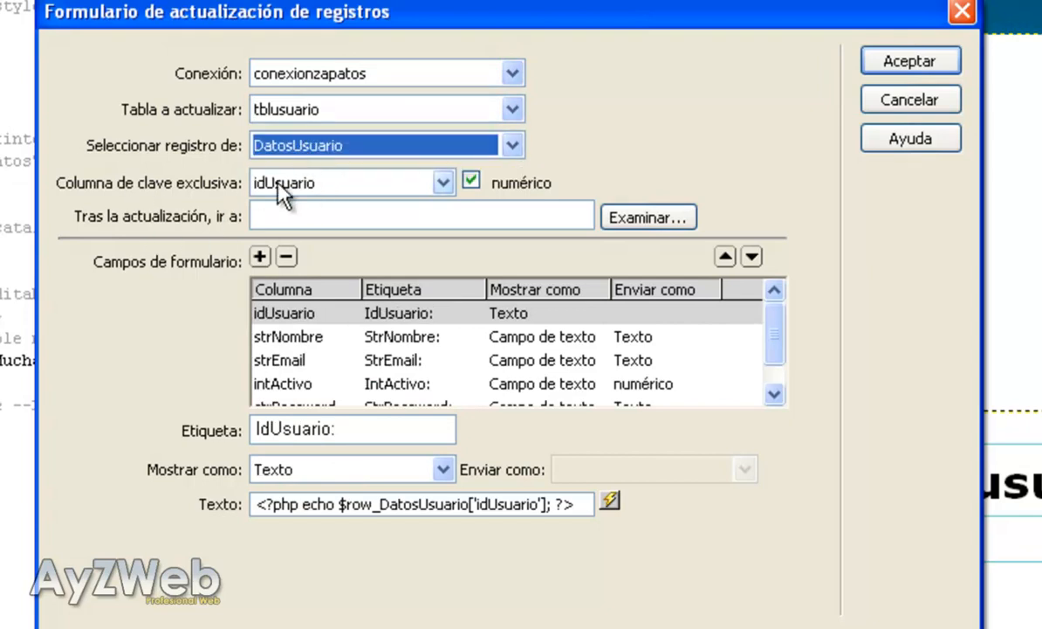
click(443, 184)
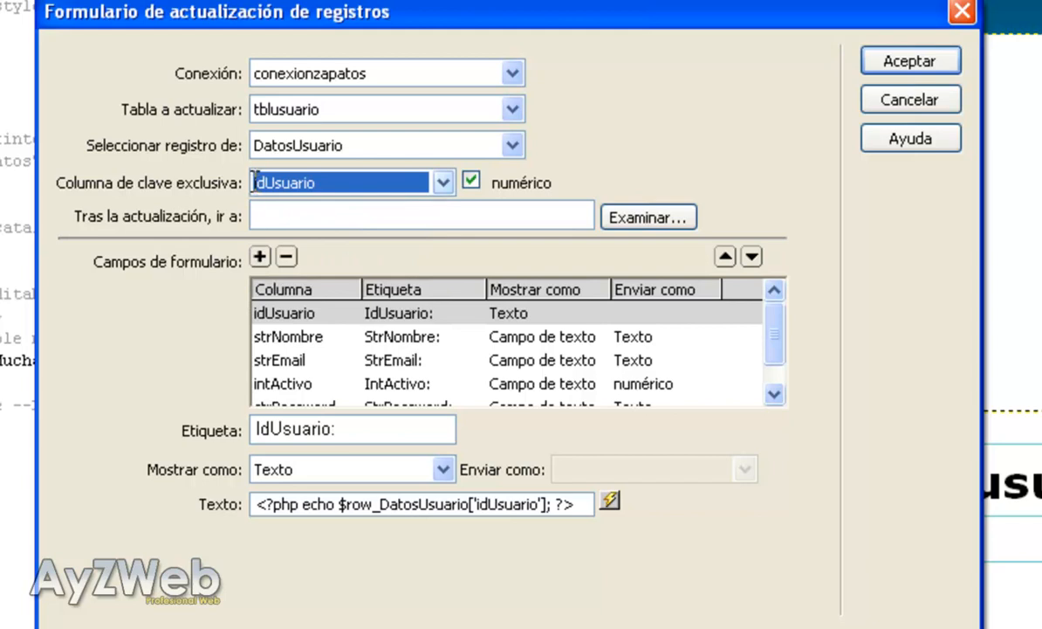
Set the after-update redirect page to usuario_modificacion_ok.php
click(421, 215)
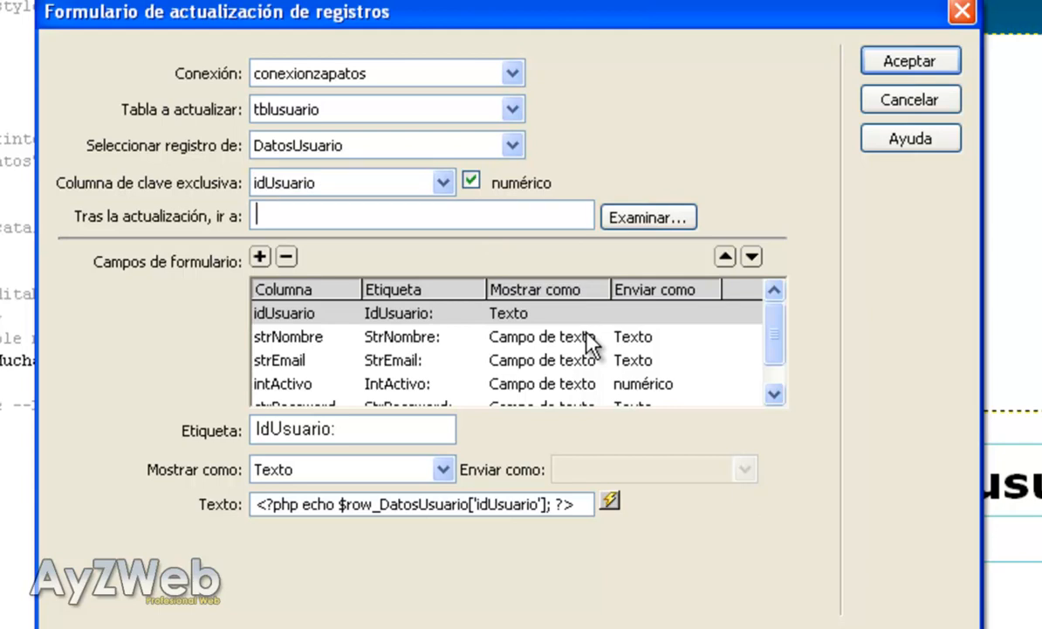
text(usuario_)
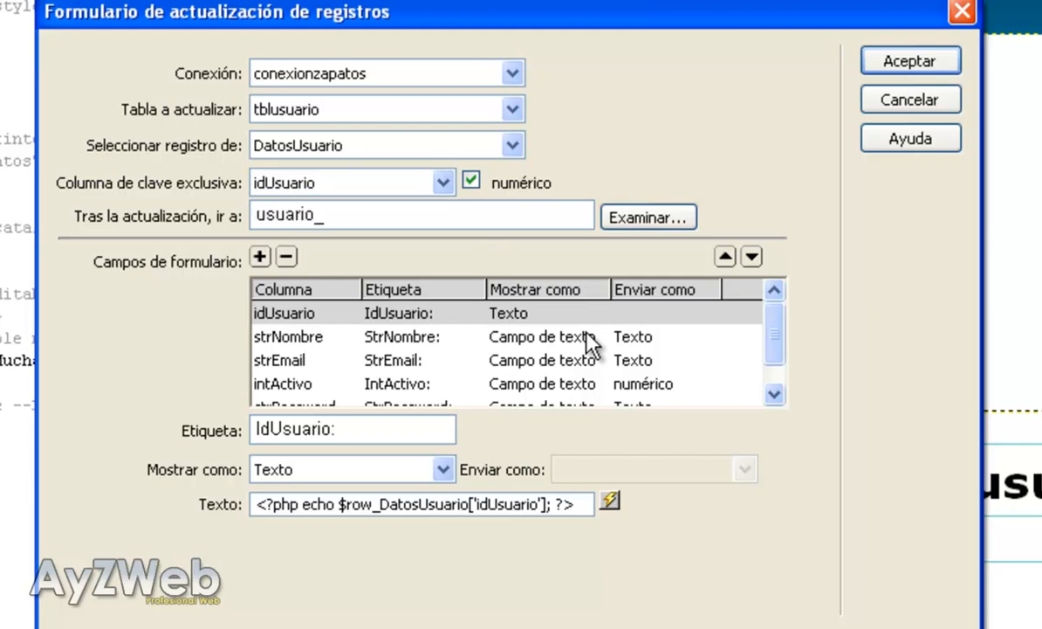
text(modifi)
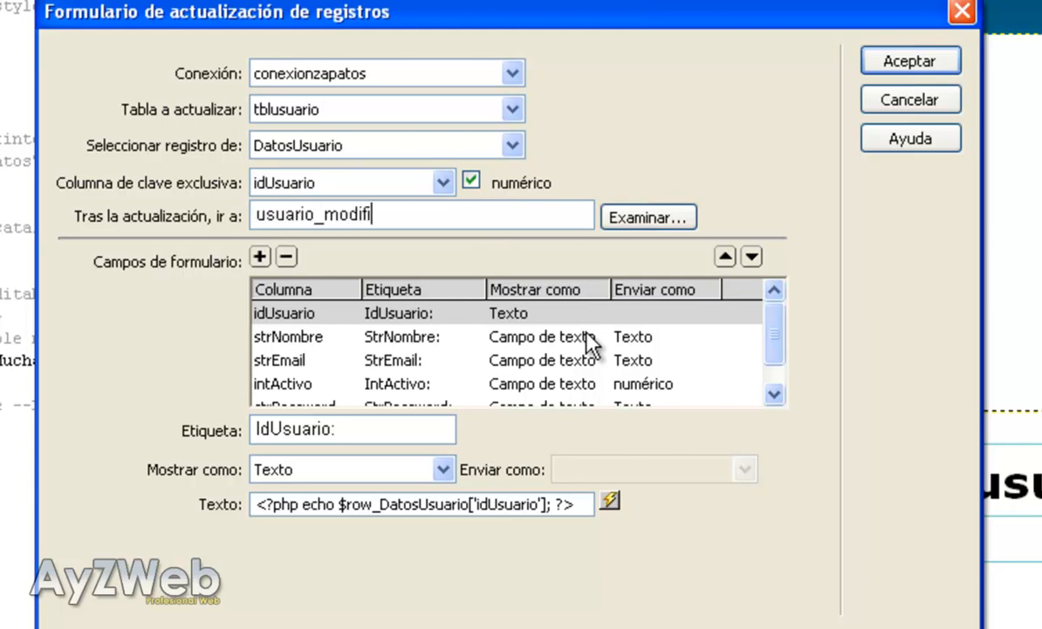
text(cacion_)
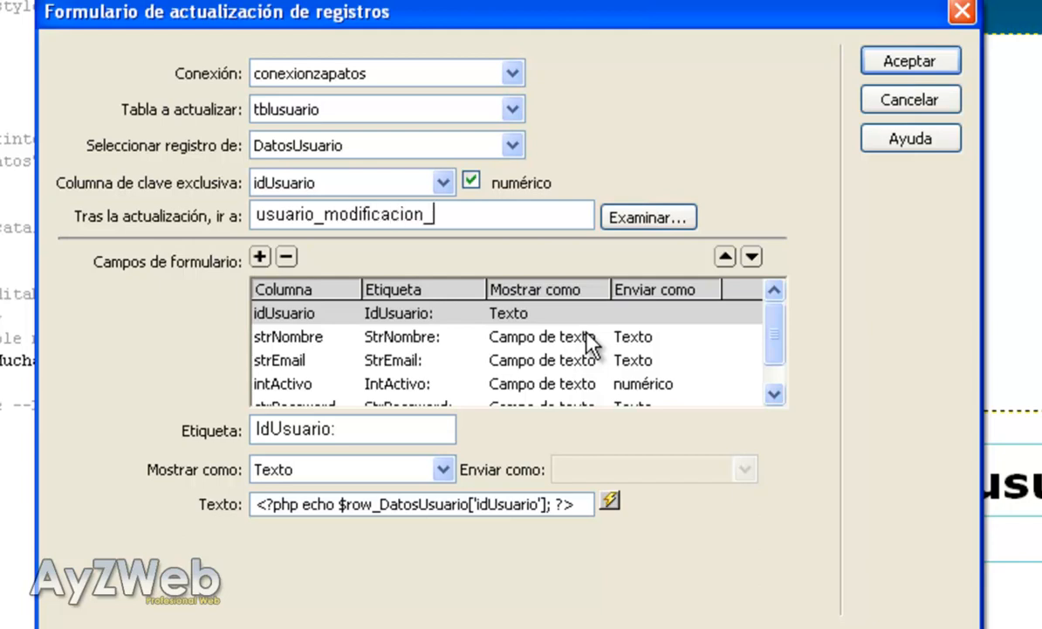
text(ok.php)
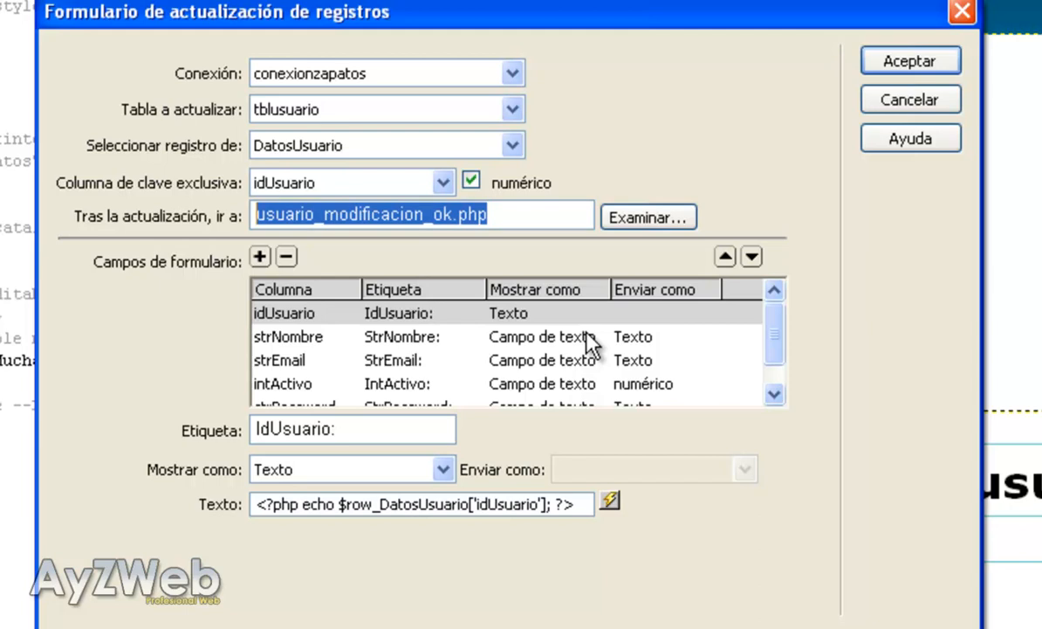
mouse_move(289, 340)
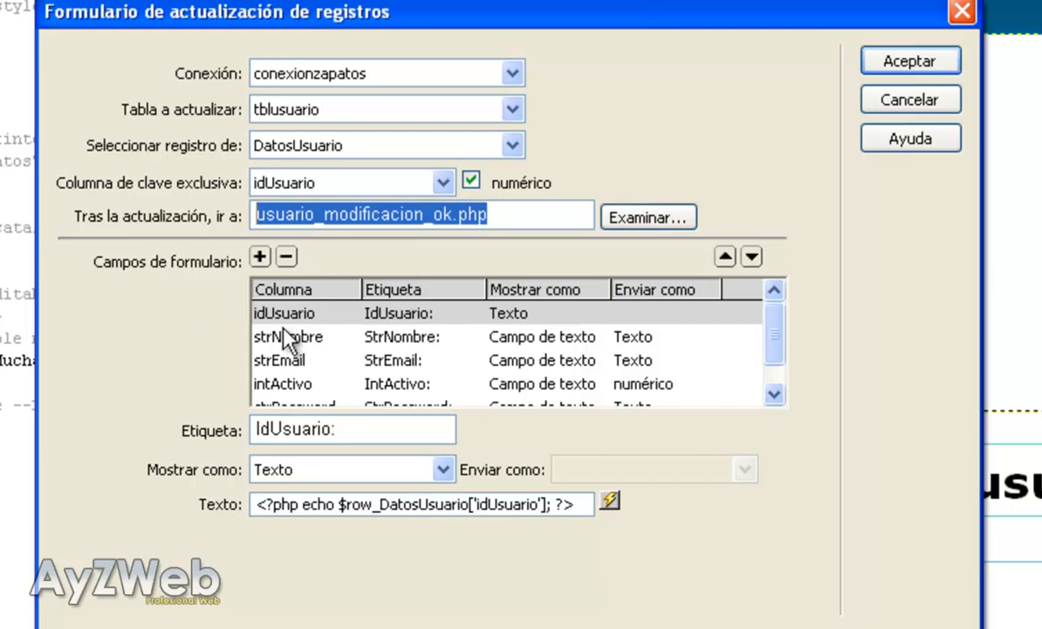
Remove the intActivo field so only strNombre, strEmail and strPassword remain
click(283, 313)
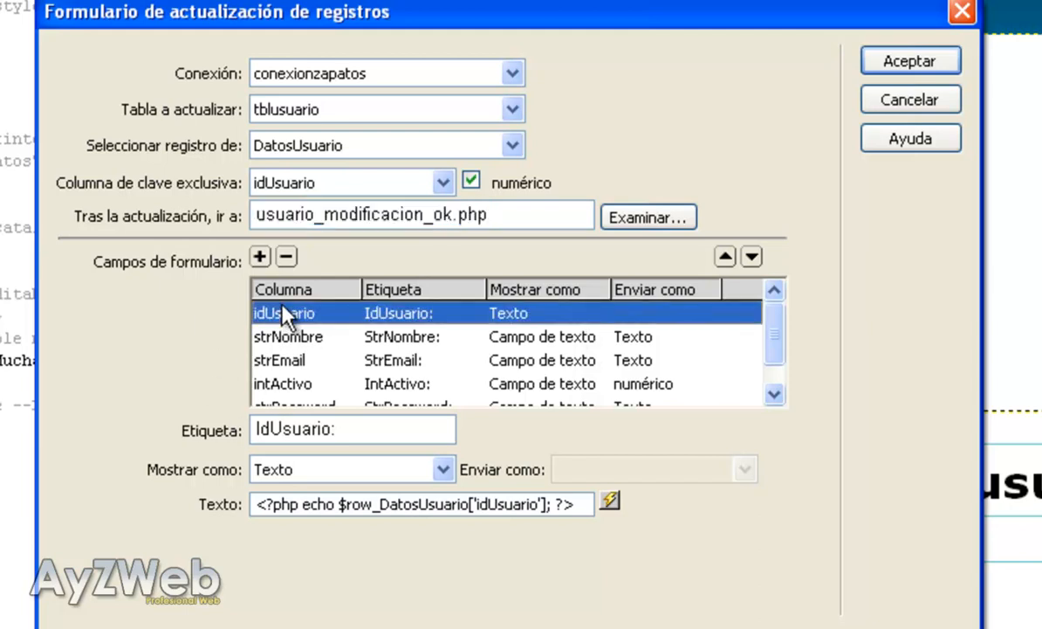
click(288, 312)
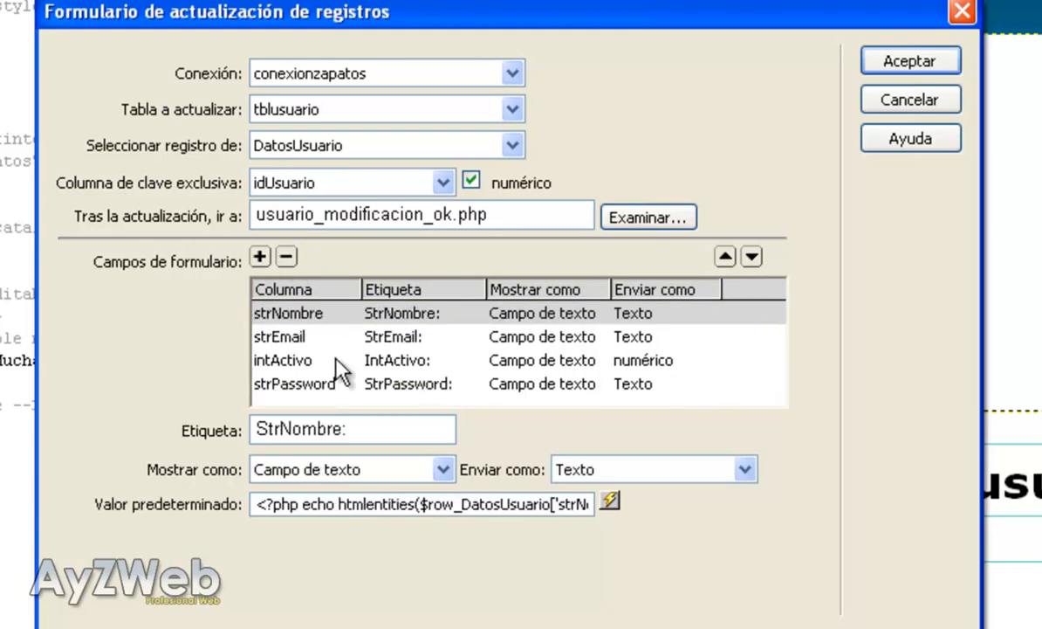
click(283, 360)
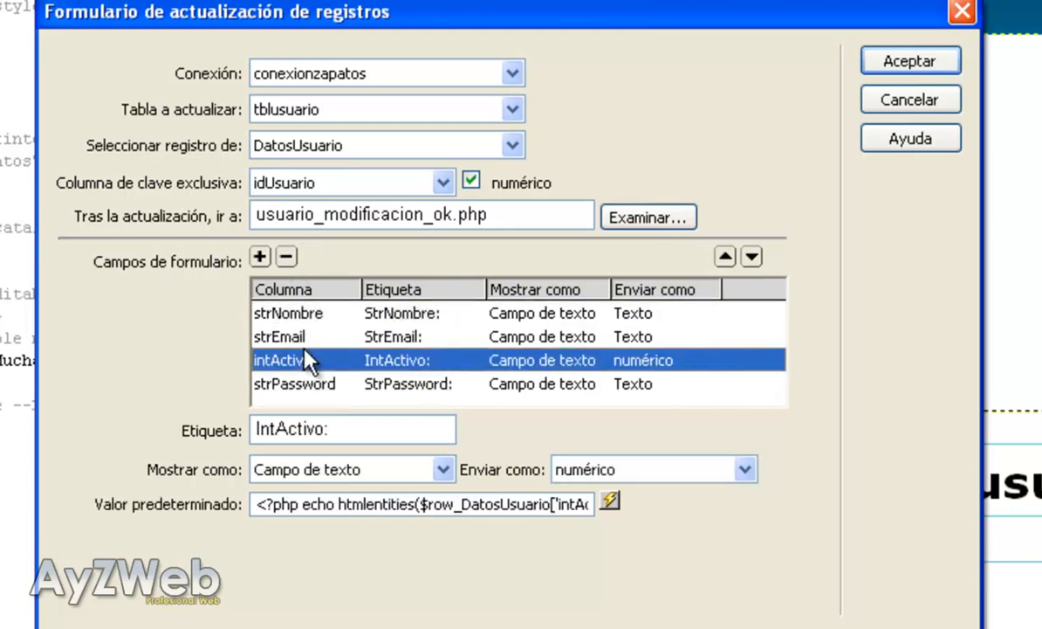
mouse_move(315, 367)
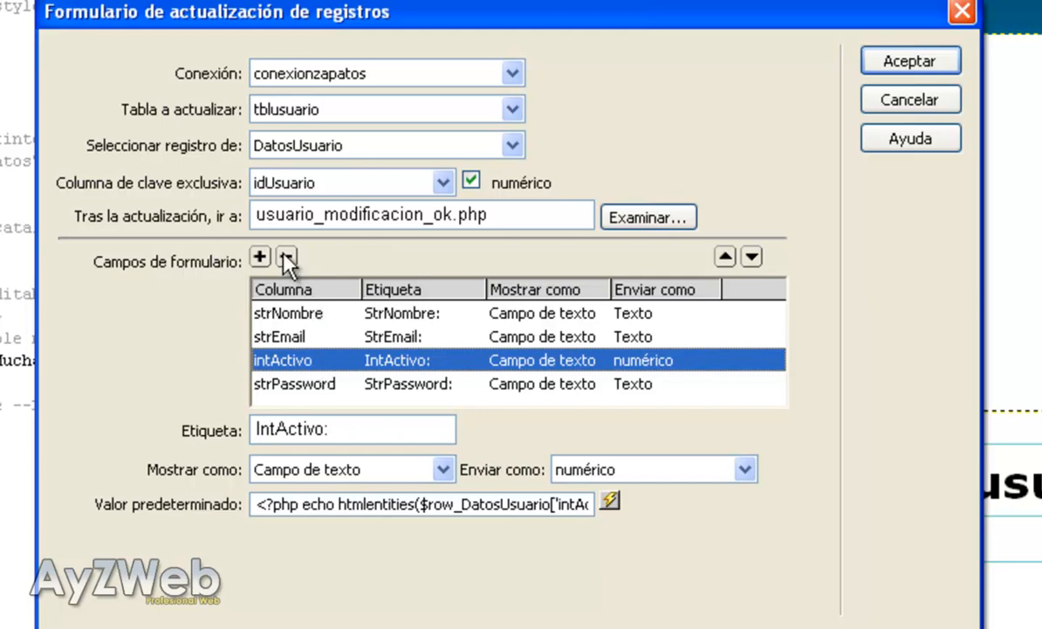
click(286, 255)
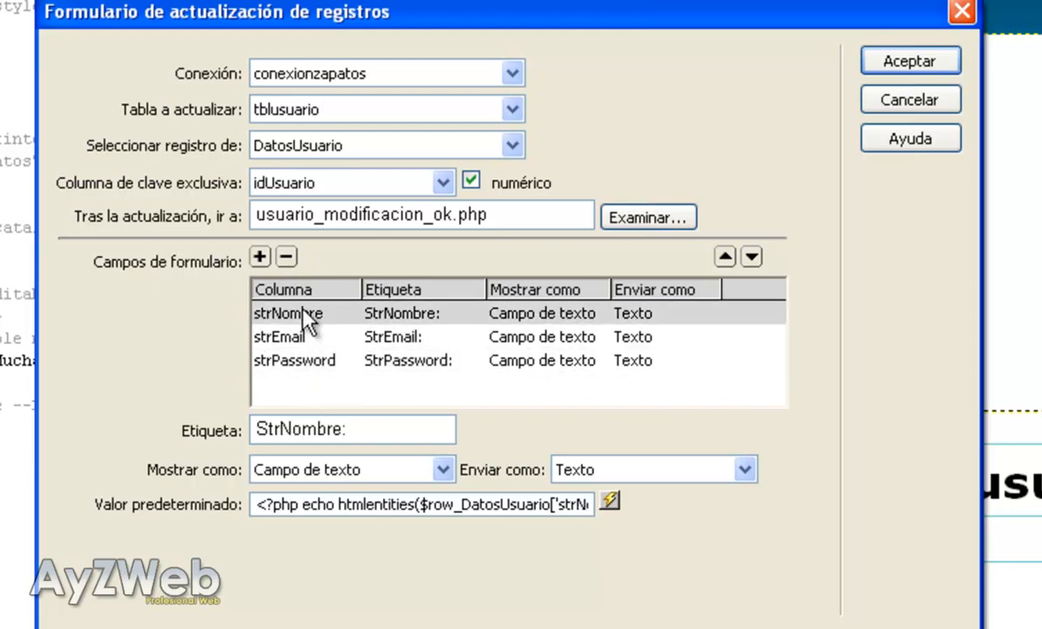
mouse_move(669, 318)
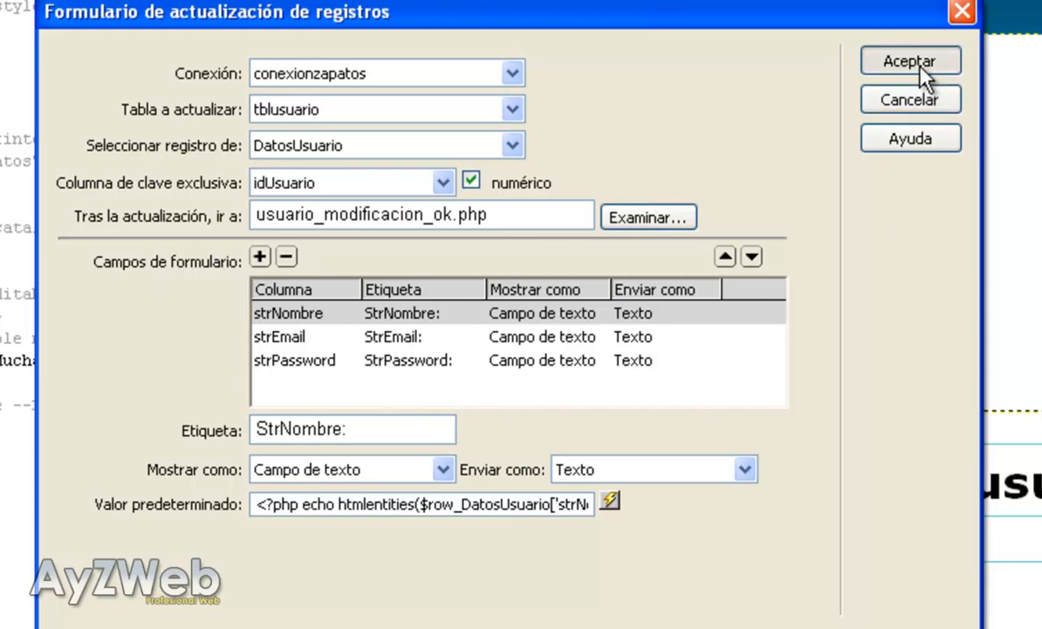
Insert the Nombre/Email/Password update form and select its submit button to relabel it
click(910, 62)
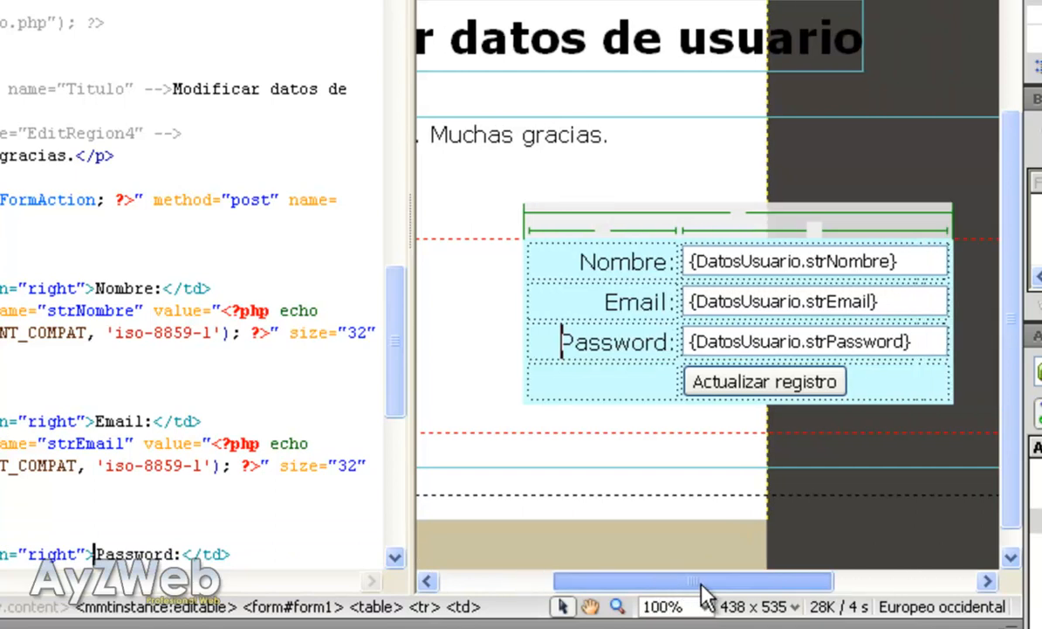
click(765, 380)
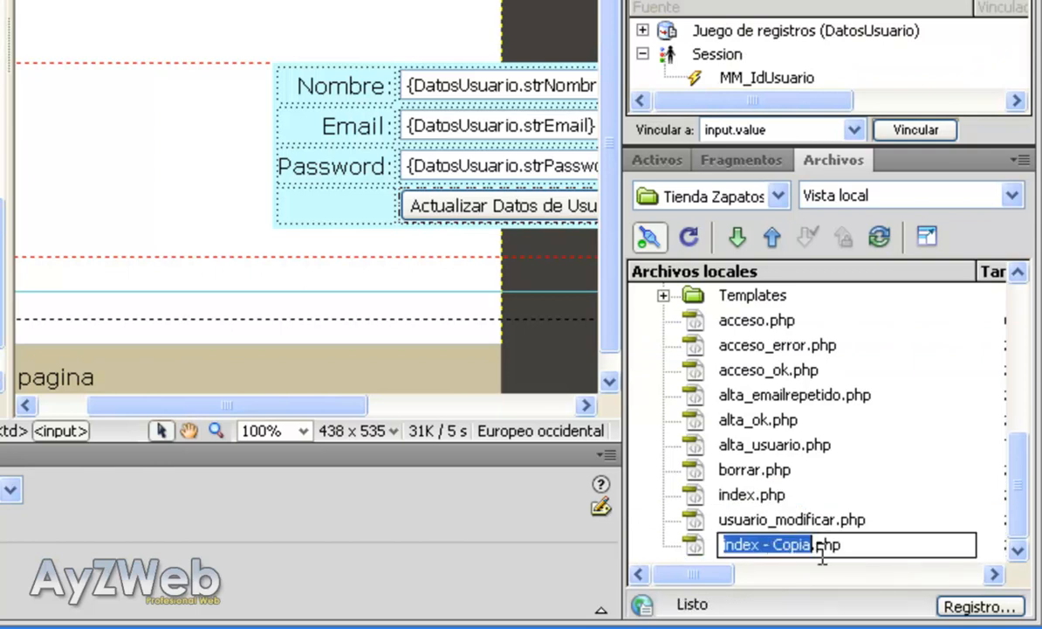
Rename the copy to usuario_modificacion_ok.php and open it for editing
text(usuario_modificacion_ok.php)
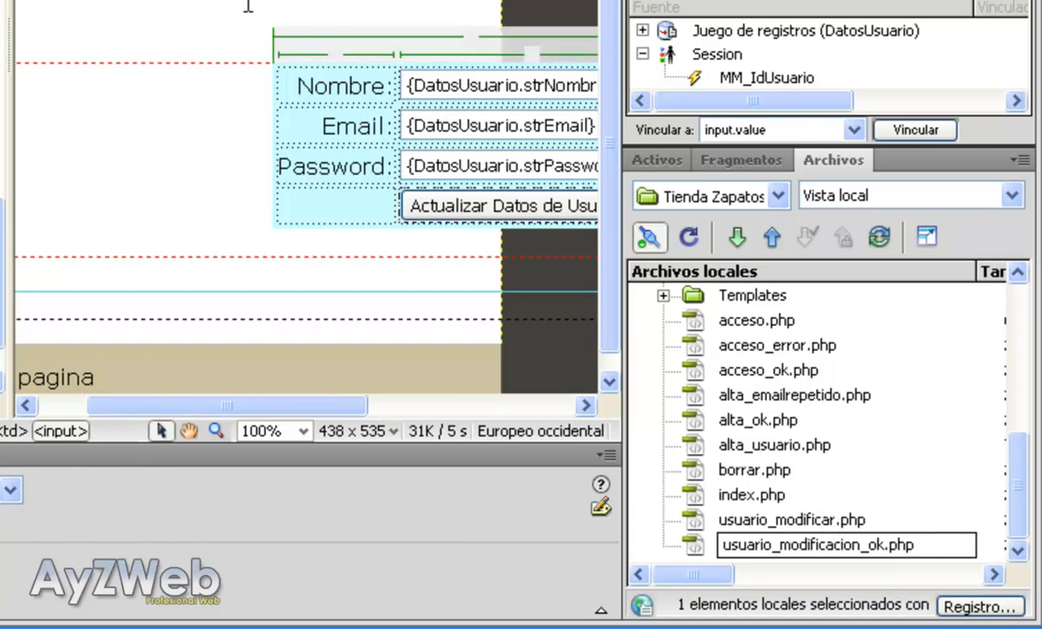
click(813, 545)
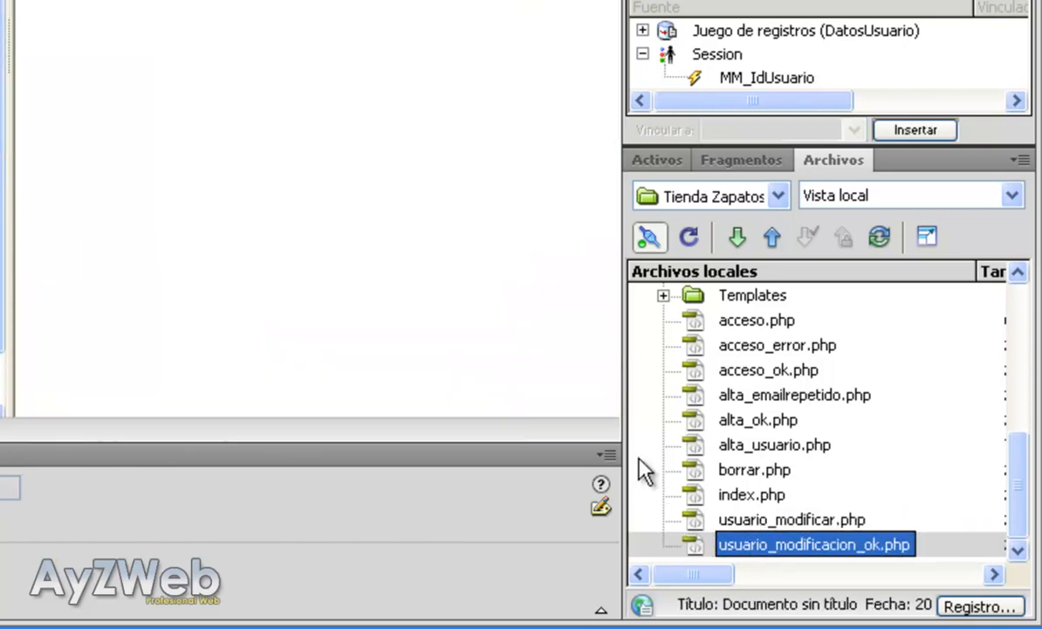
double_click(814, 545)
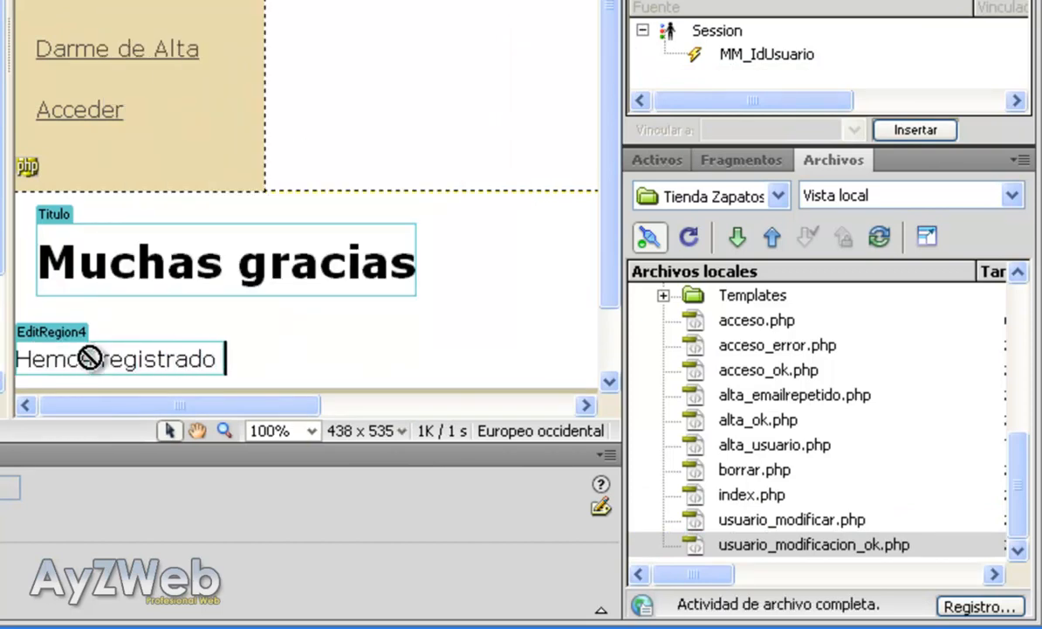
Edit the page text to read 'Hemos registrado tus datos nuevos. Muchas gracias'
text(tus datos nuev)
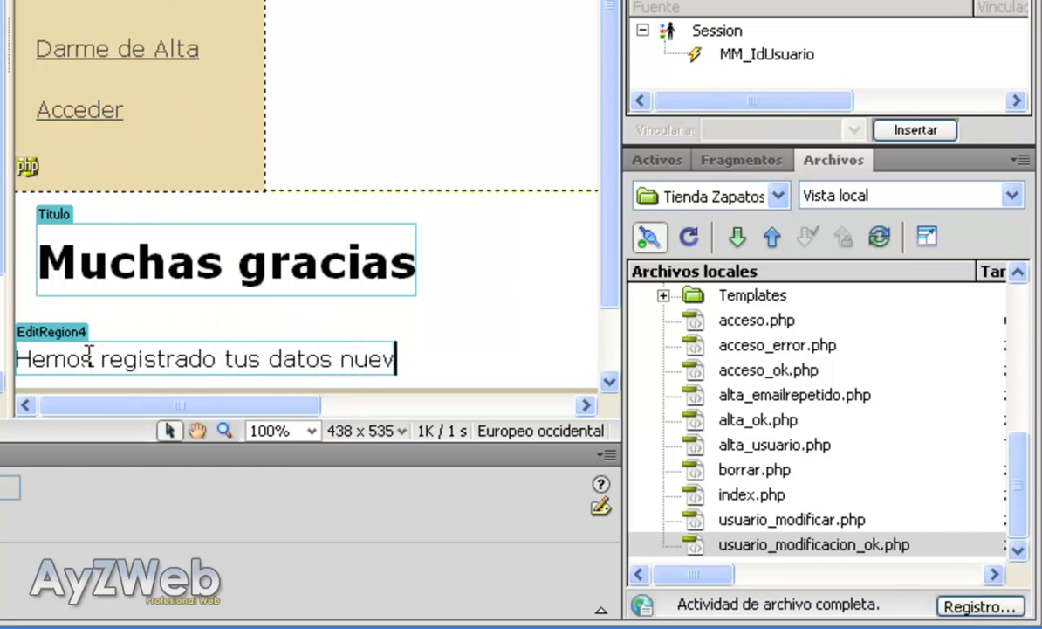
text(os)
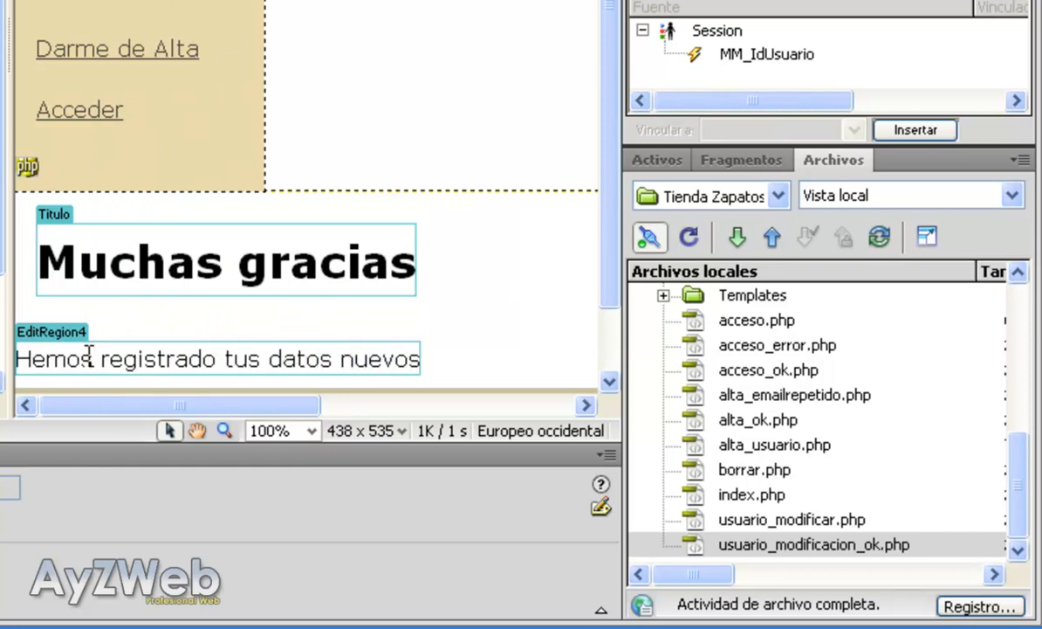
text(. Mucha)
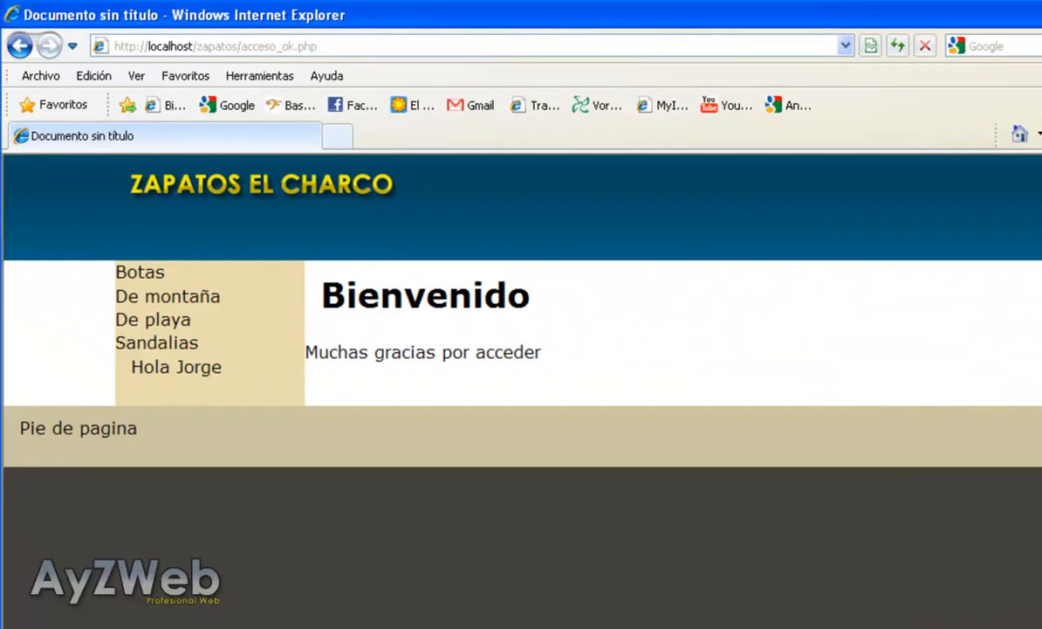
mouse_move(275, 481)
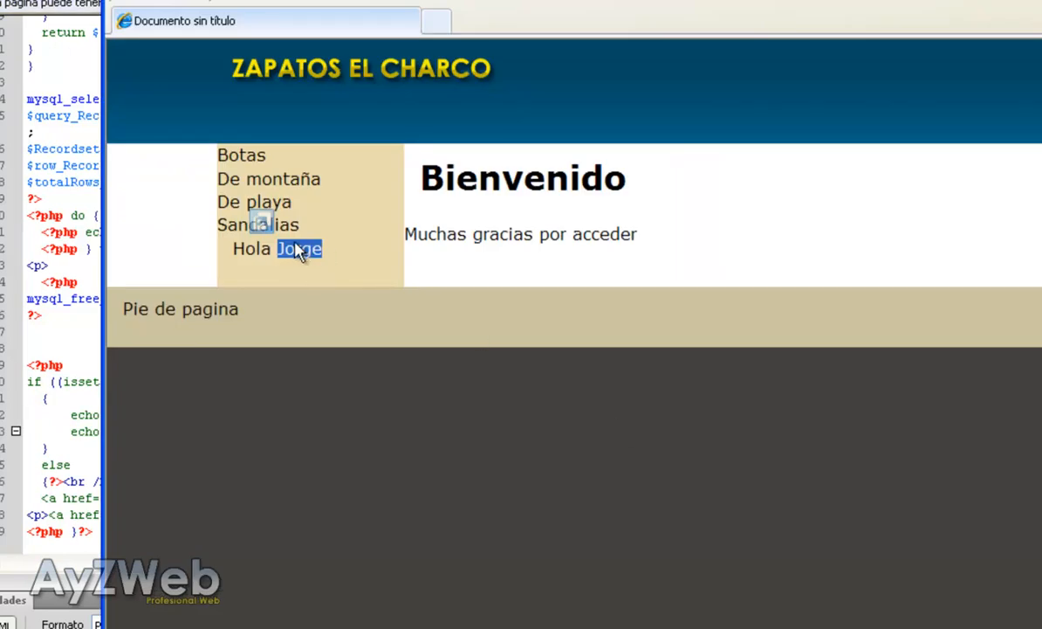
mouse_move(301, 286)
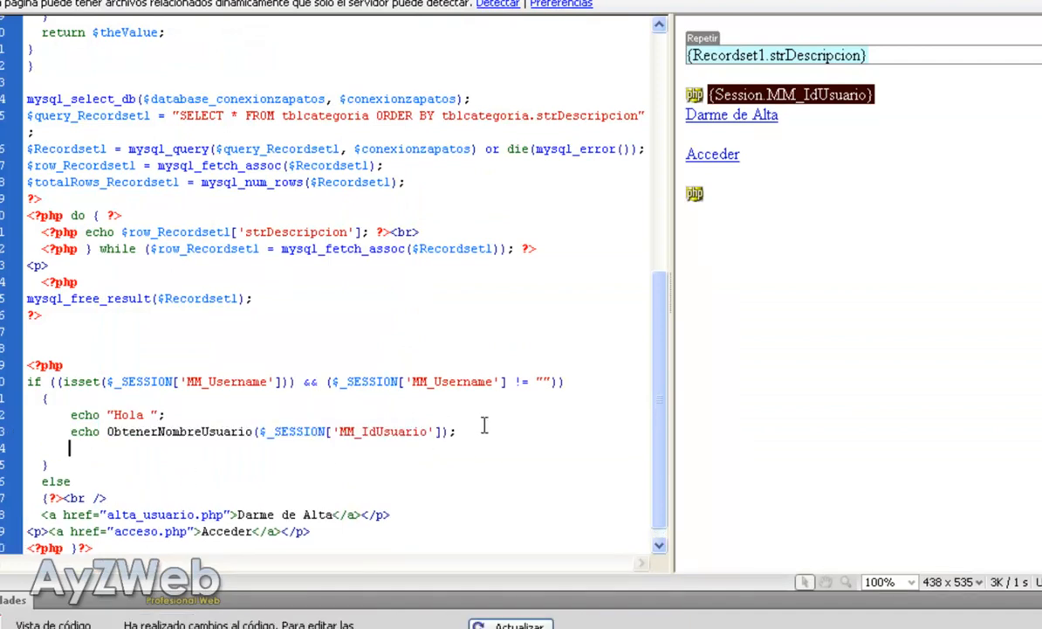
Insert a Modificar link to usuario_modificar.php after the greeting echo, between ?> and <?php
text(?>)
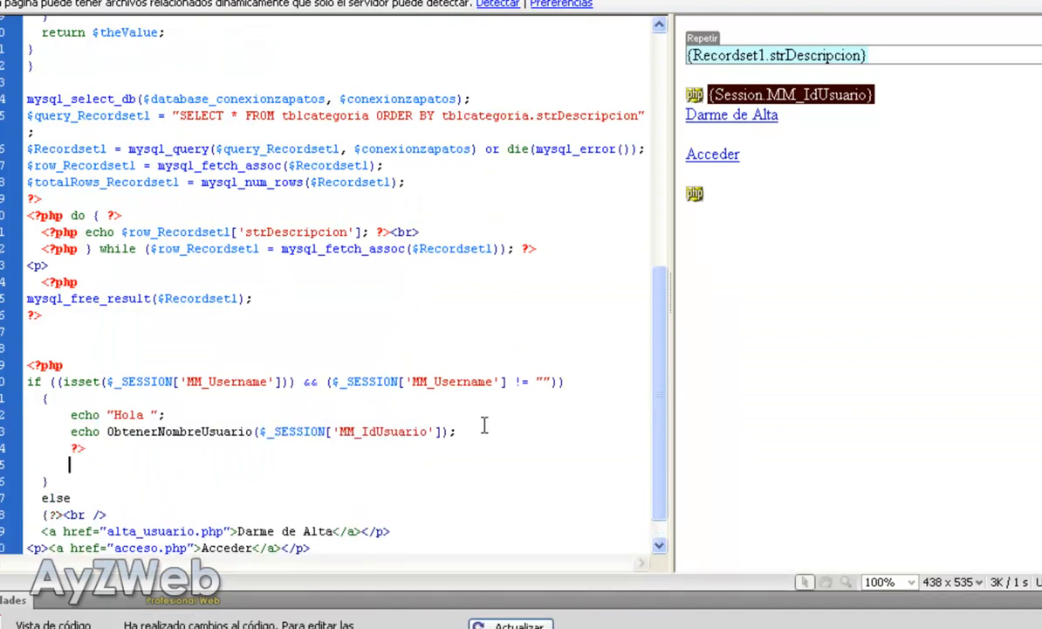
text(<?php)
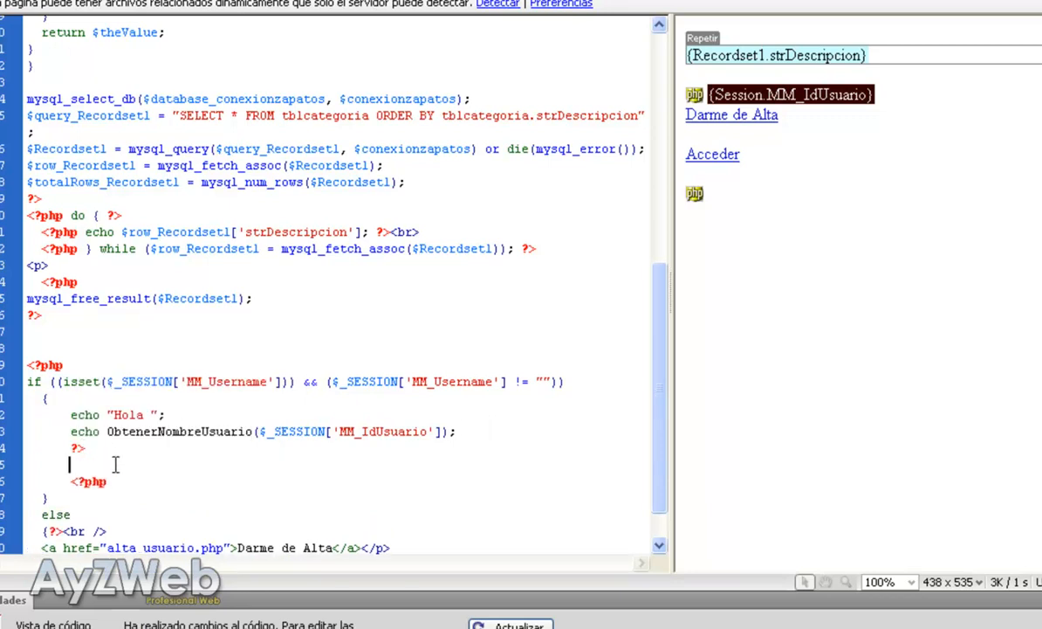
text(dfghgh</a>)
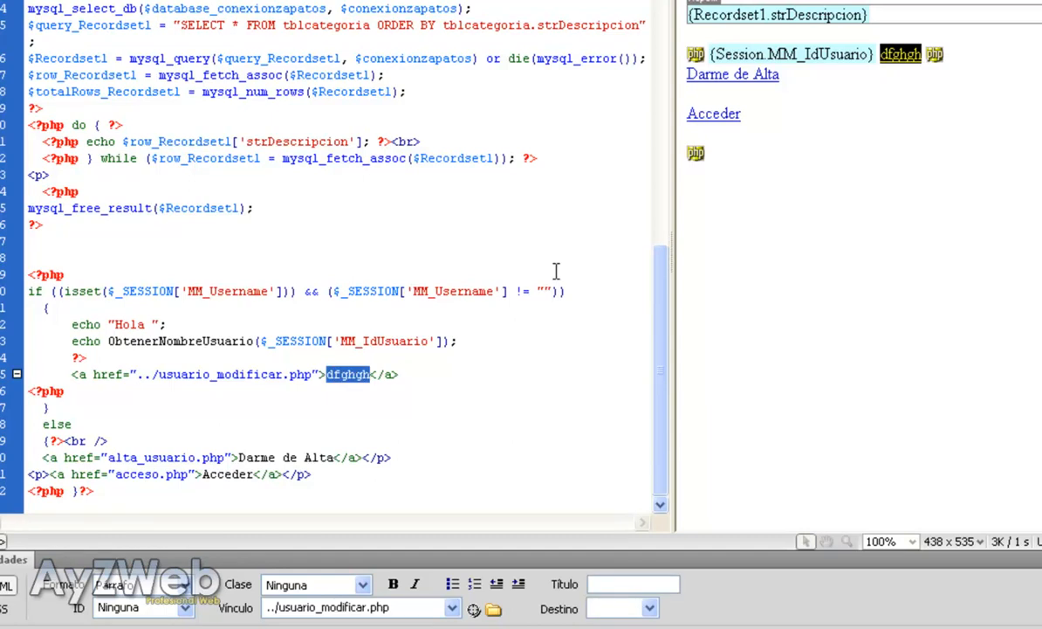
text(MOdificar)
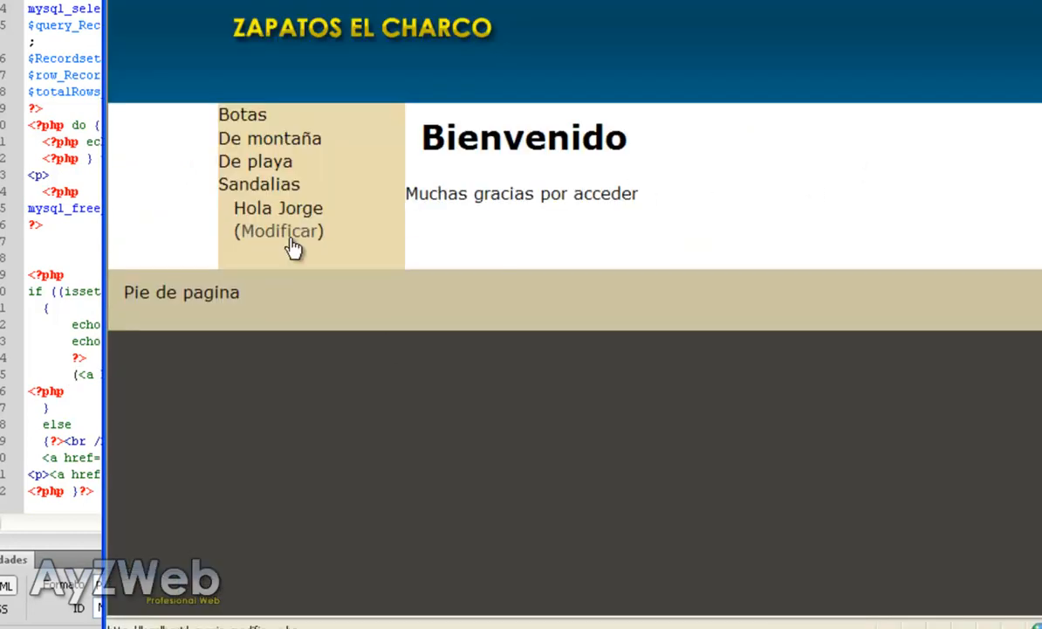
mouse_move(279, 268)
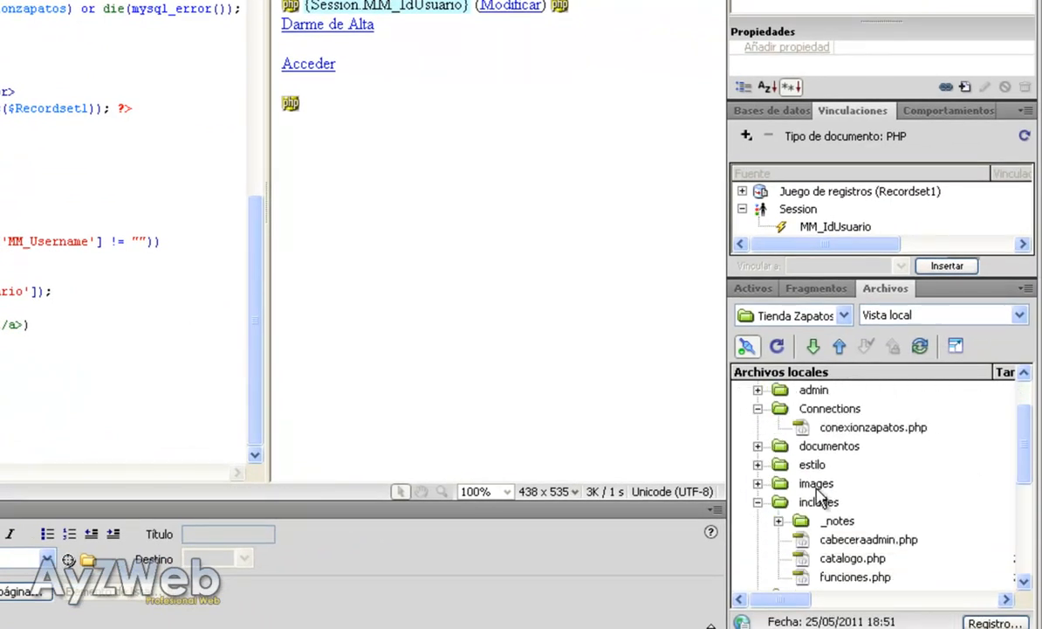
Open principal.css from the estilo folder and return to the usuario_modificacion_ok.php document
click(757, 465)
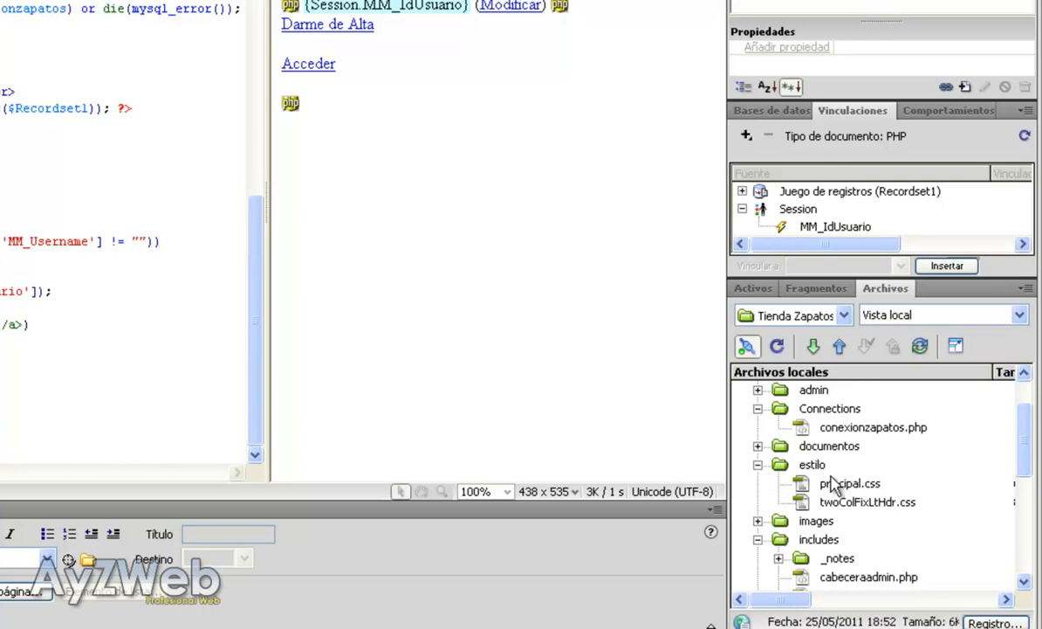
click(848, 482)
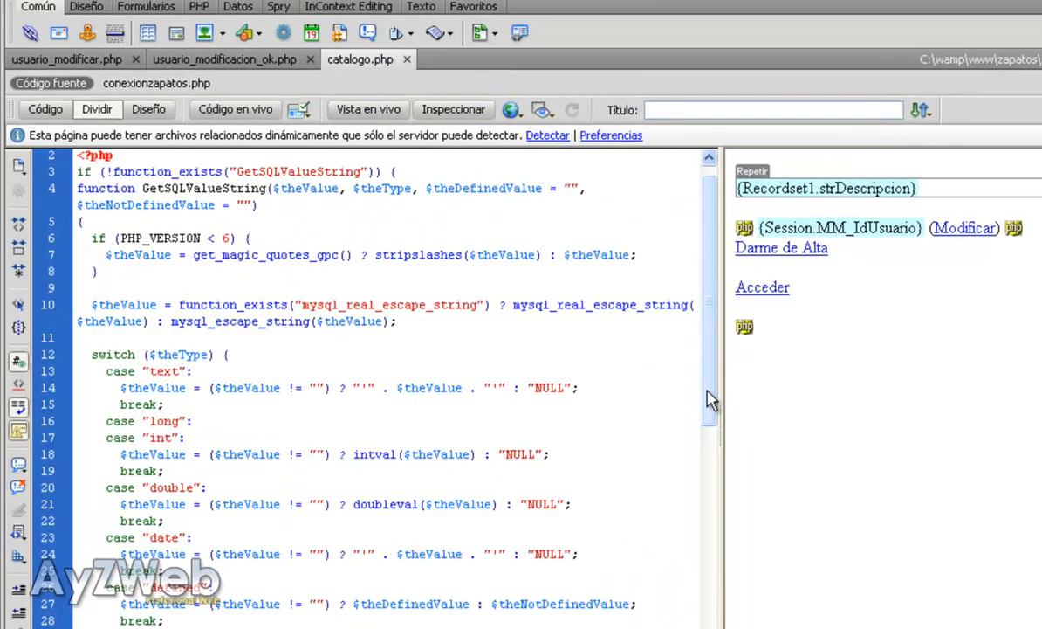
scroll(down, 3)
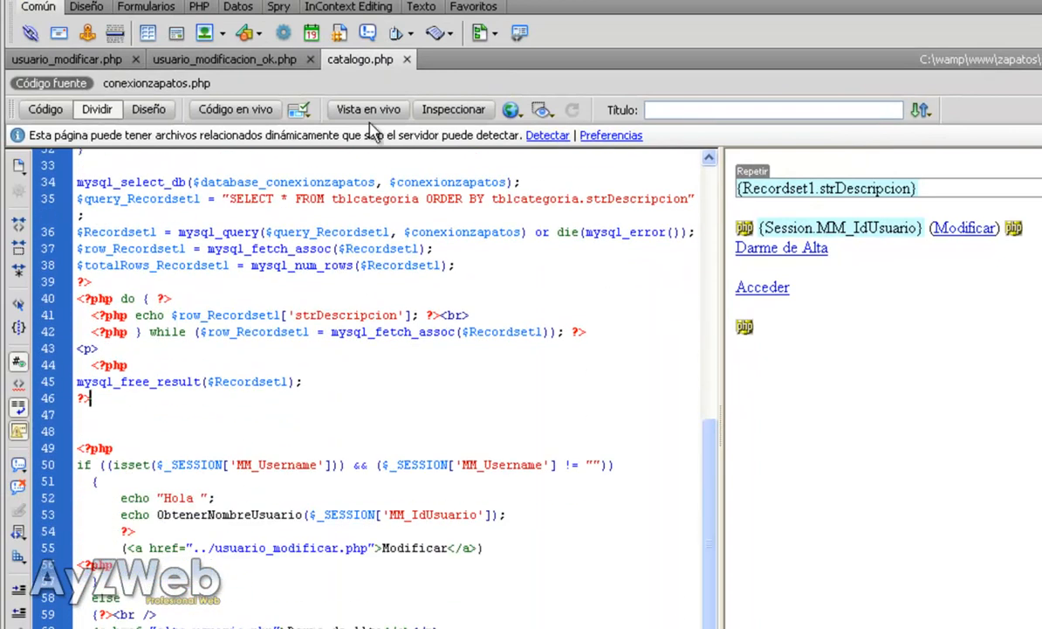
click(223, 60)
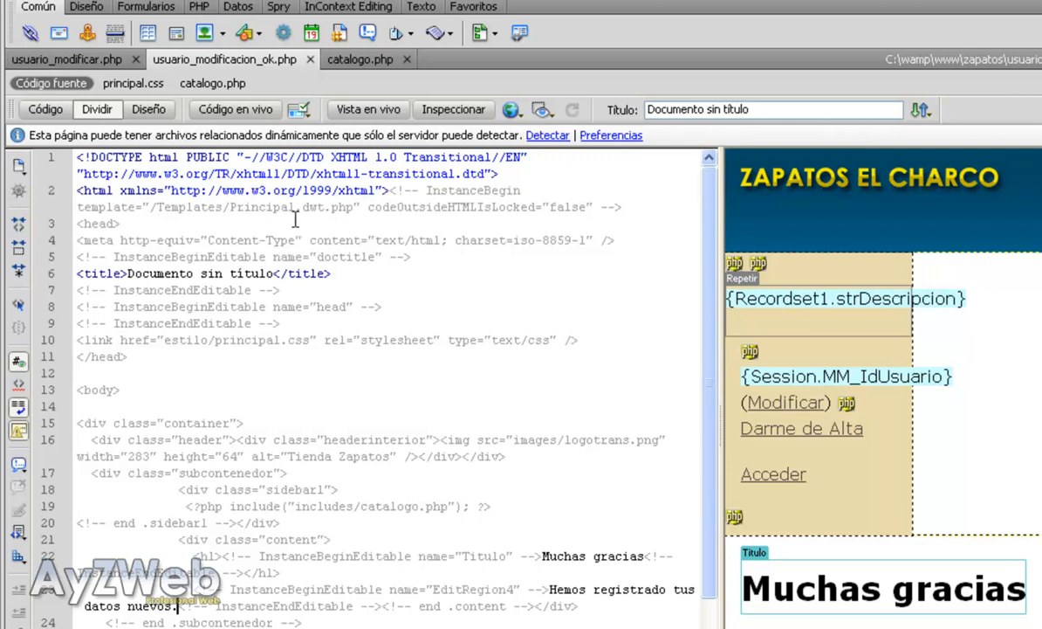
mouse_move(400, 411)
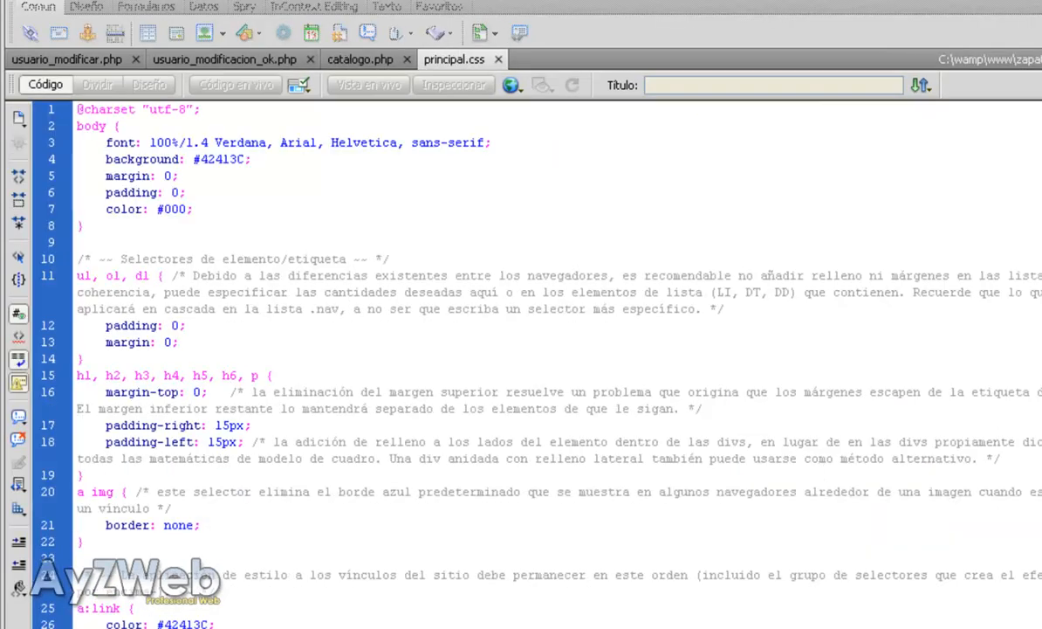
Rename the general 'a' link rule to a.modificacionusuario in principal.css
scroll(down, 3)
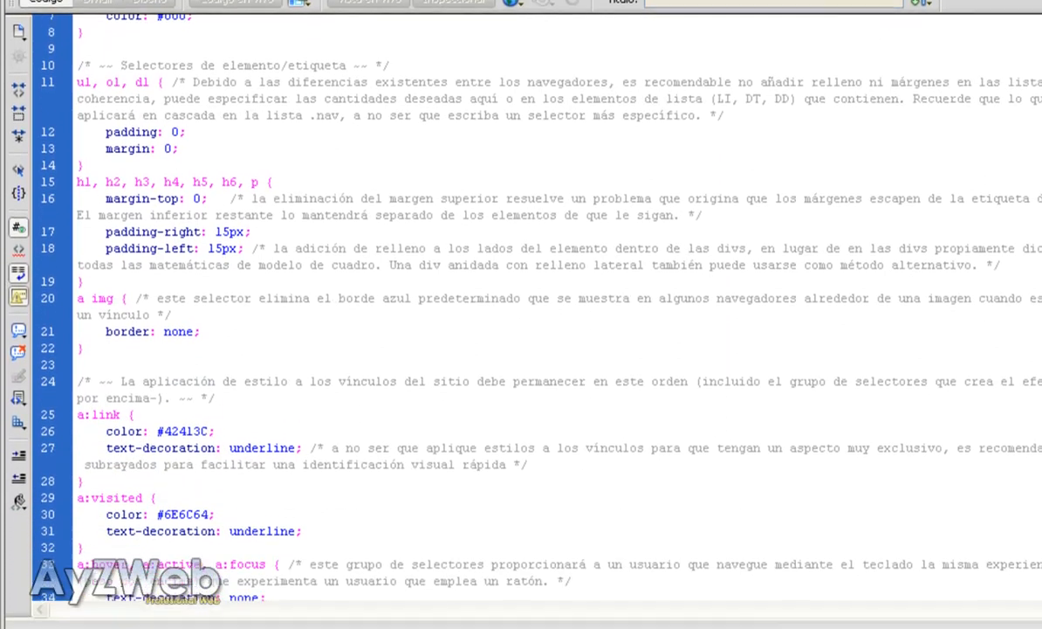
scroll(down, 3)
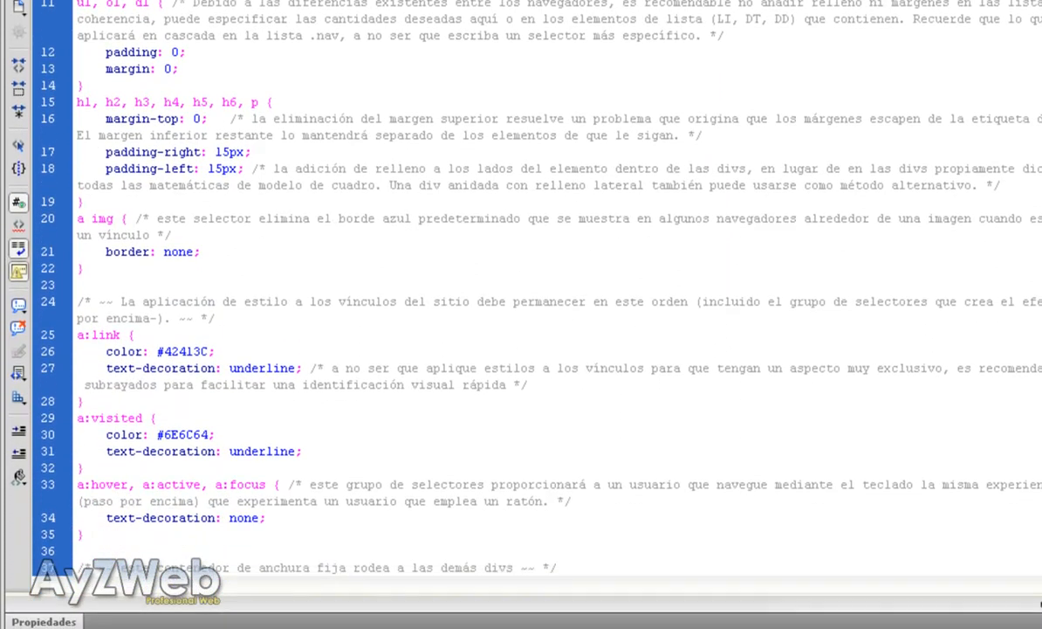
scroll(down, 3)
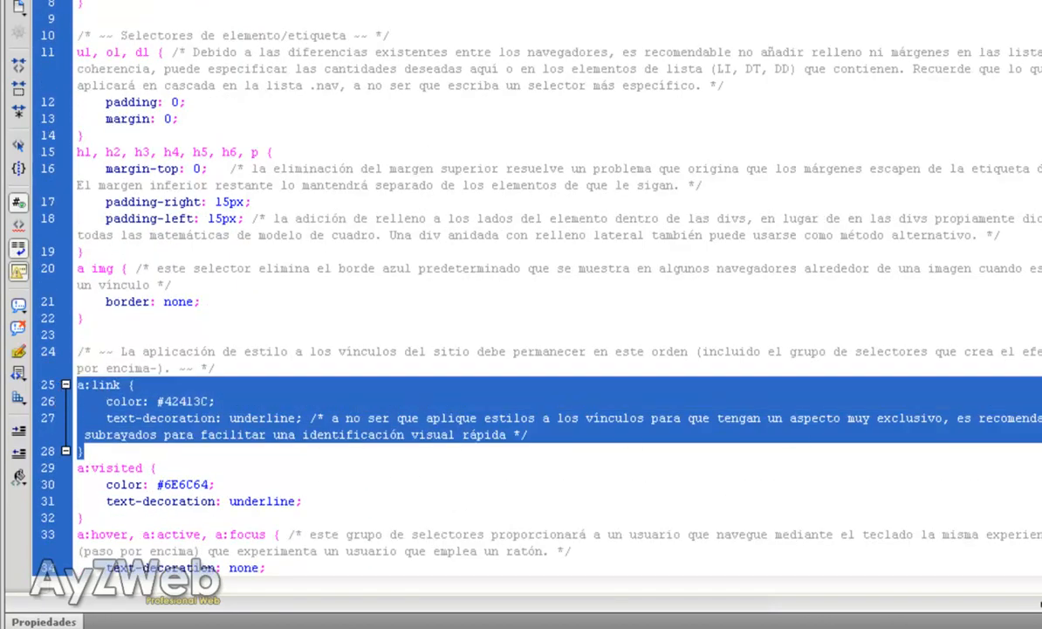
scroll(down, 3)
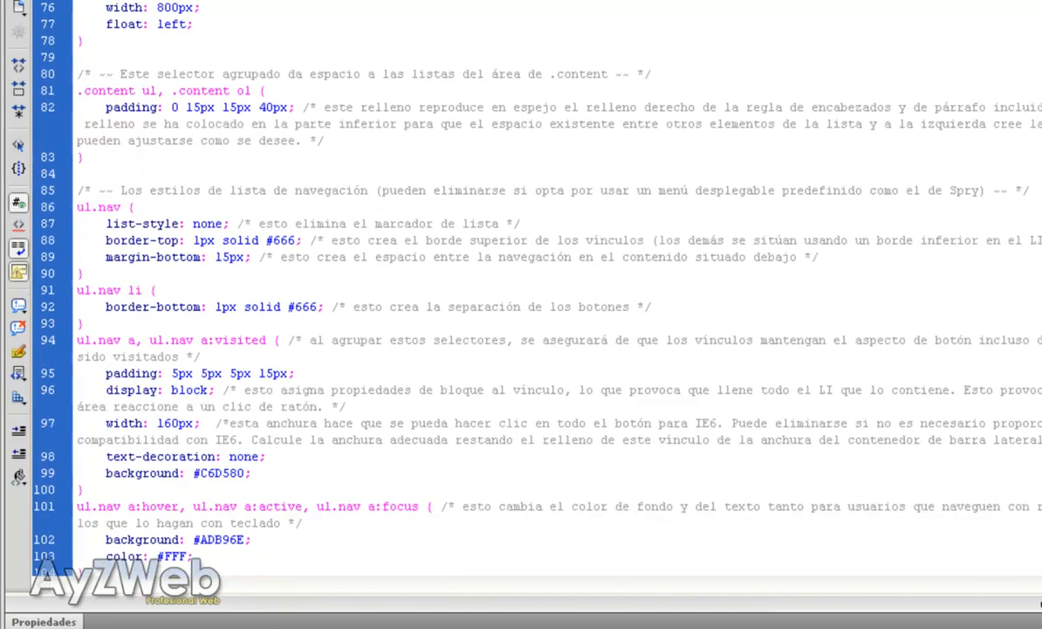
scroll(down, 3)
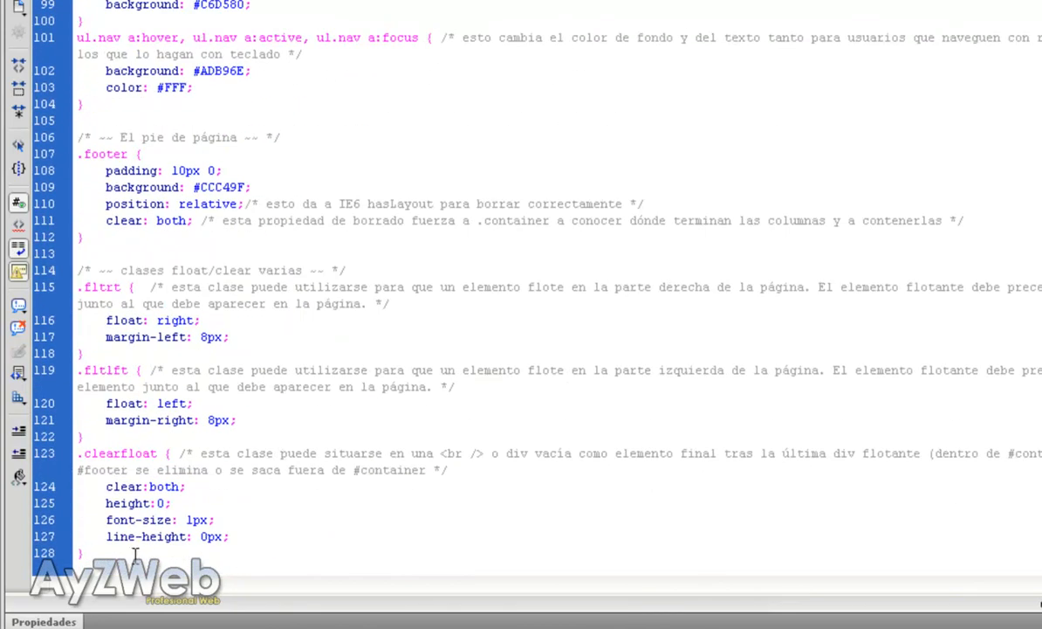
scroll(down, 3)
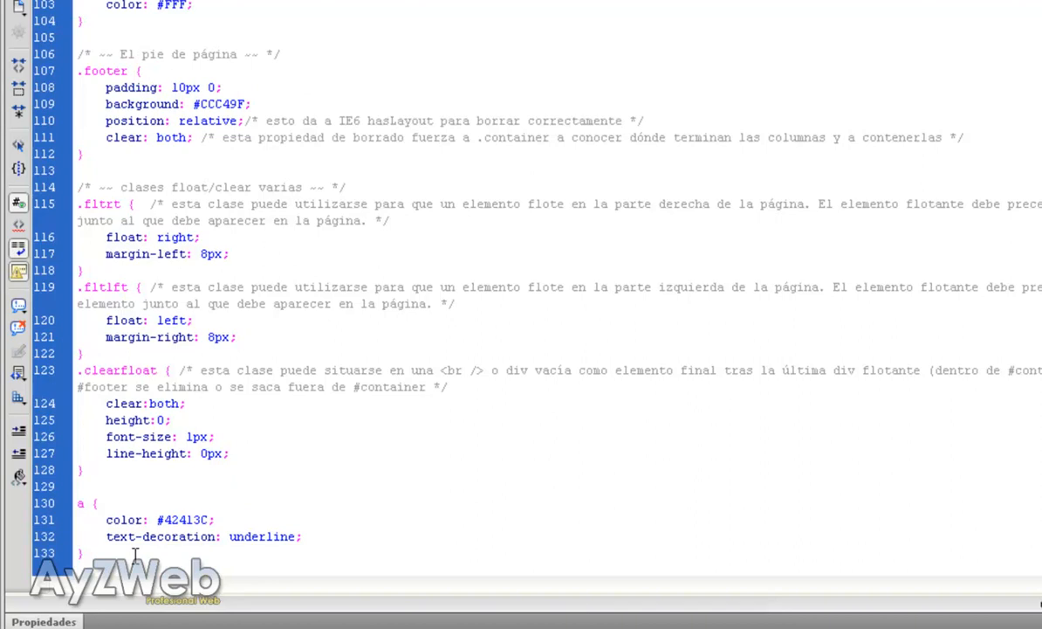
text(.)
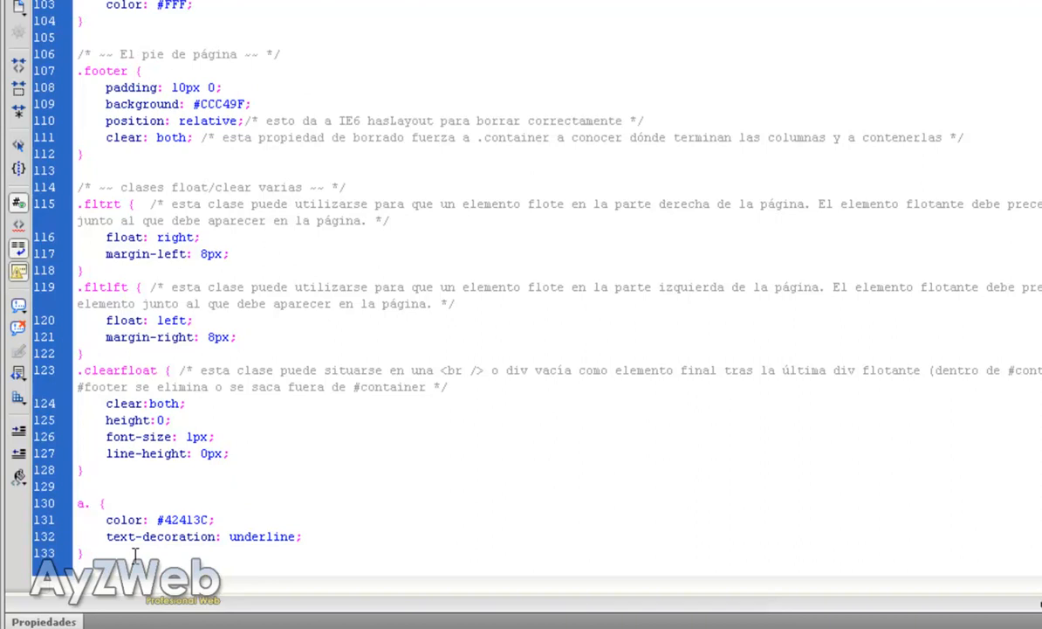
click(87, 503)
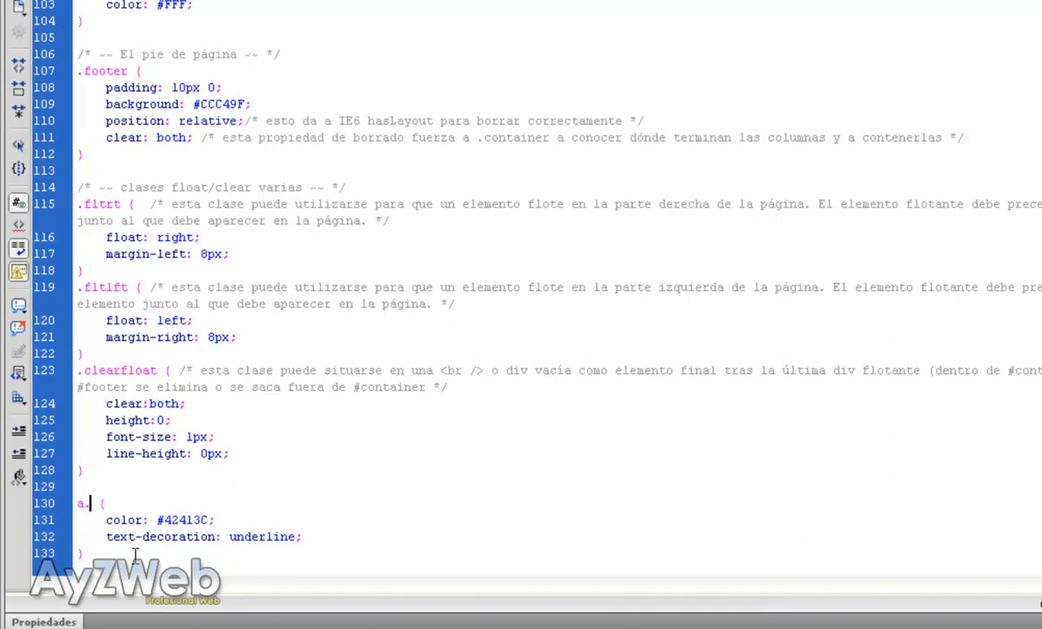
text(modif)
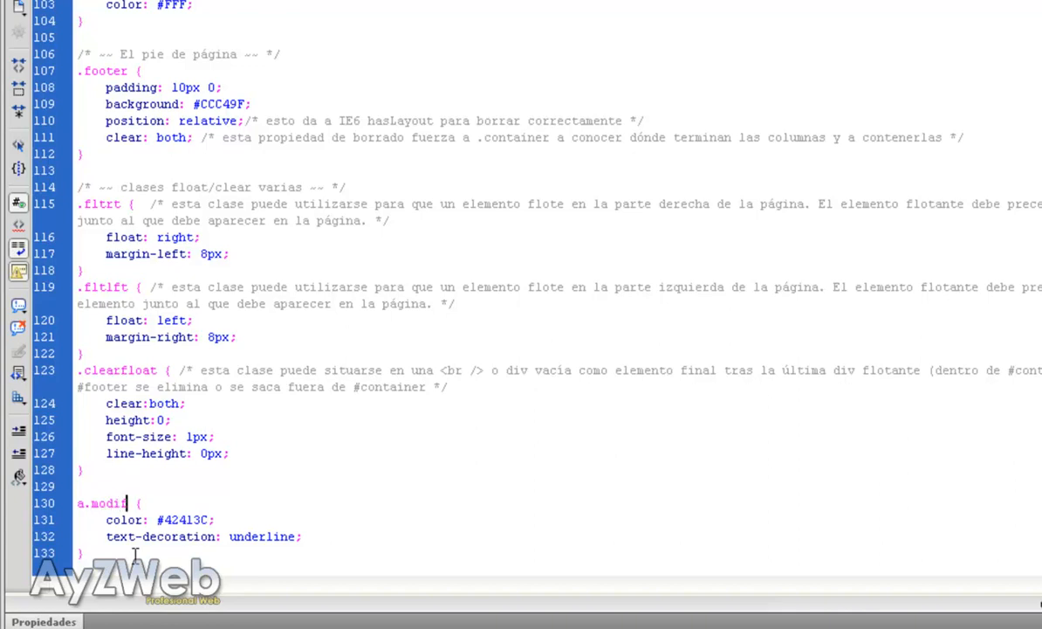
text(icacionusua)
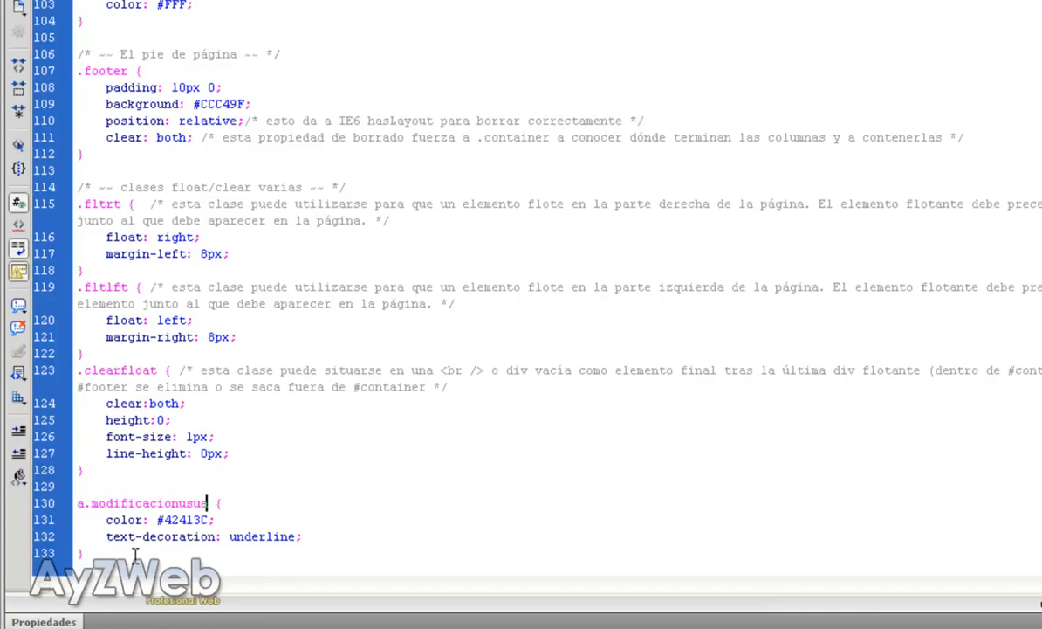
text(rio)
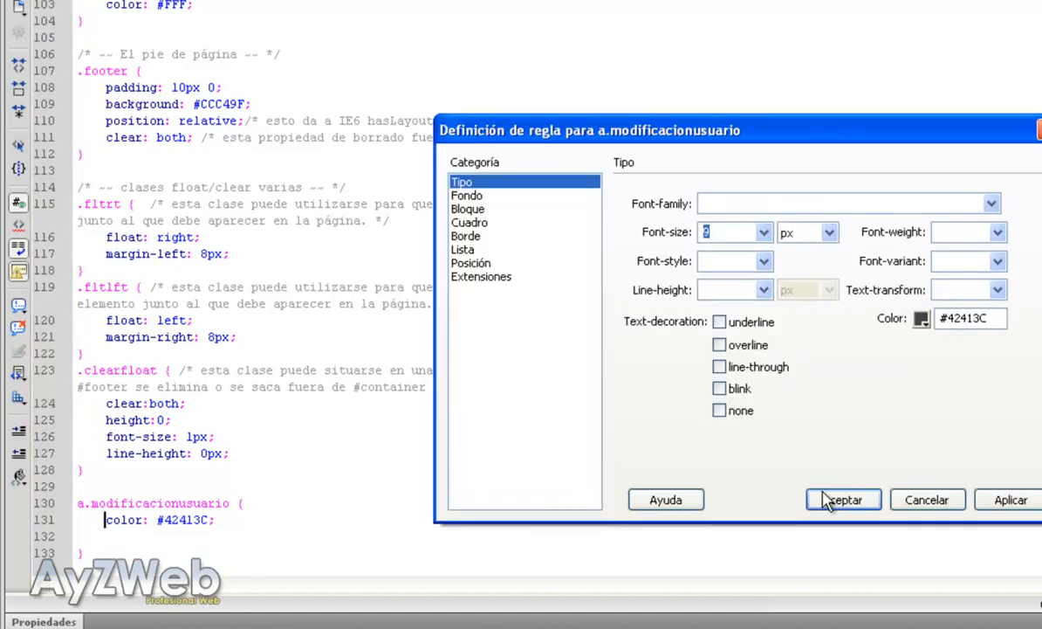
Confirm 9px, no-underline for a.modificacionusuario and add a matching :hover rule
click(842, 500)
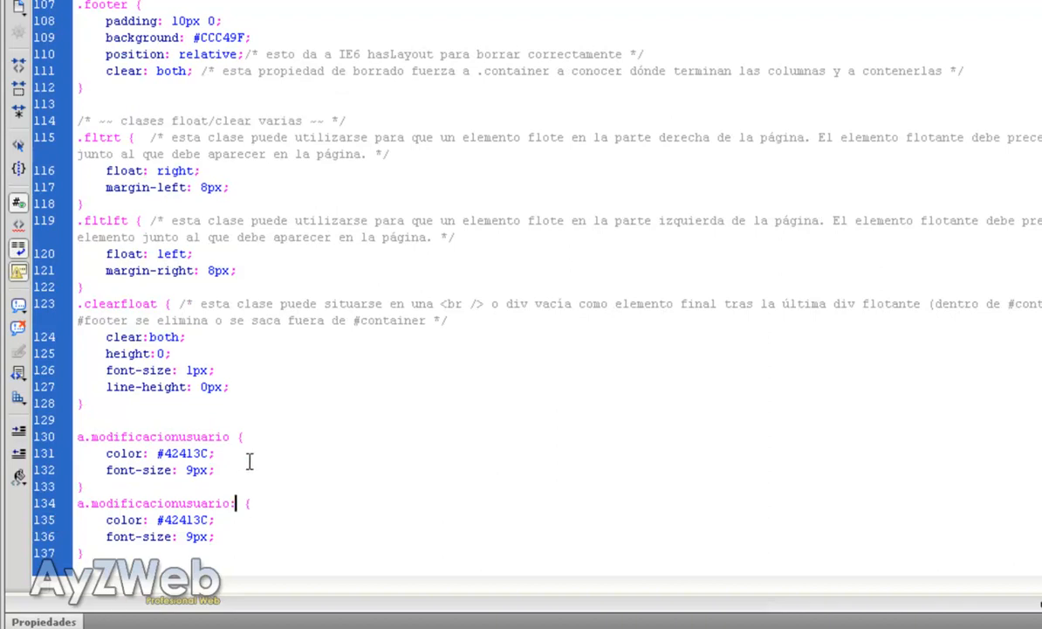
text(hover)
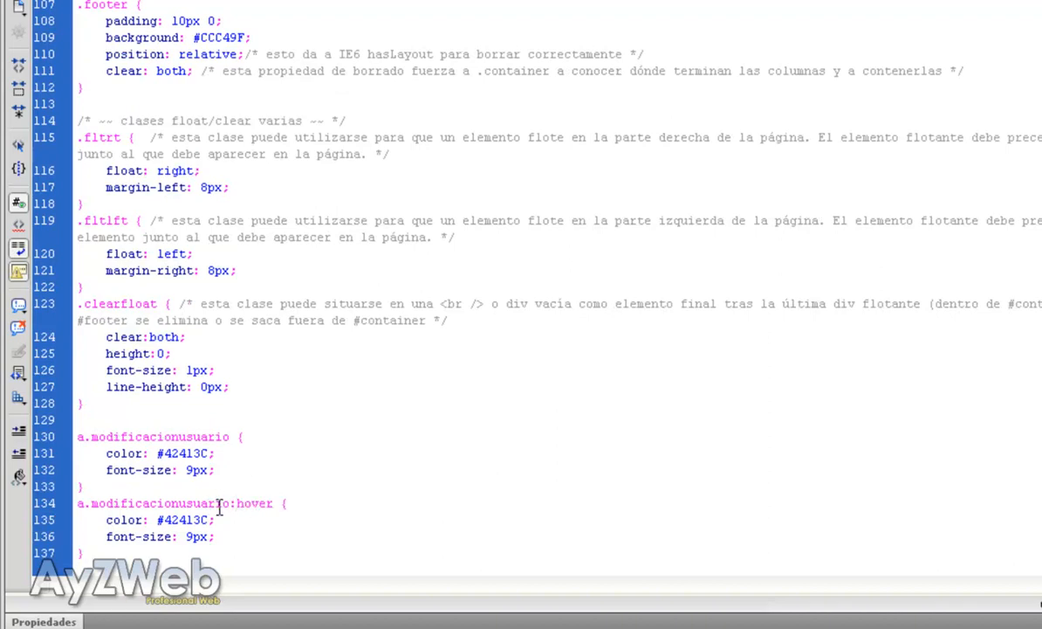
click(272, 503)
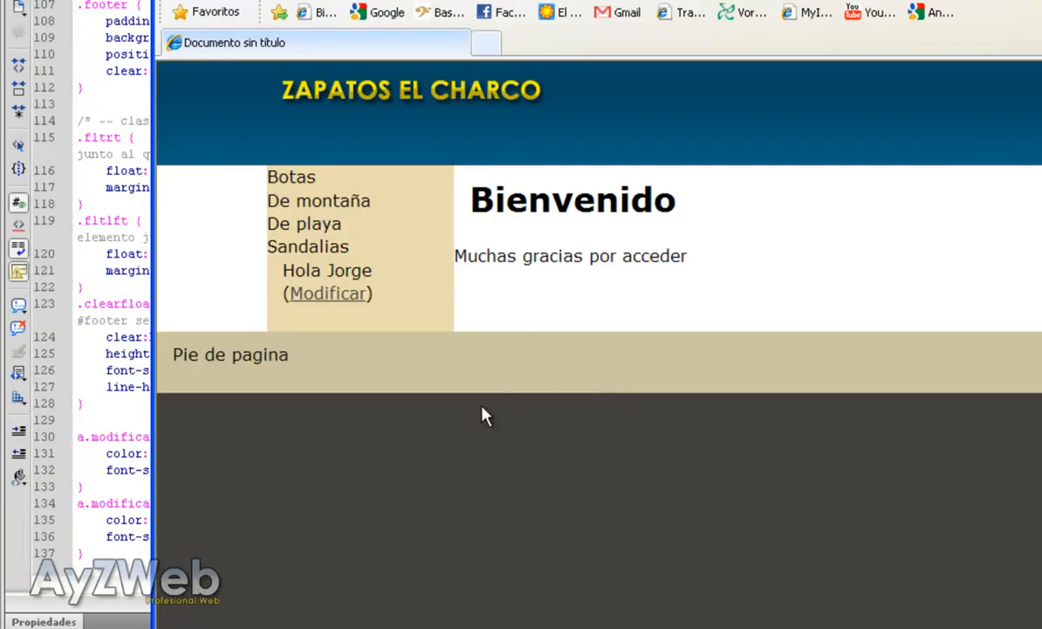
mouse_move(328, 293)
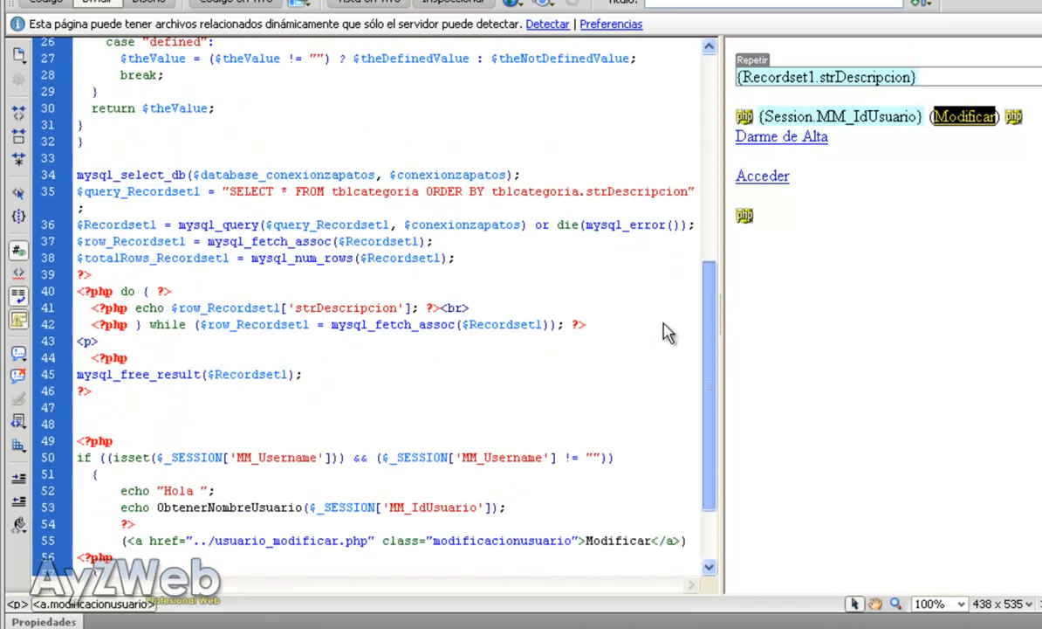
Add class="modificacionusuario" to the Modificar link in catalogo.php and drop the brackets
scroll(down, 3)
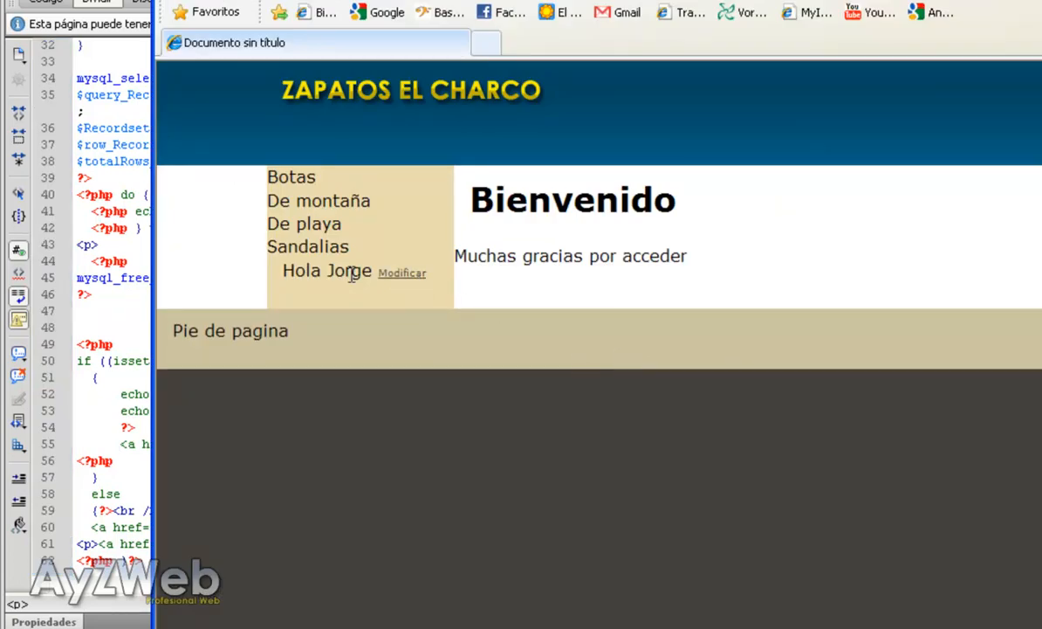
Reload the store page in the browser to check the small, unbracketed Modificar link
double_click(350, 271)
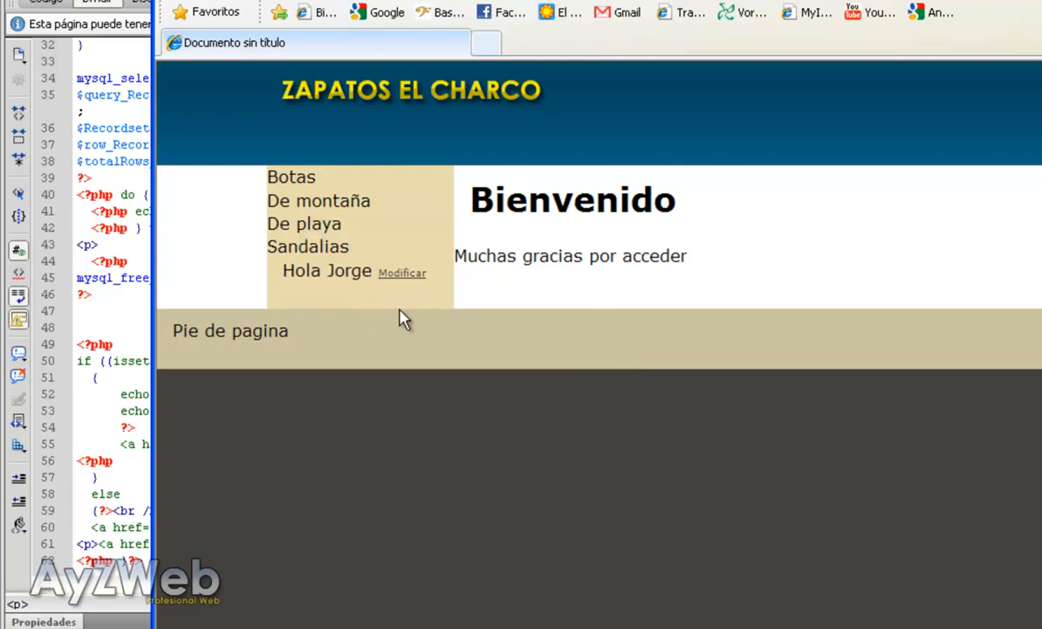
mouse_move(538, 334)
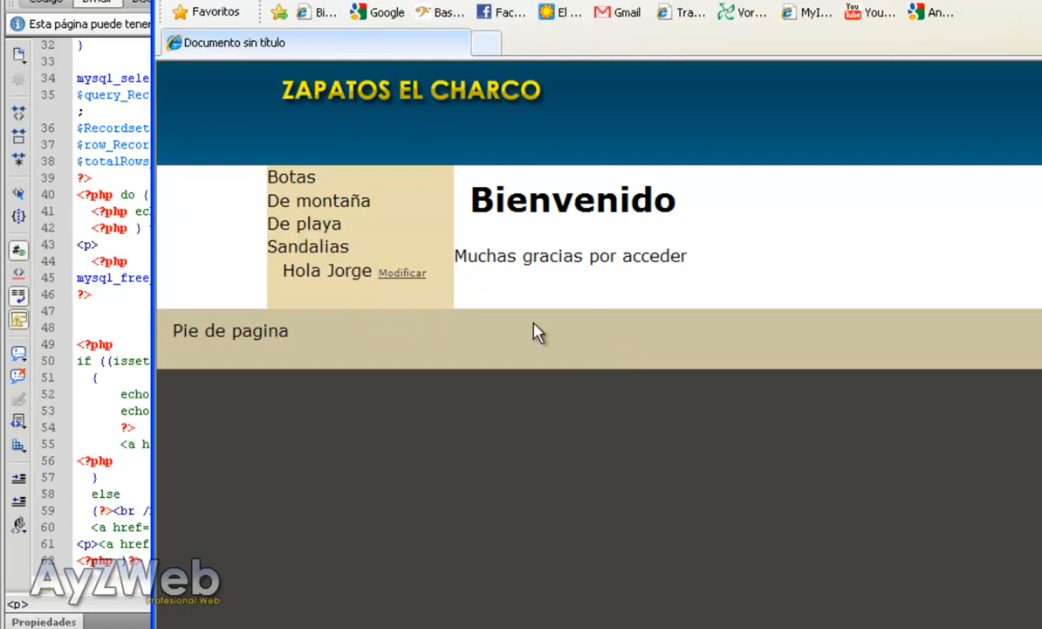
mouse_move(384, 278)
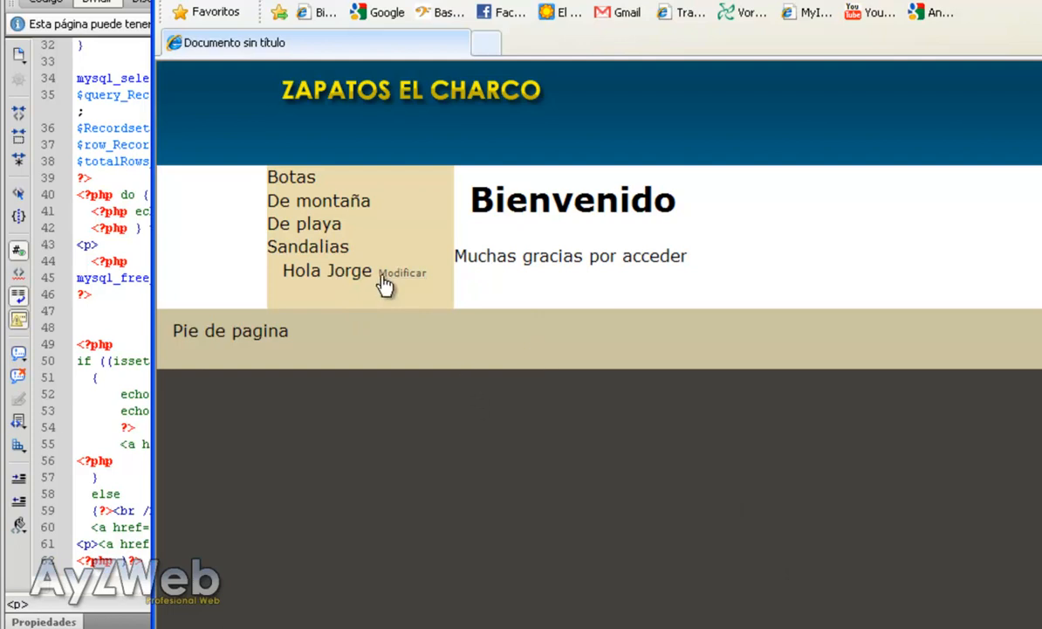
mouse_move(400, 300)
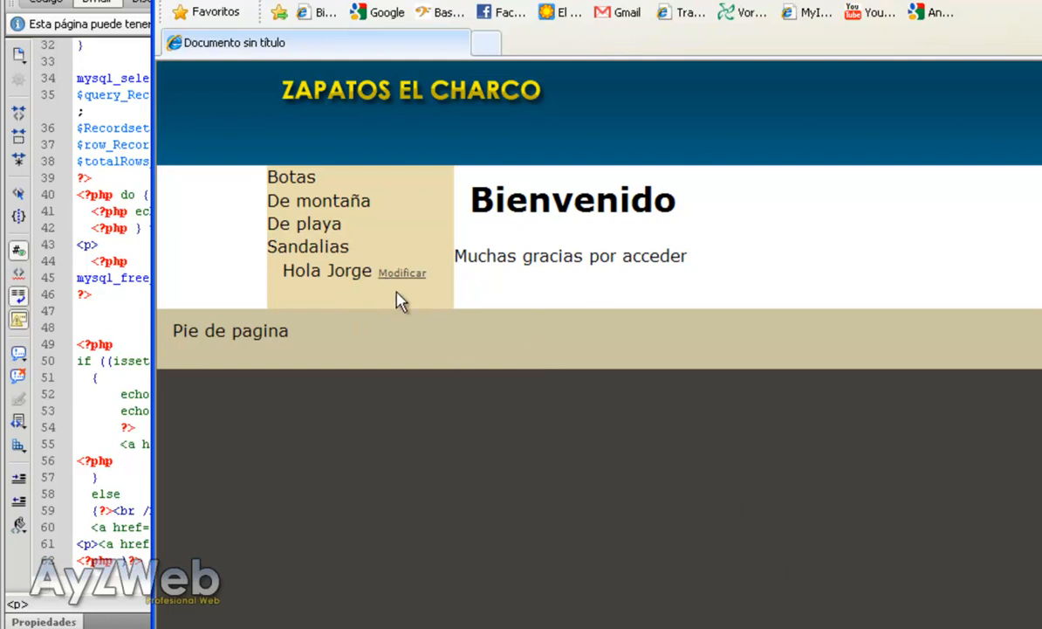
mouse_move(409, 295)
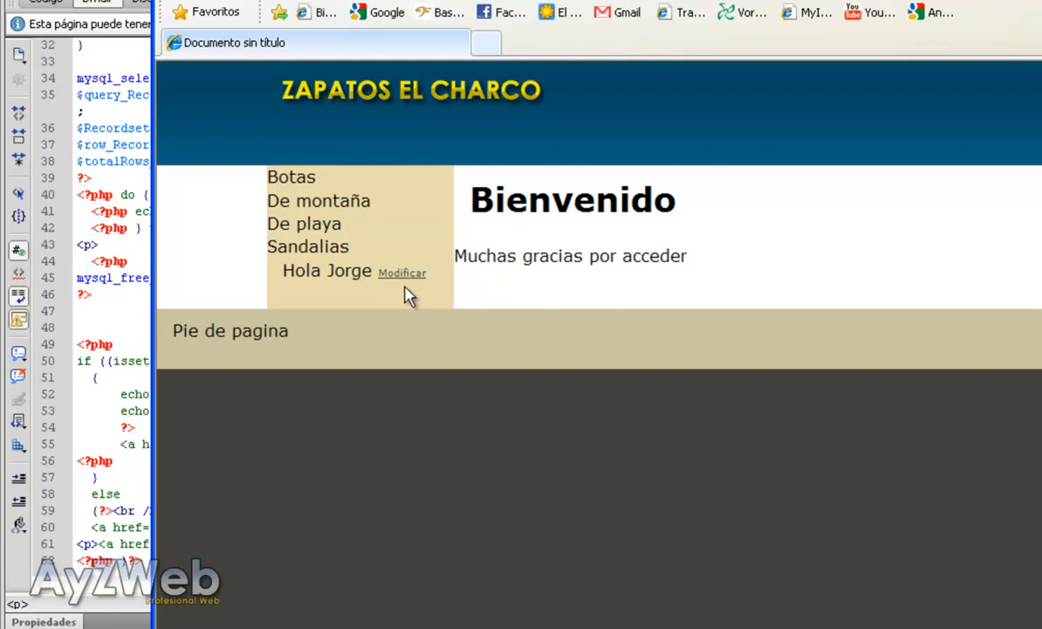
mouse_move(410, 295)
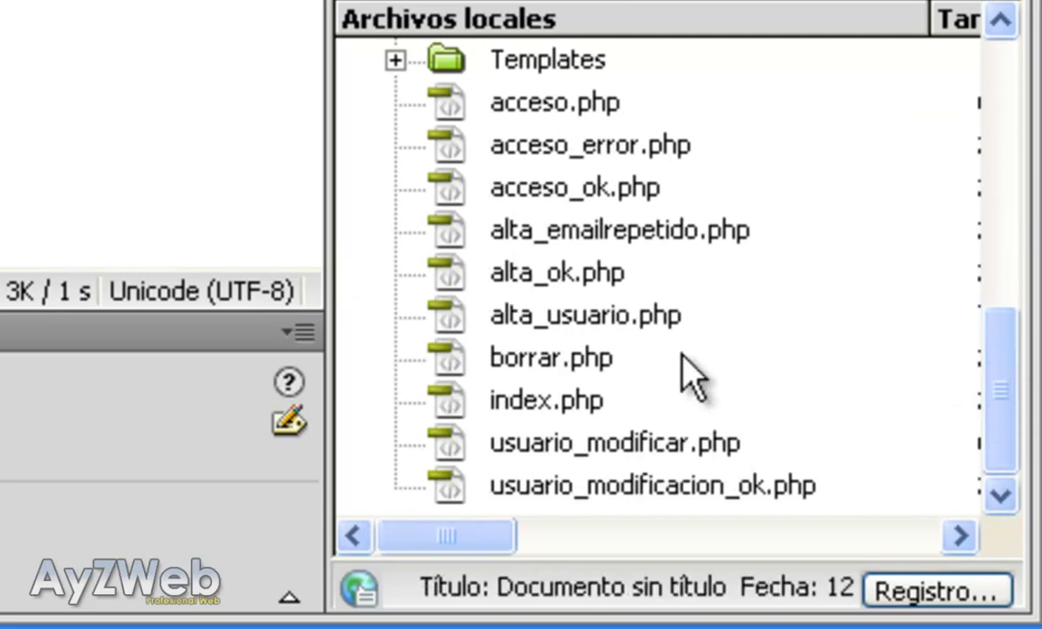
Create a new page usuario_cerrarsesion.php in the site files and open it
click(544, 398)
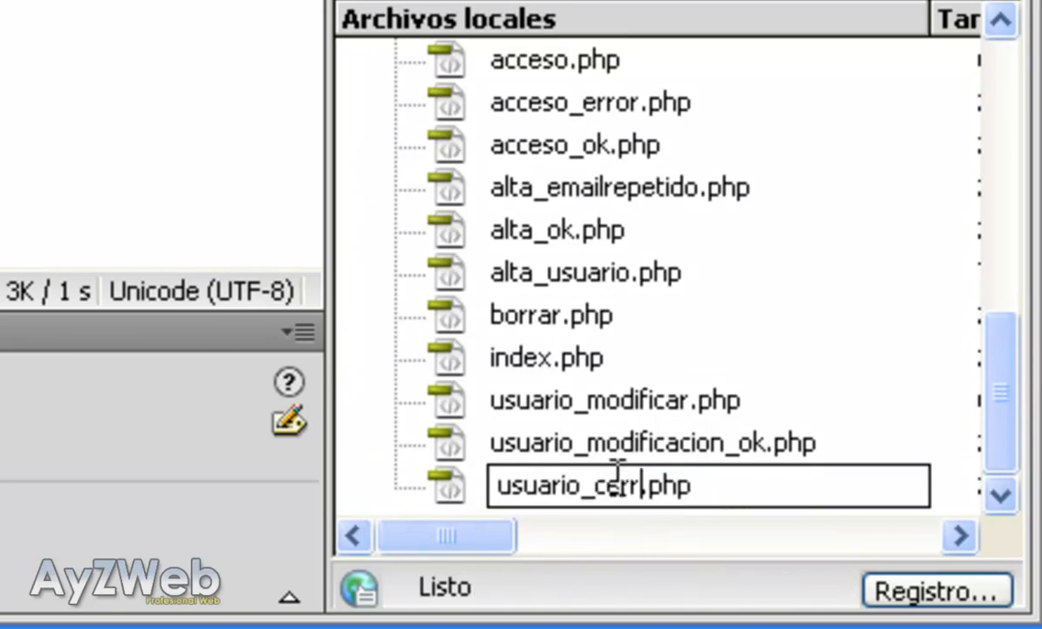
text(arsesio)
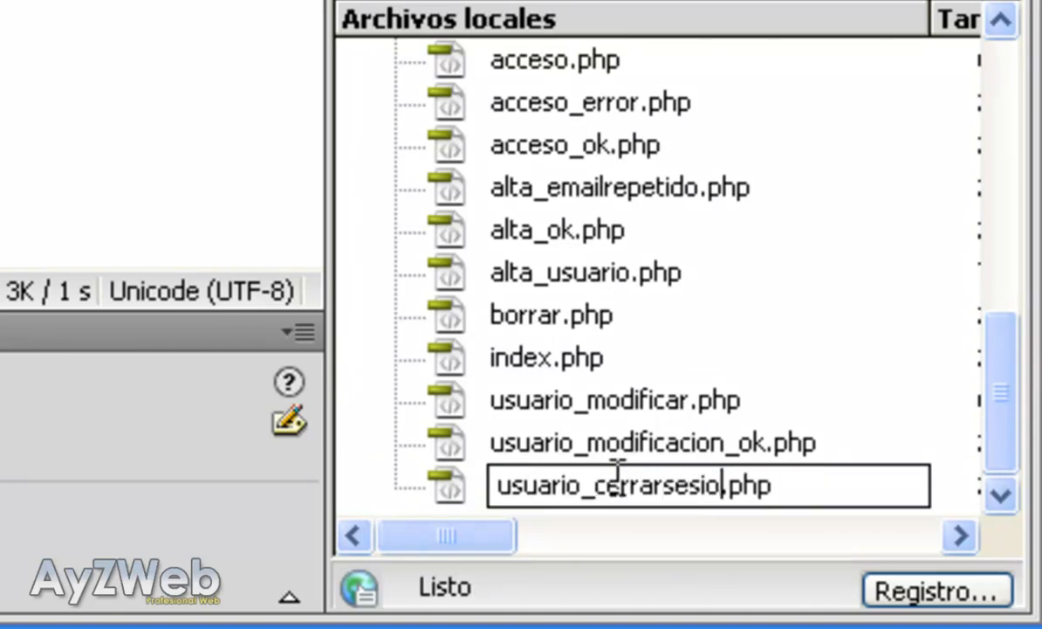
click(632, 485)
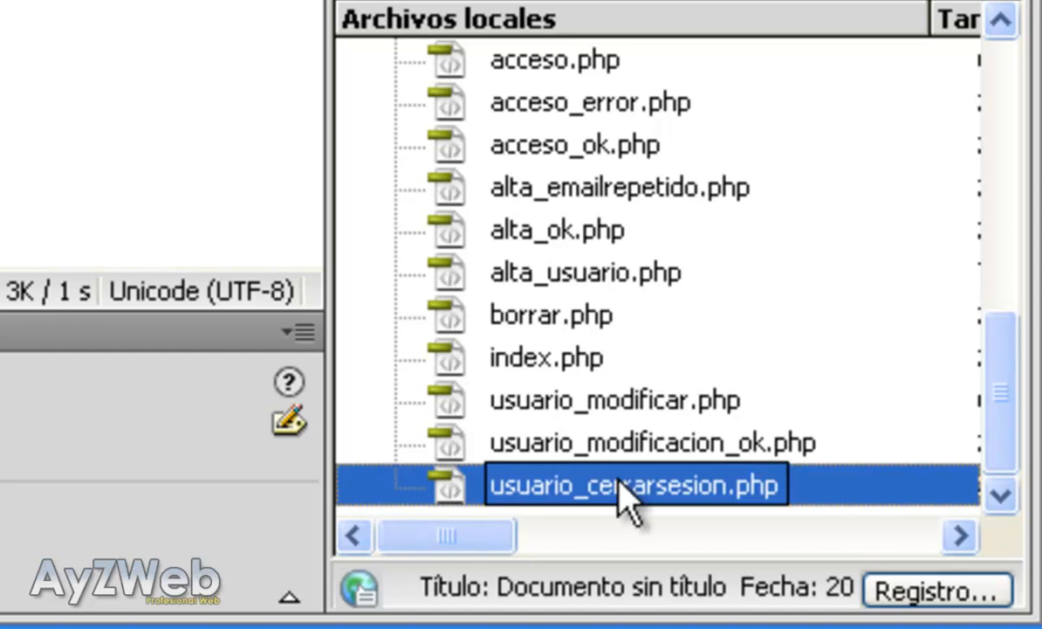
double_click(636, 485)
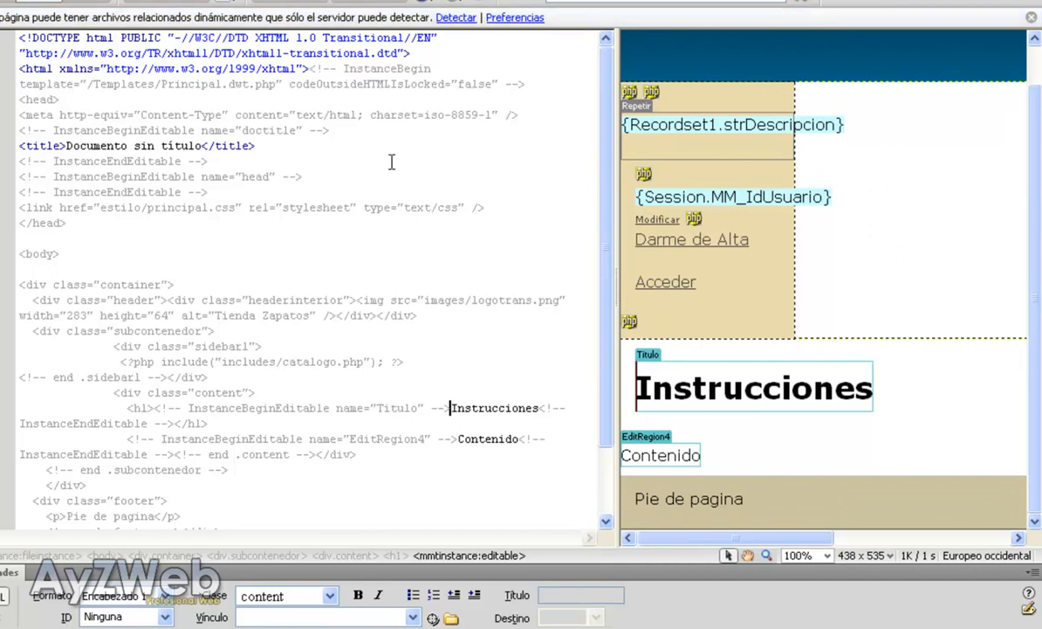
Set the heading to Cerrando Sesión and the content to 'Muchas gracias por comprar en nuestro sitio.'
double_click(496, 409)
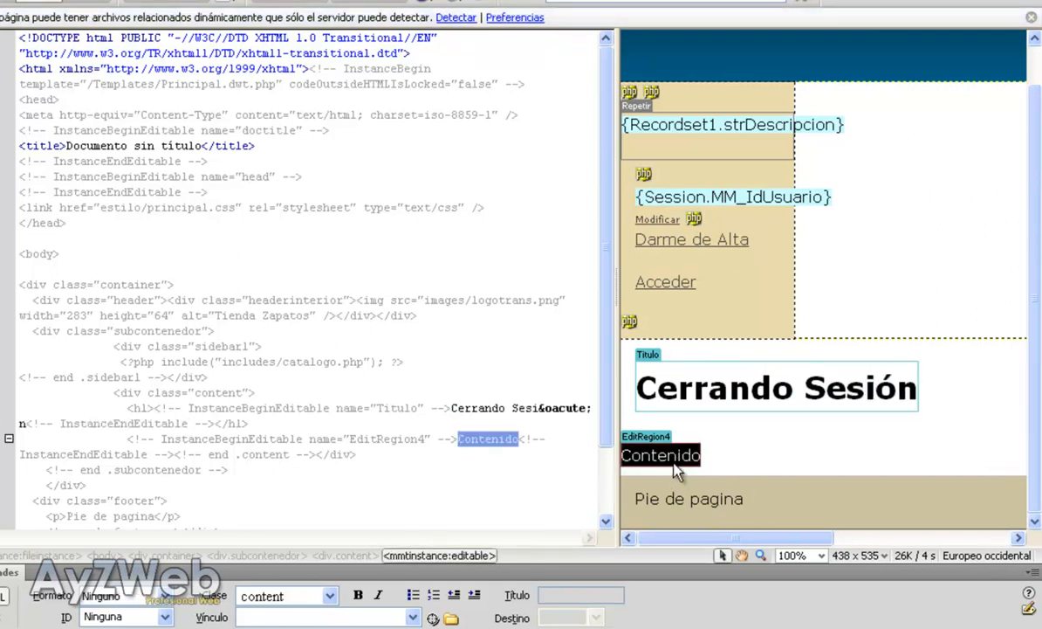
text(Muchas gracias por)
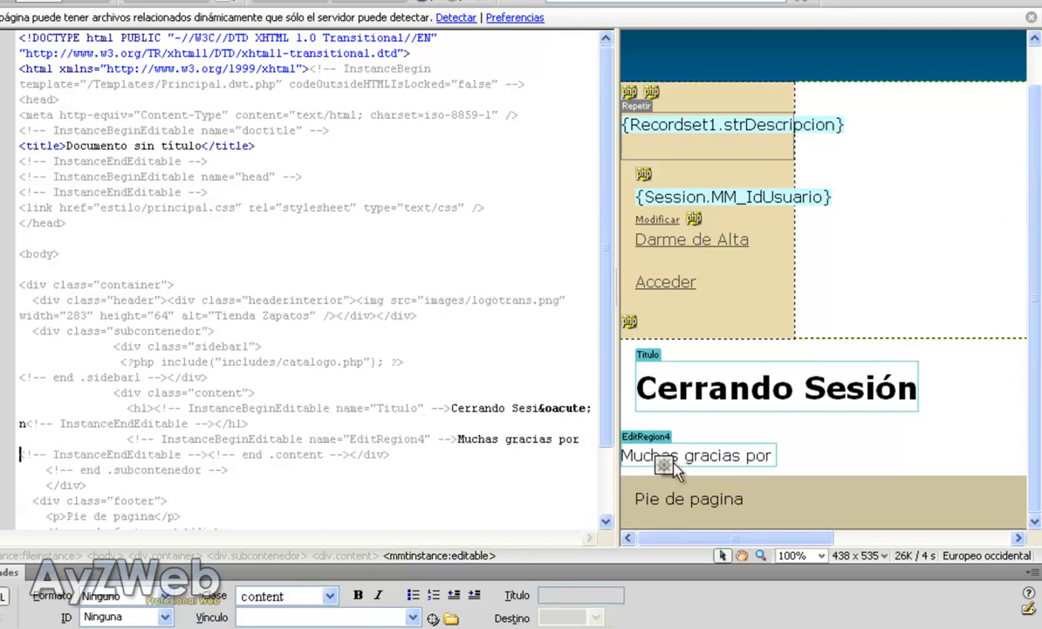
text(accede)
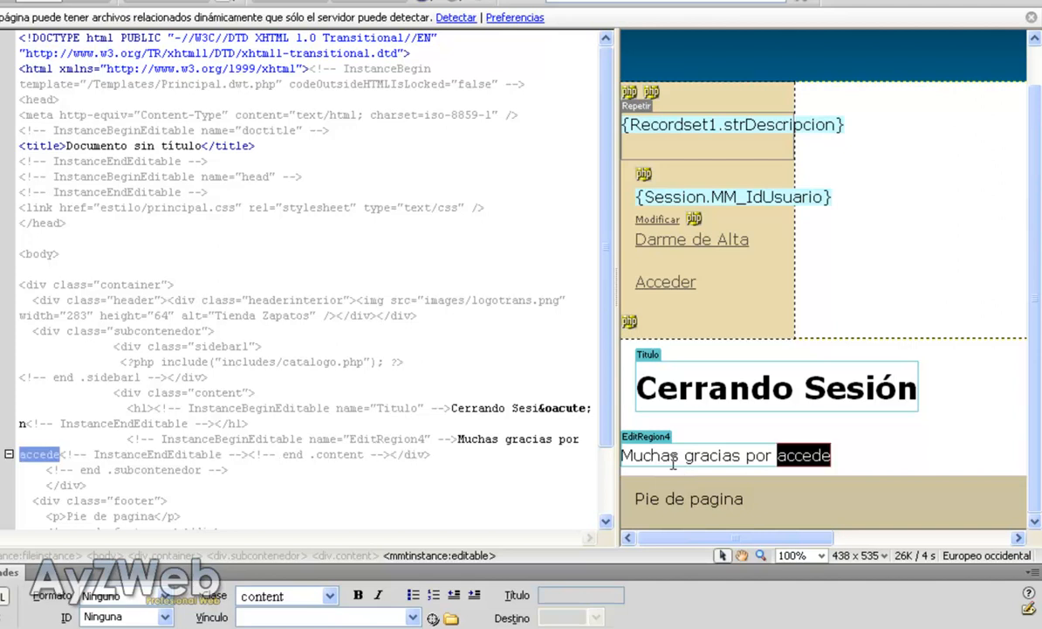
text(comprar en nues)
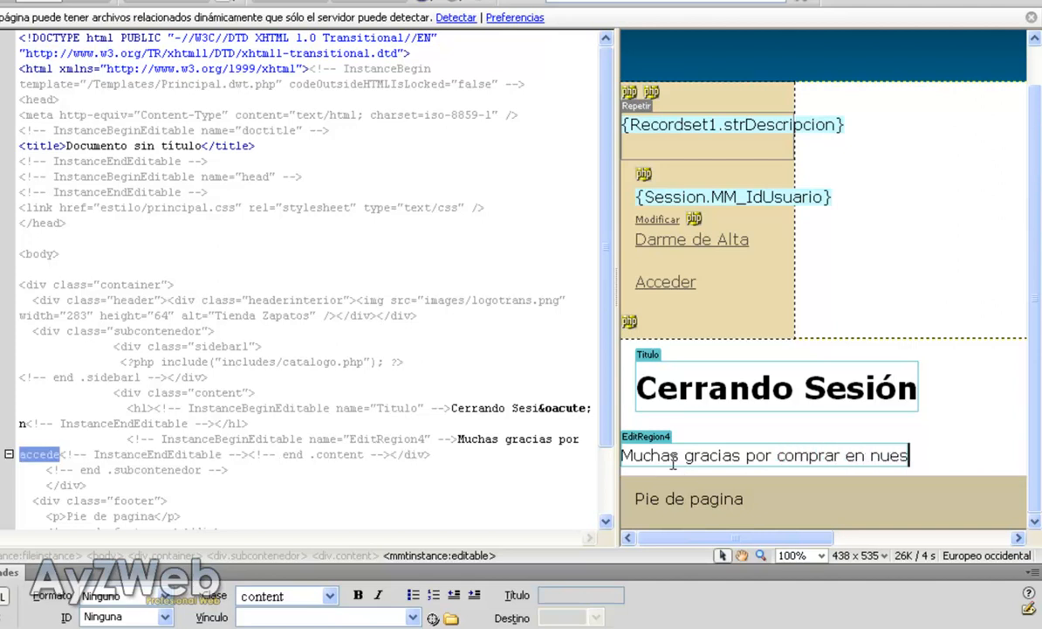
text(tro sitio.)
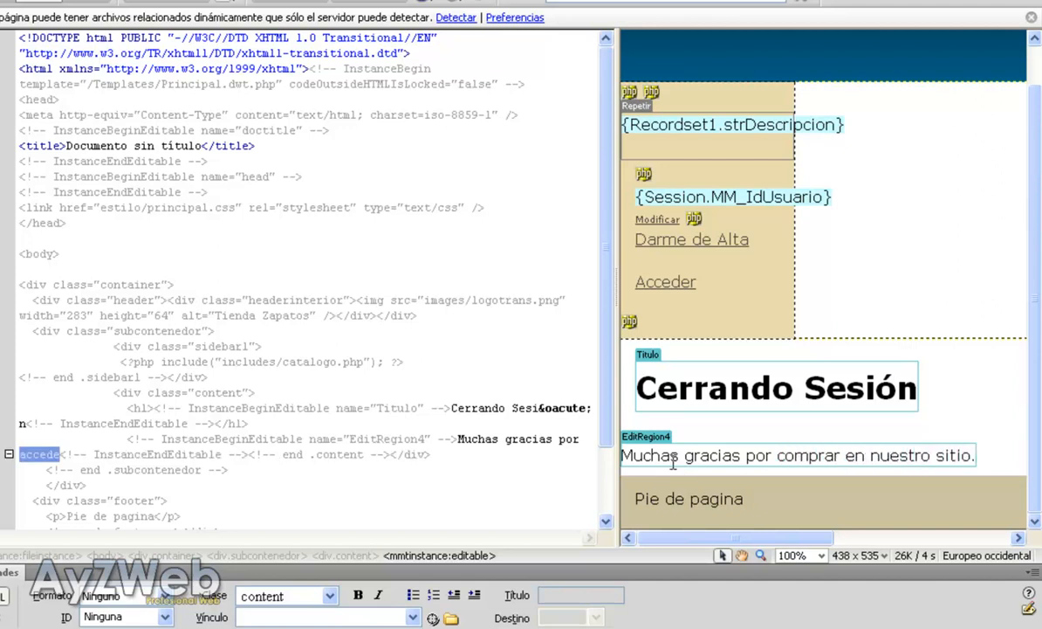
scroll(down, 3)
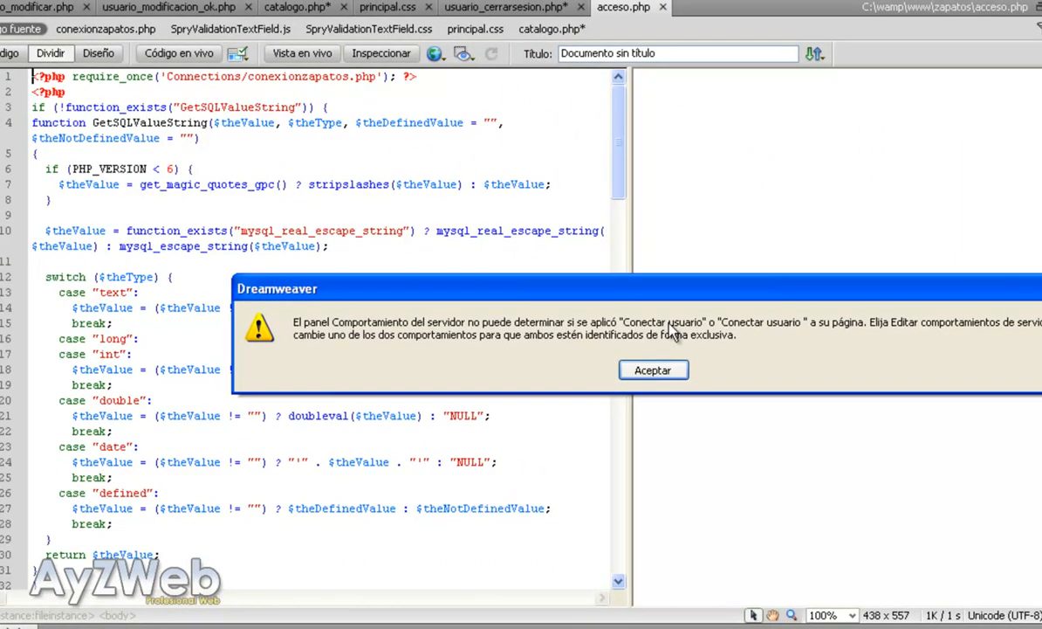
Dismiss the server behaviour warning to reveal acceso.php's $_SESSION assignments
click(653, 370)
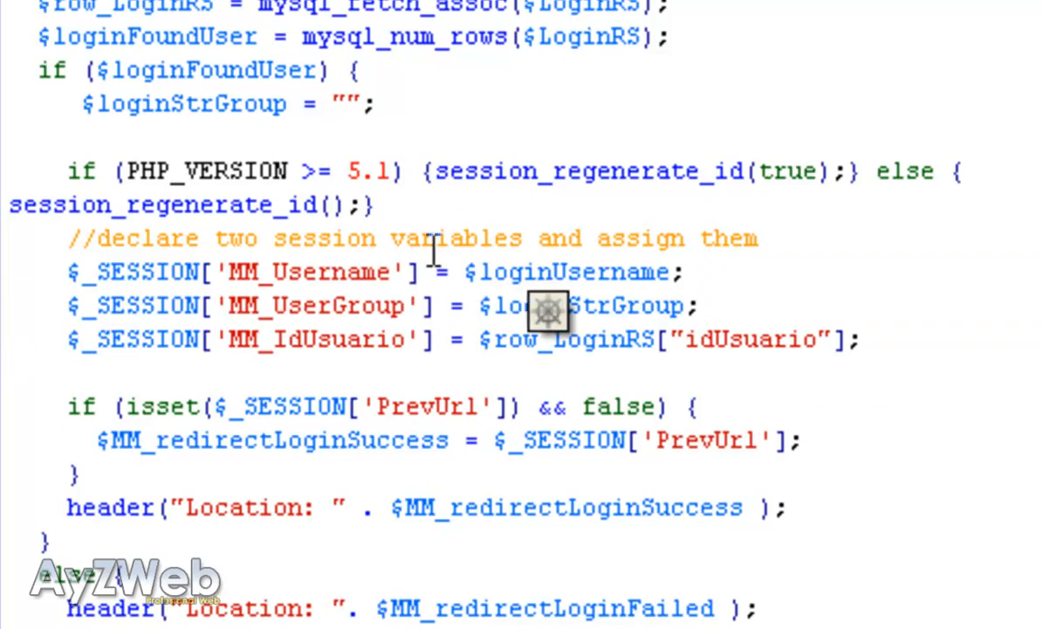
mouse_move(489, 312)
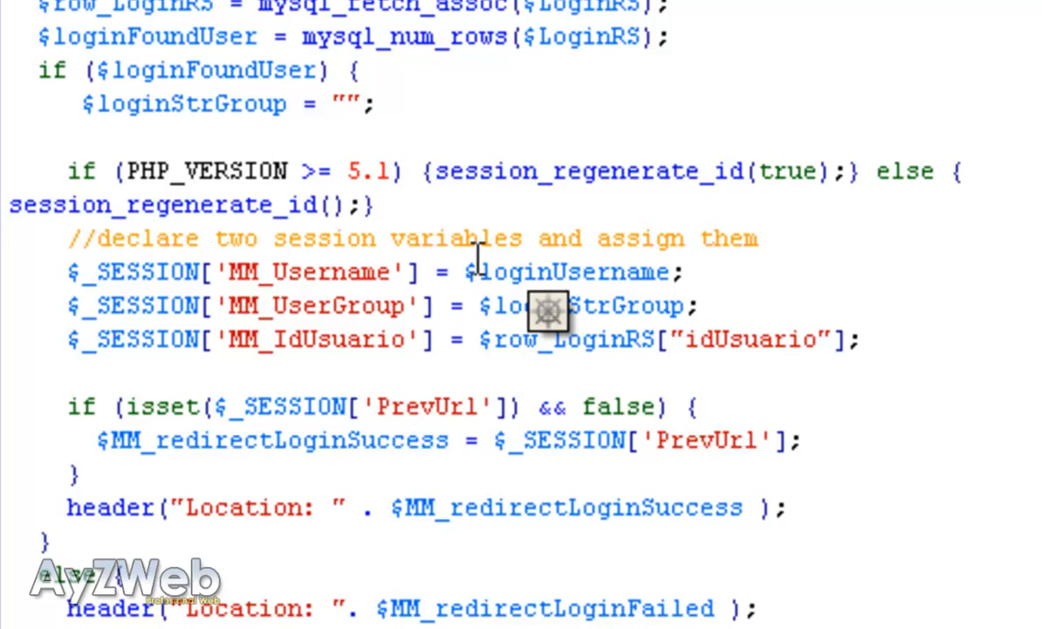
mouse_move(533, 206)
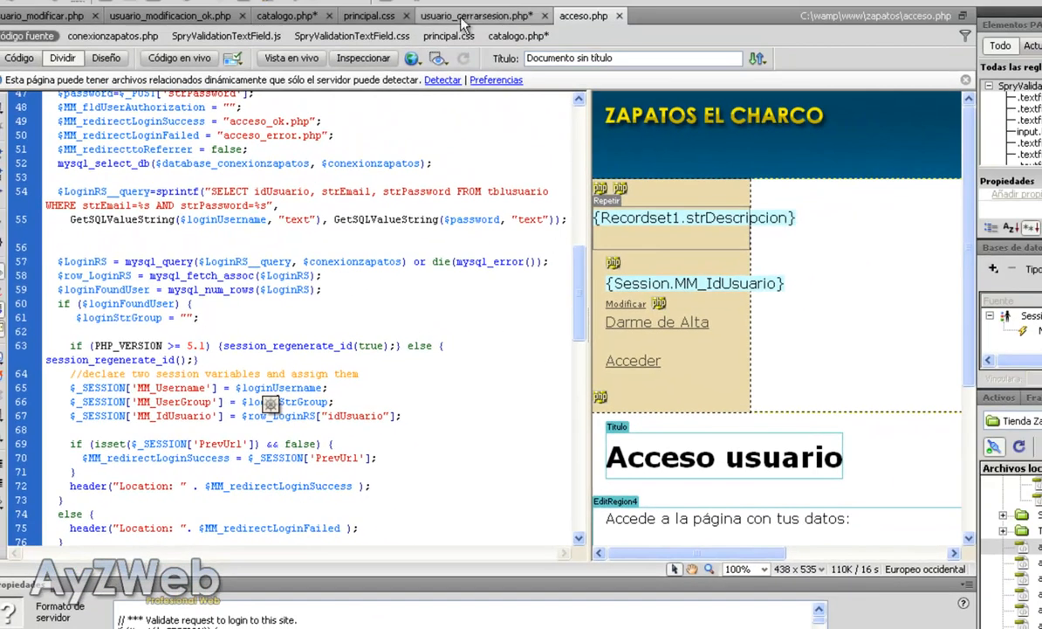
Bring the login page acceso.php's source to the front among the open documents
click(475, 16)
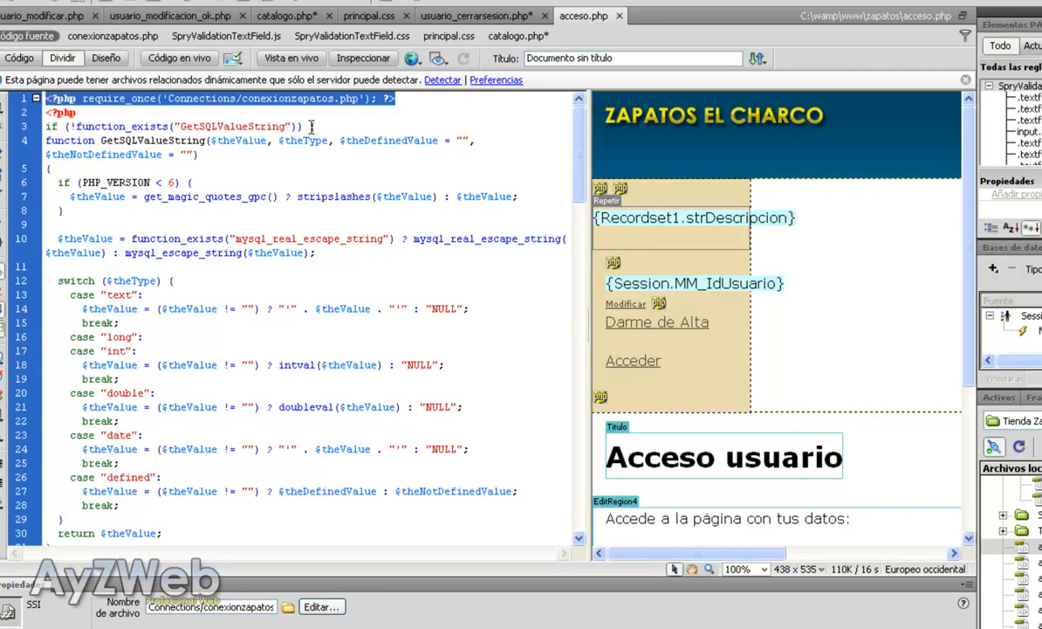
click(485, 16)
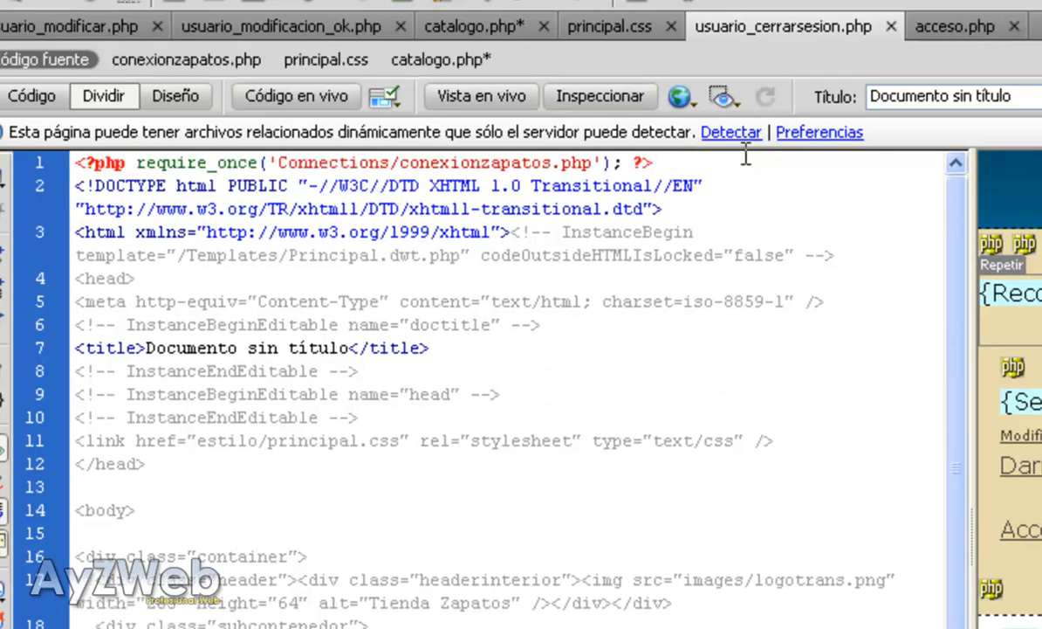
click(475, 26)
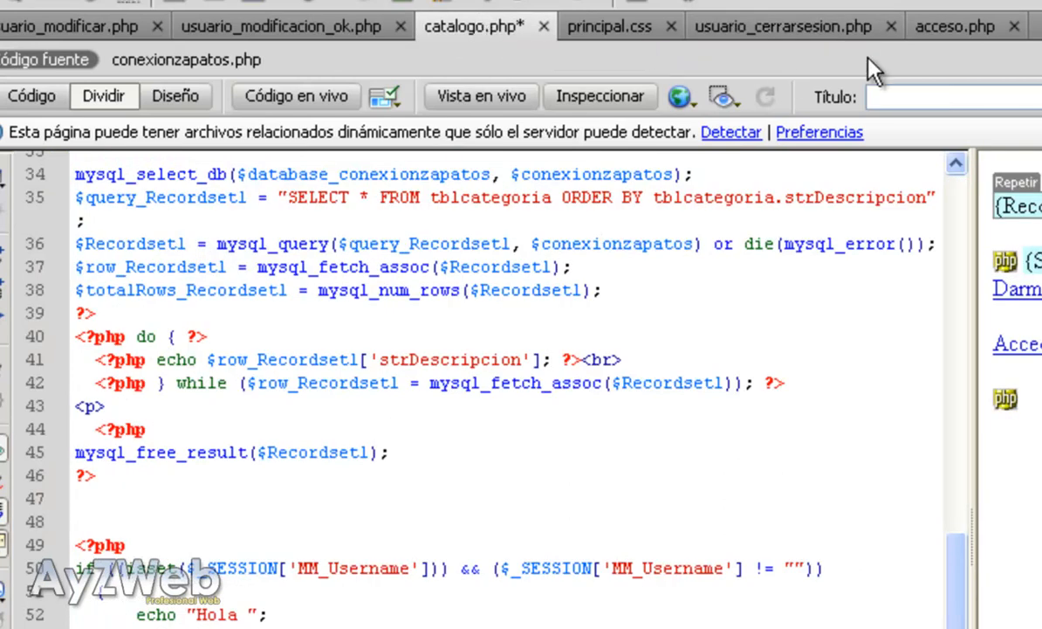
click(955, 27)
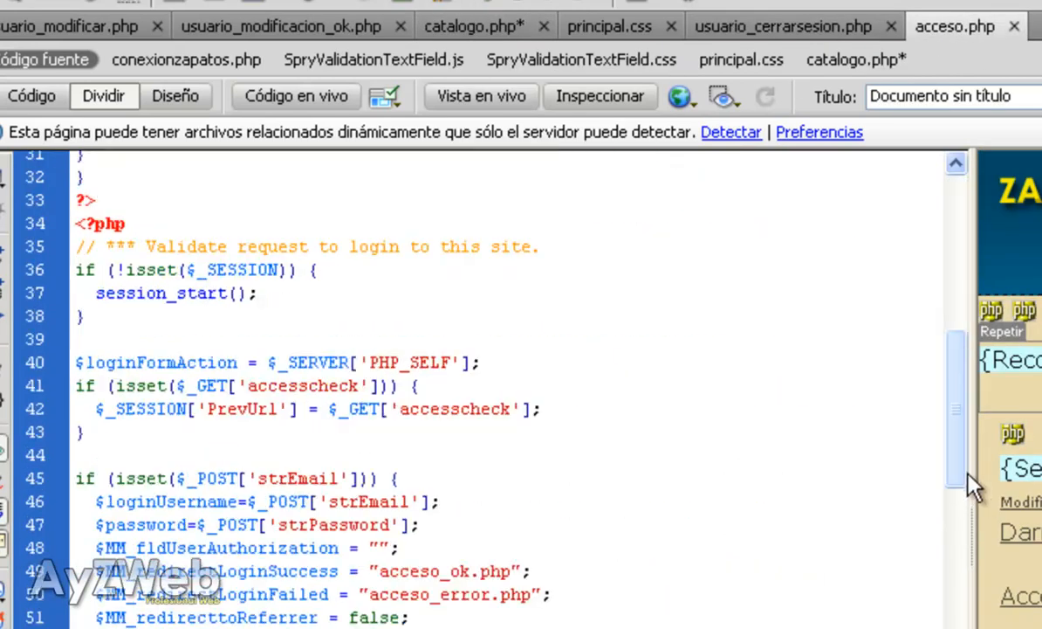
Copy the three $_SESSION assignment lines (65–67) and return to usuario_cerrarsesion.php's code
scroll(down, 3)
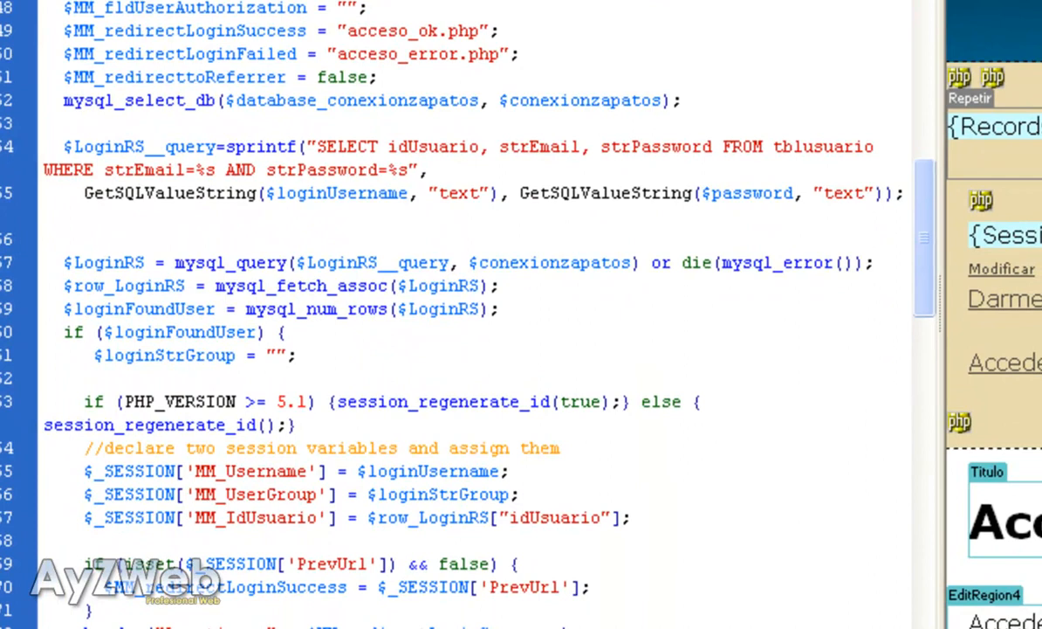
drag(83, 471, 631, 517)
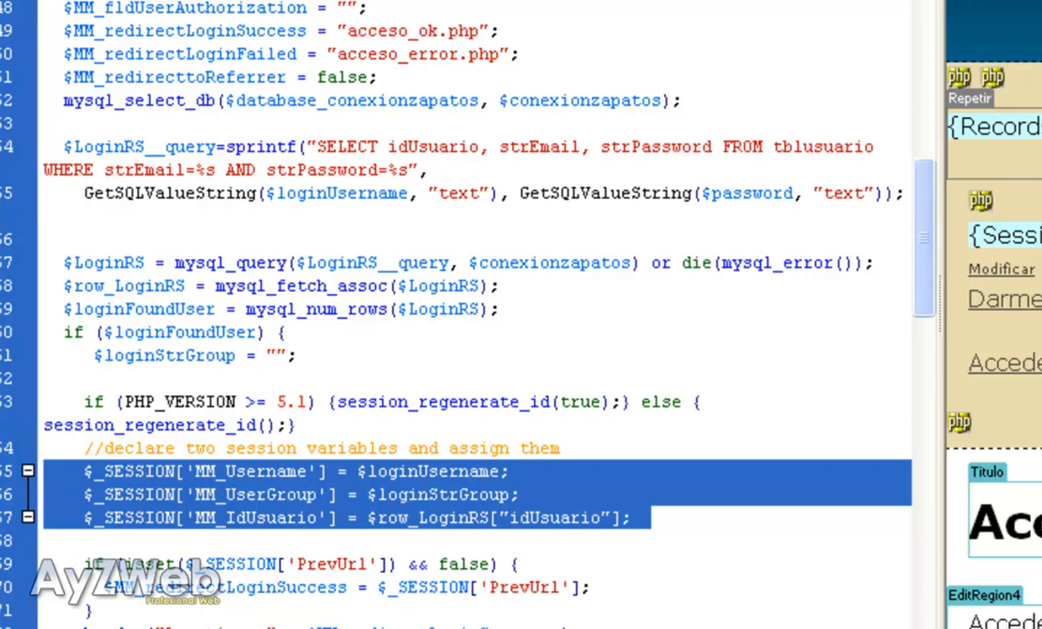
click(751, 18)
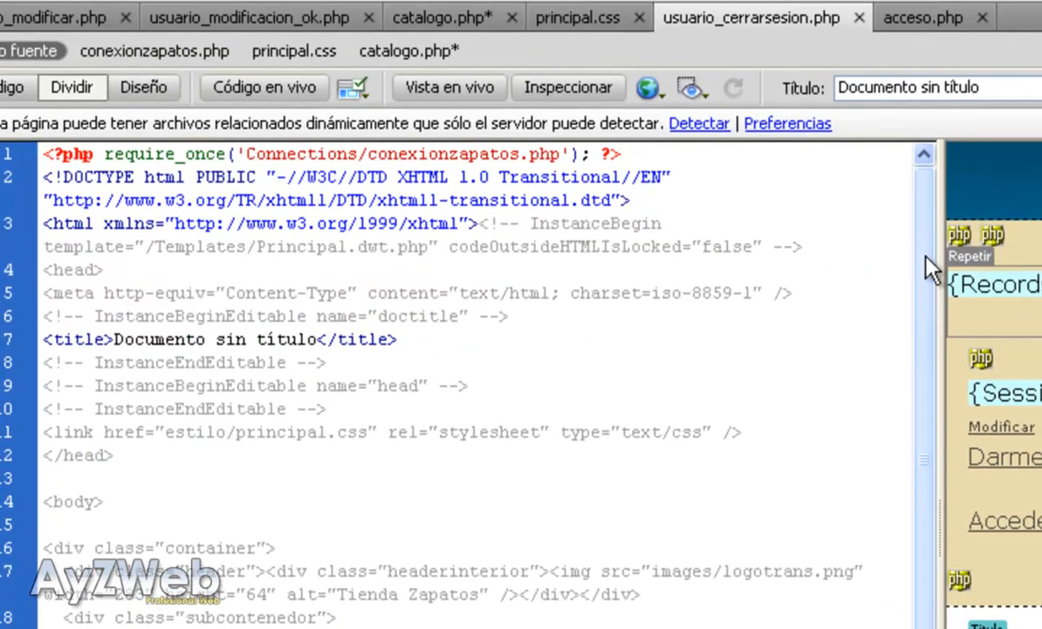
Insert a PHP block after the require_once setting MM_Username, MM_UserGroup and MM_IdUsuario to ""
click(625, 153)
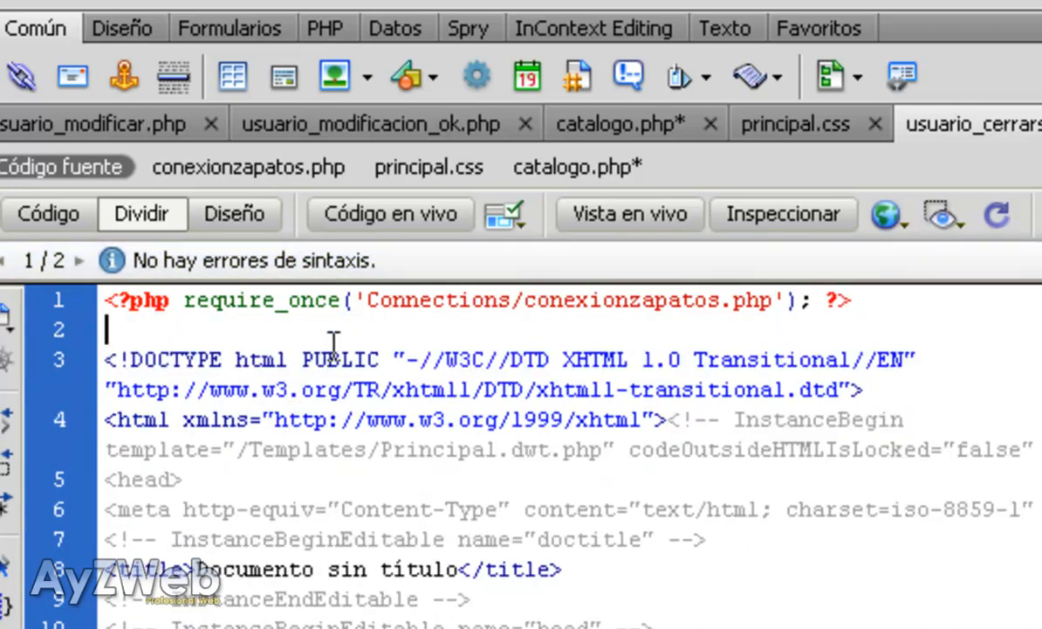
click(325, 28)
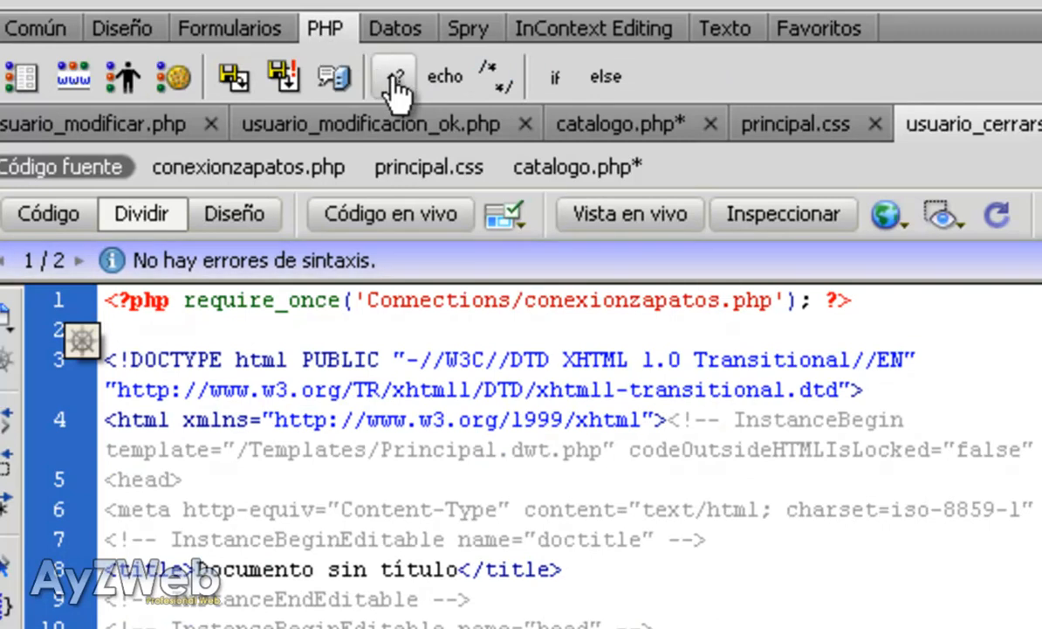
click(395, 77)
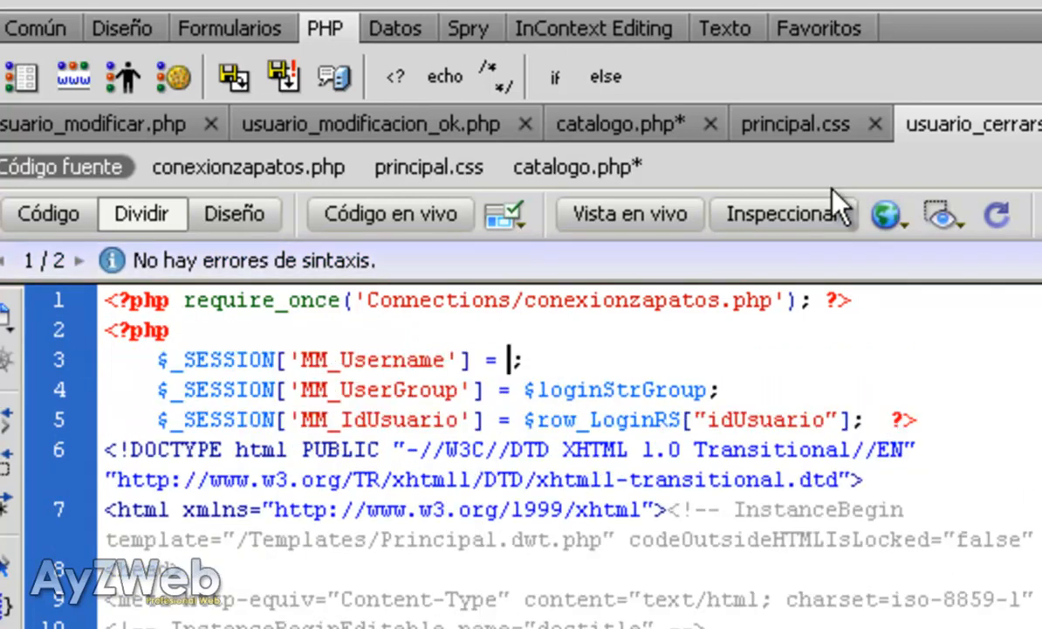
text(")
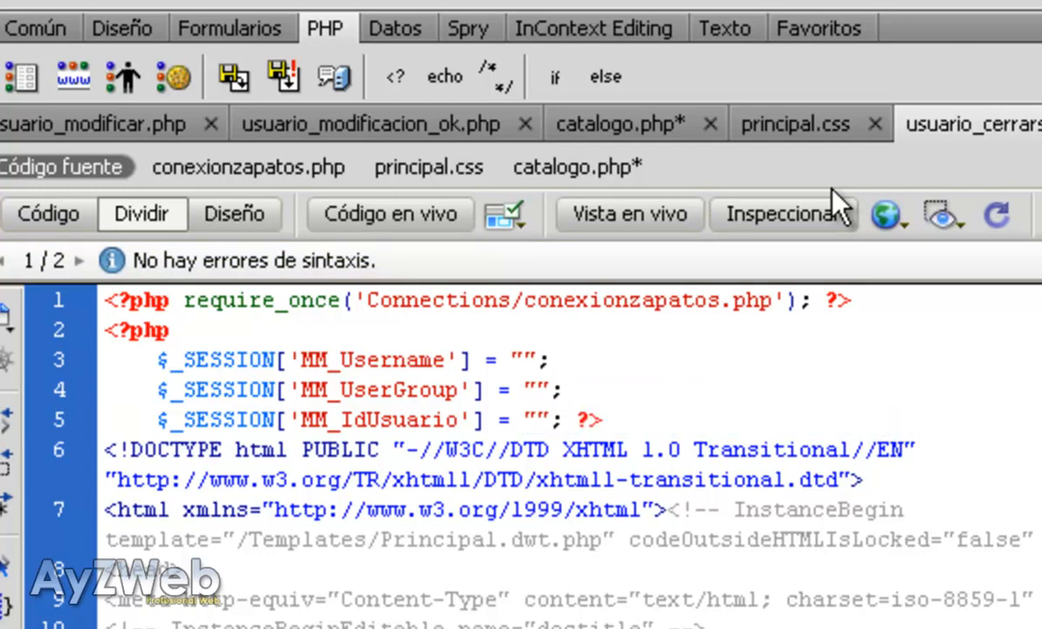
click(562, 419)
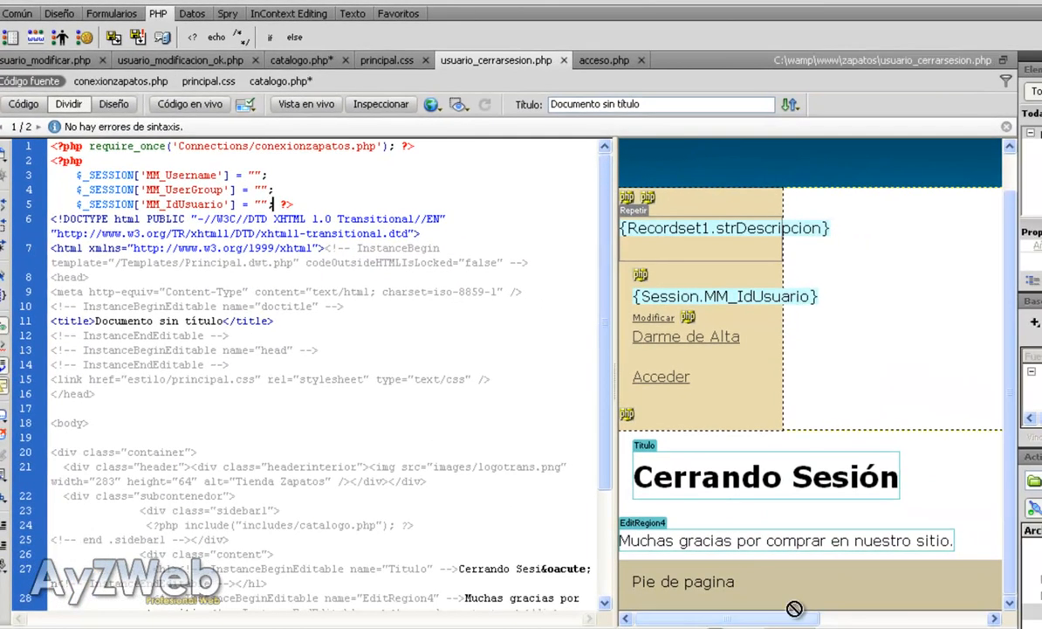
Preview the logged-in welcome page with its Modificar and Salir links in Internet Explorer
click(301, 59)
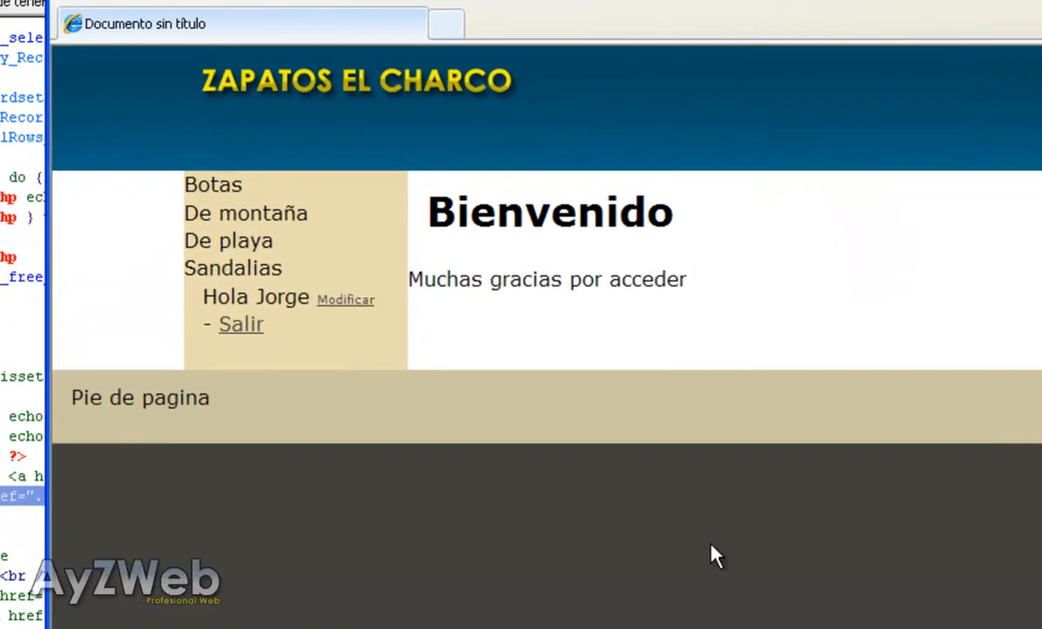
mouse_move(241, 323)
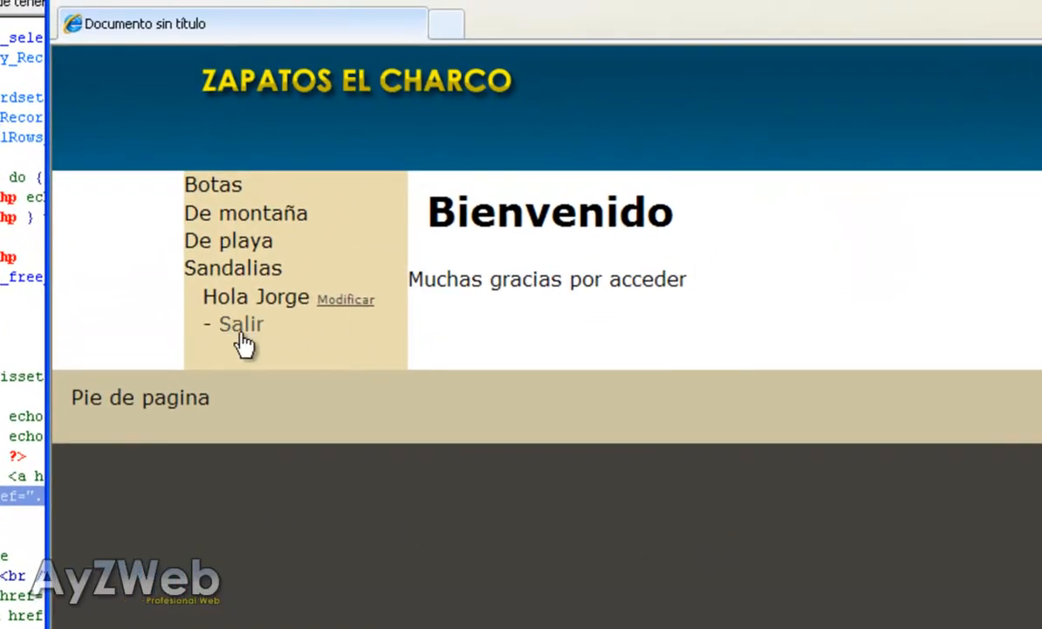
mouse_move(346, 328)
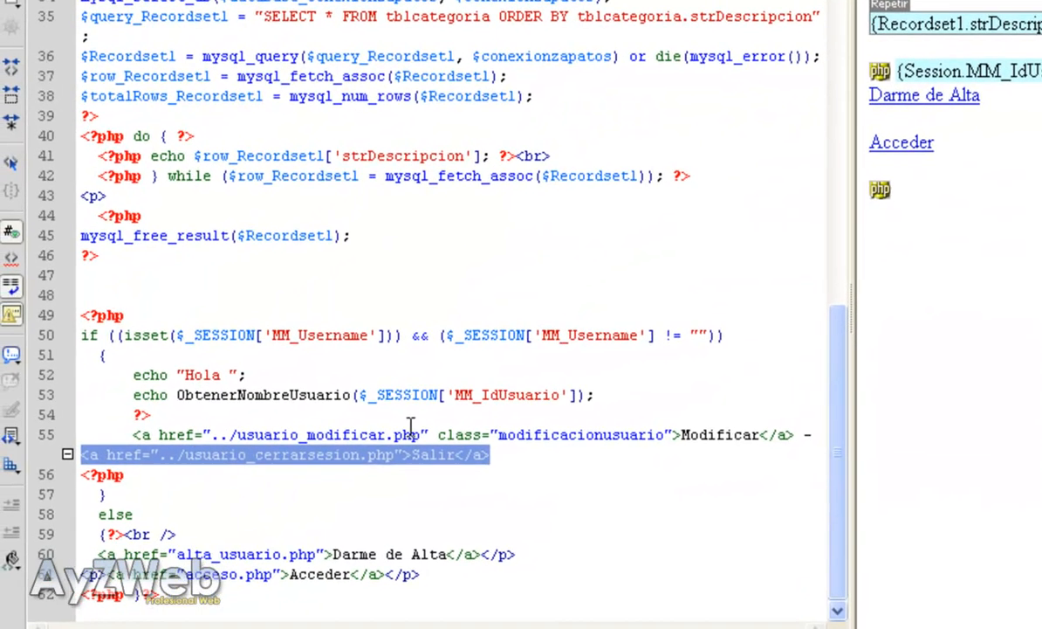
Apply class modificacionusuario to the Salir link and point Modificar to usuario_modificar.php, testing it in the browser
right_click(660, 440)
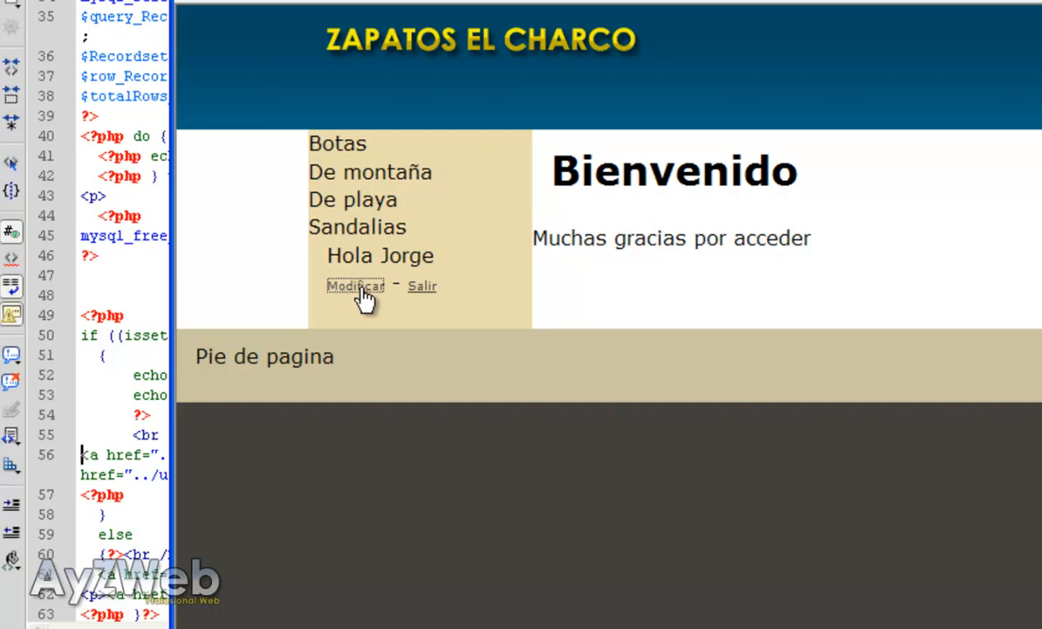
click(355, 286)
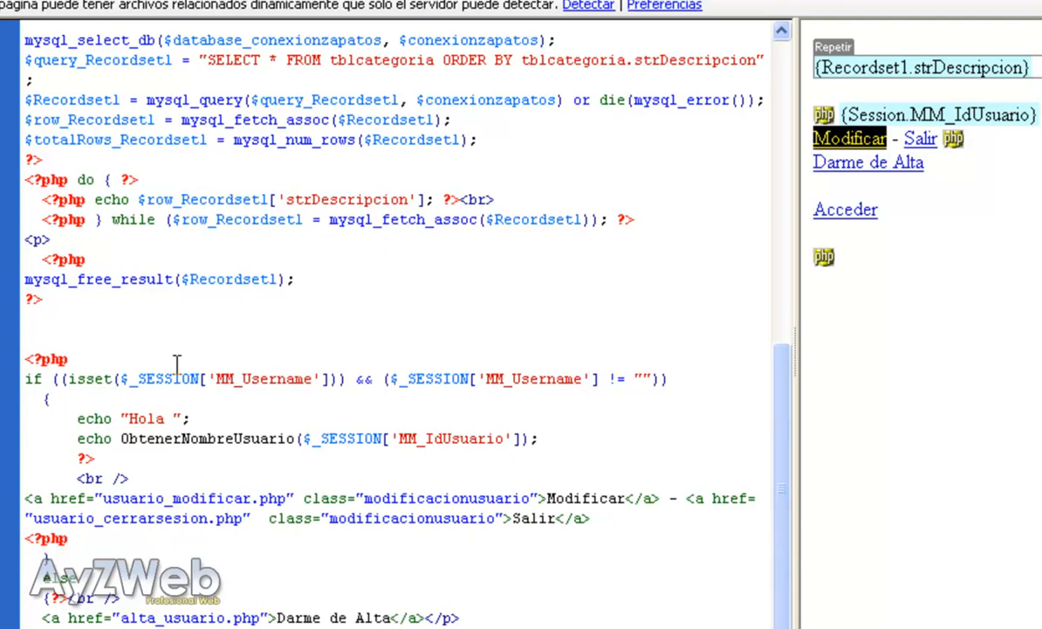
Select the edited site files in the Files panel and preview acceso_ok.php in Internet Explorer
click(31, 516)
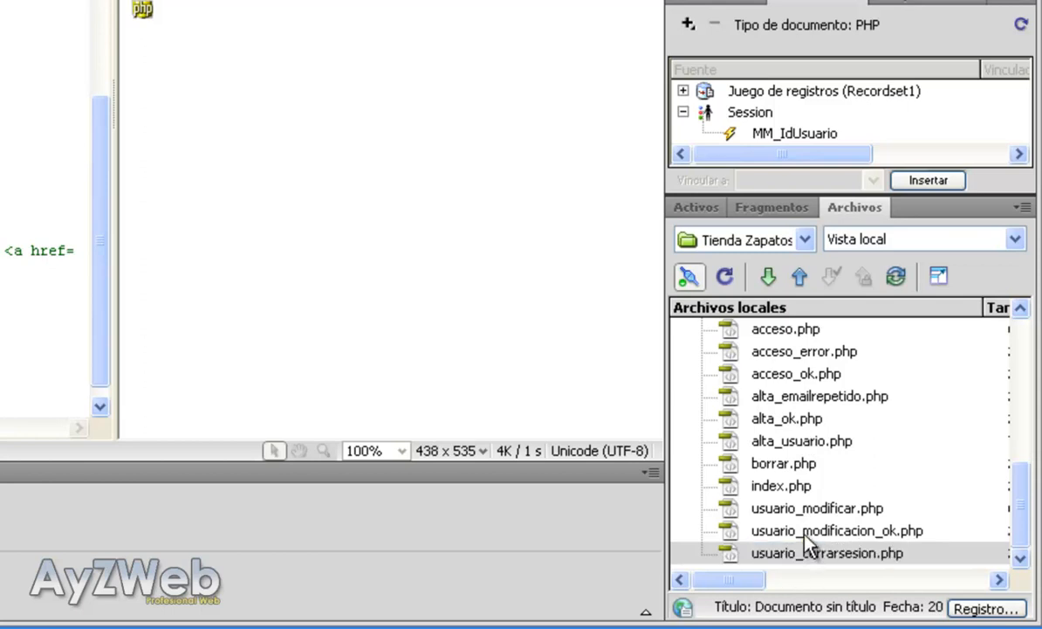
click(828, 551)
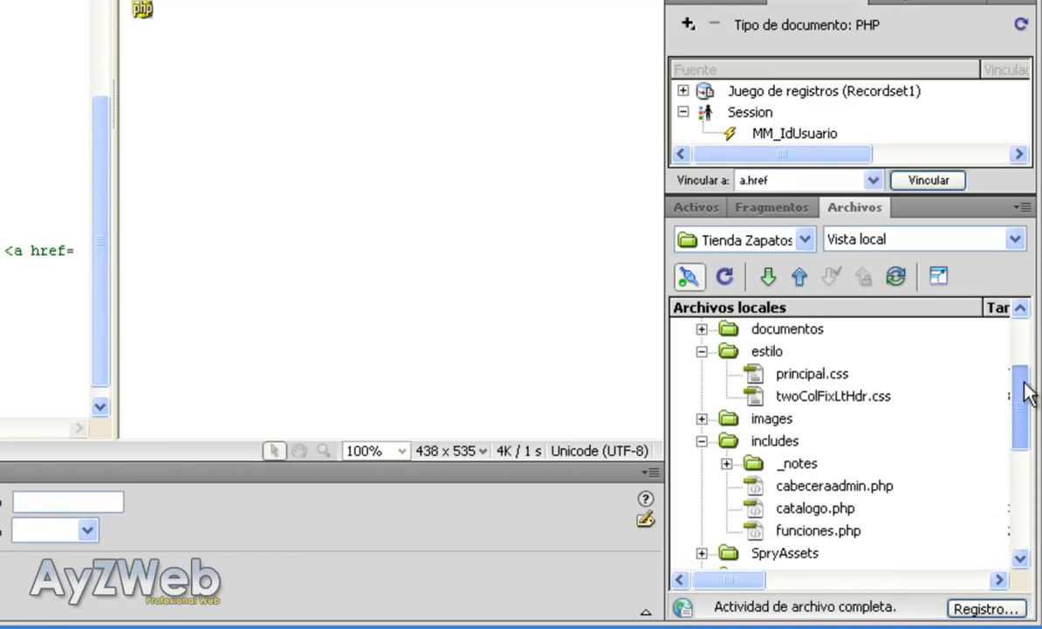
click(775, 440)
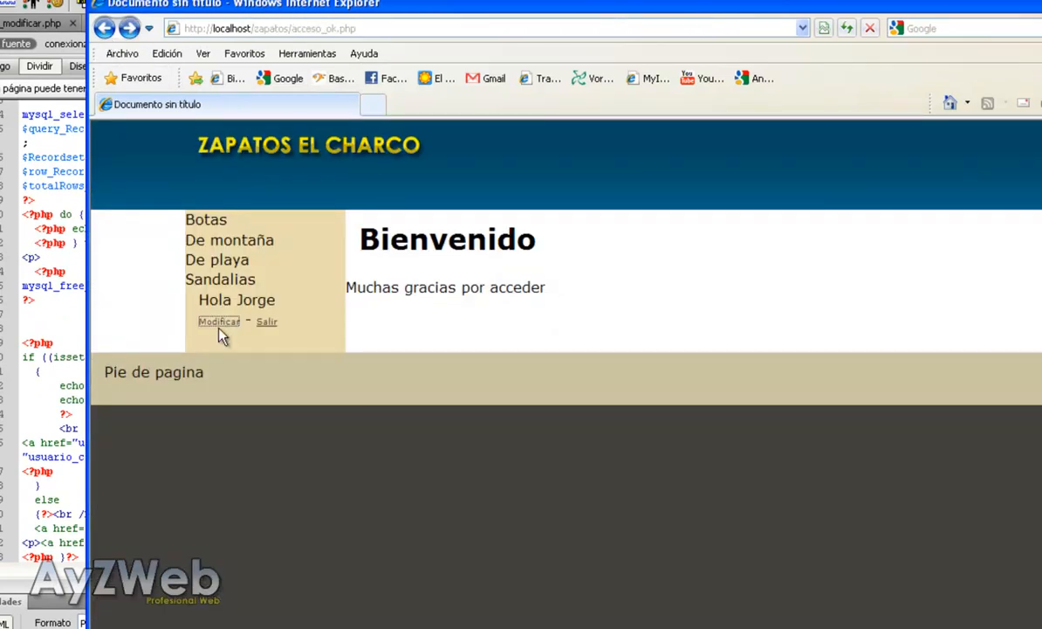
click(219, 321)
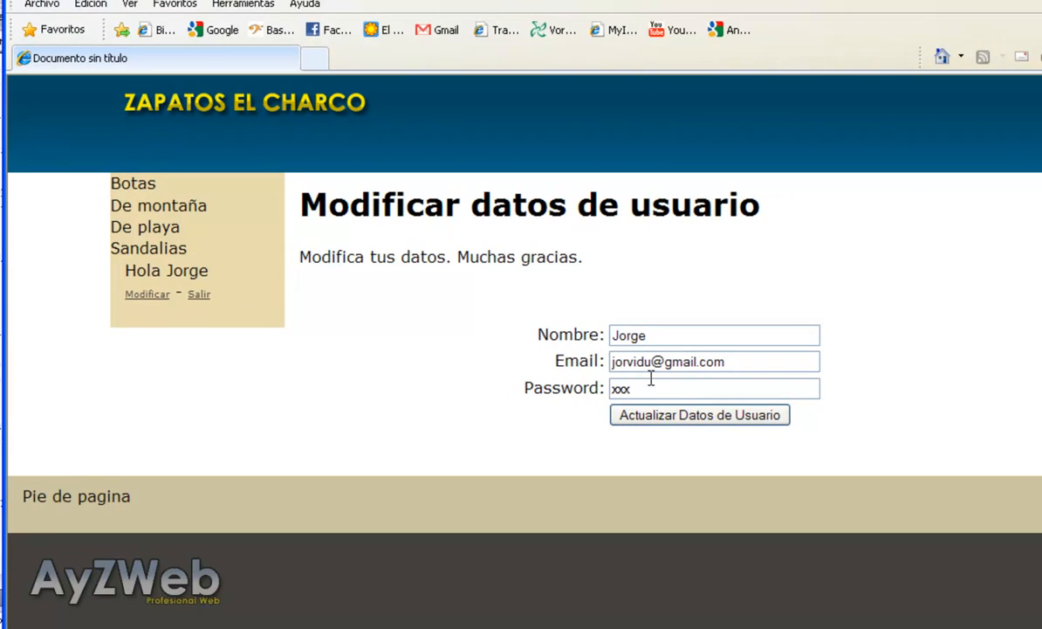
click(699, 415)
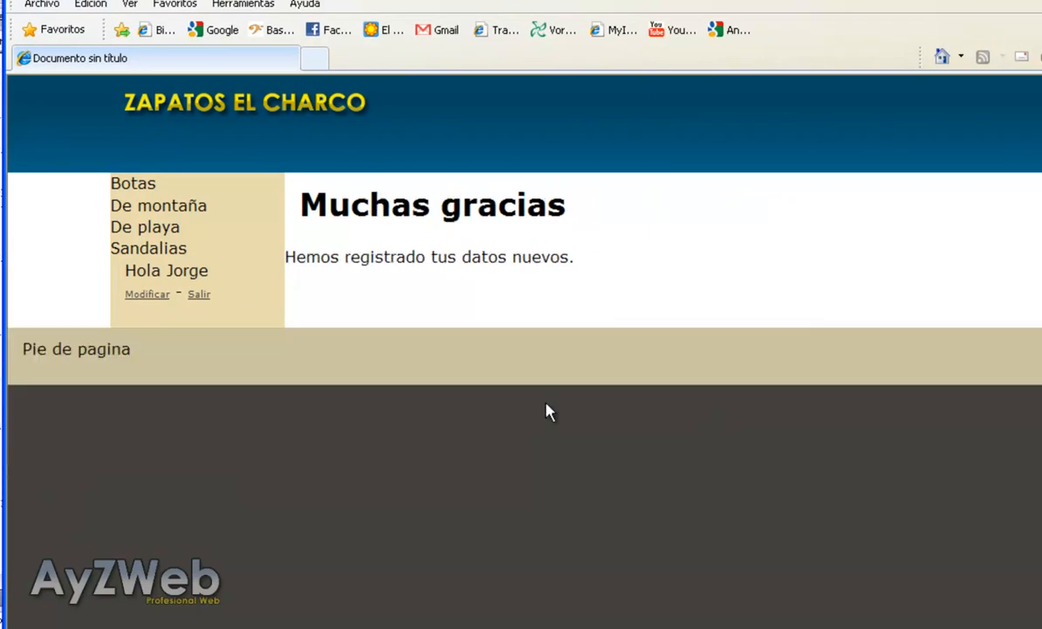
mouse_move(541, 255)
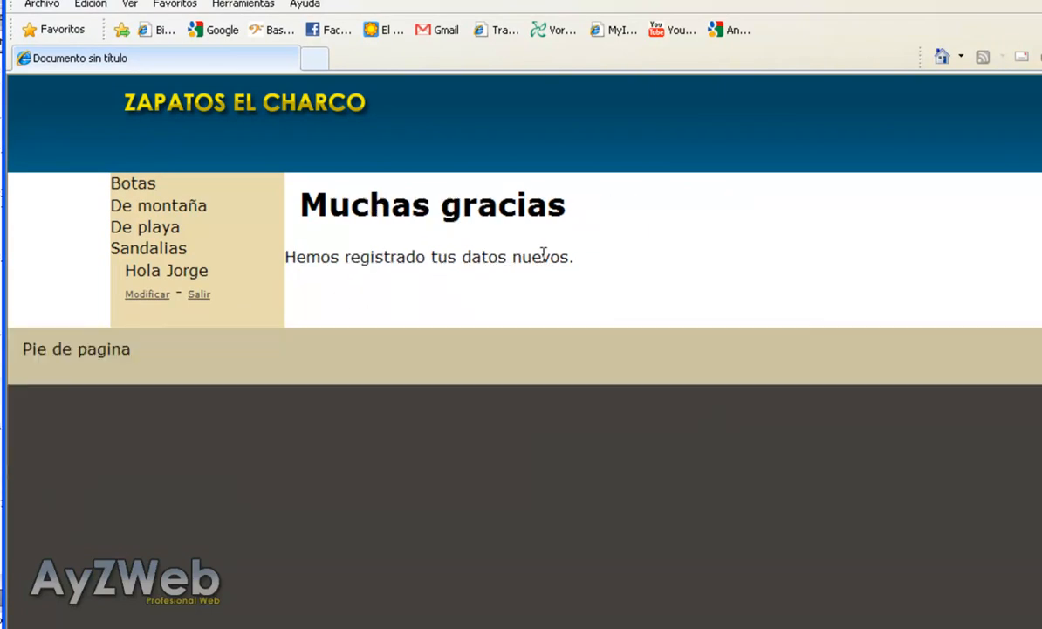
click(147, 294)
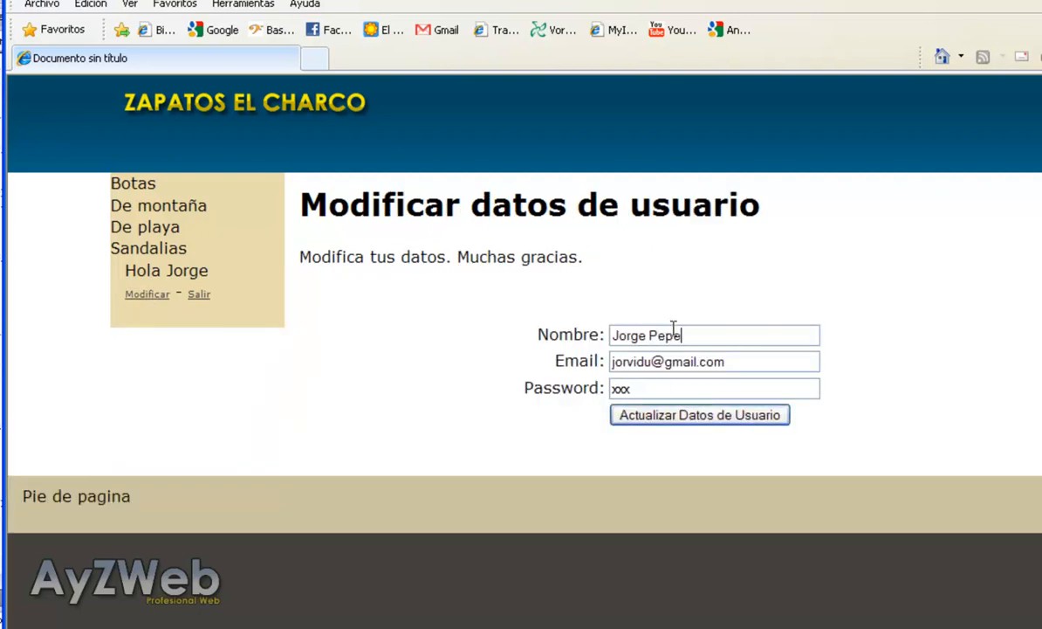
right_click(695, 360)
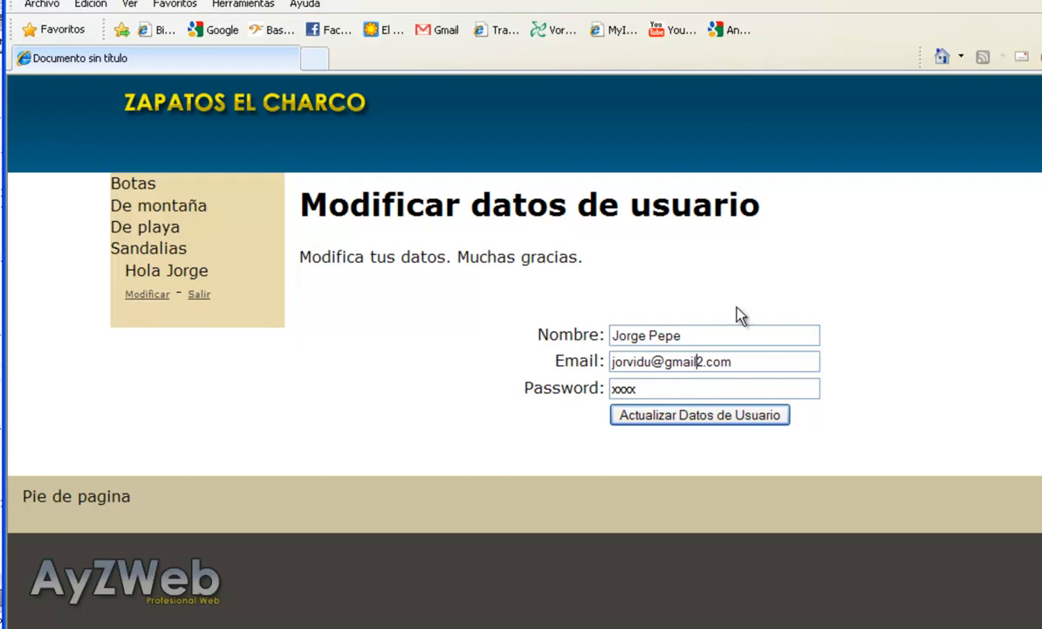
key(Backspace)
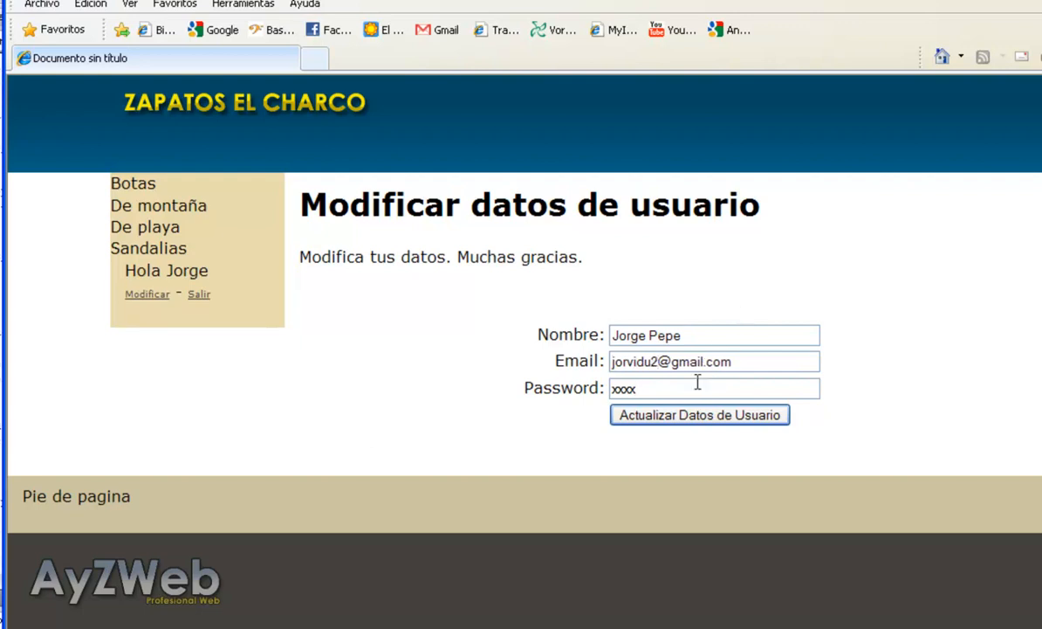
click(699, 415)
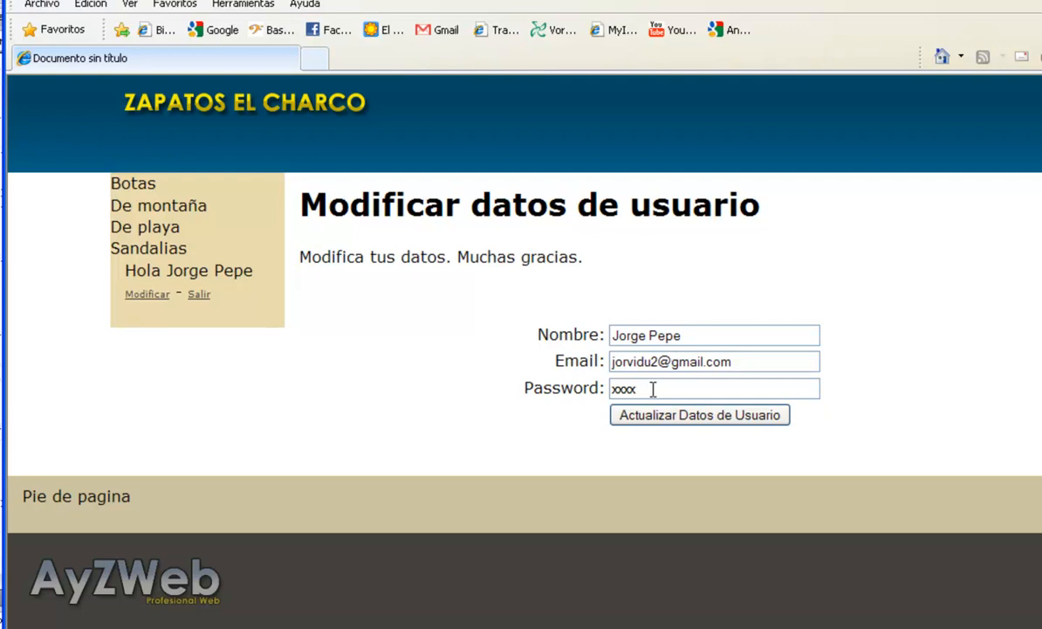
Log out with Salir so the Cerrando Sesión page shows sign-up and login links
click(199, 294)
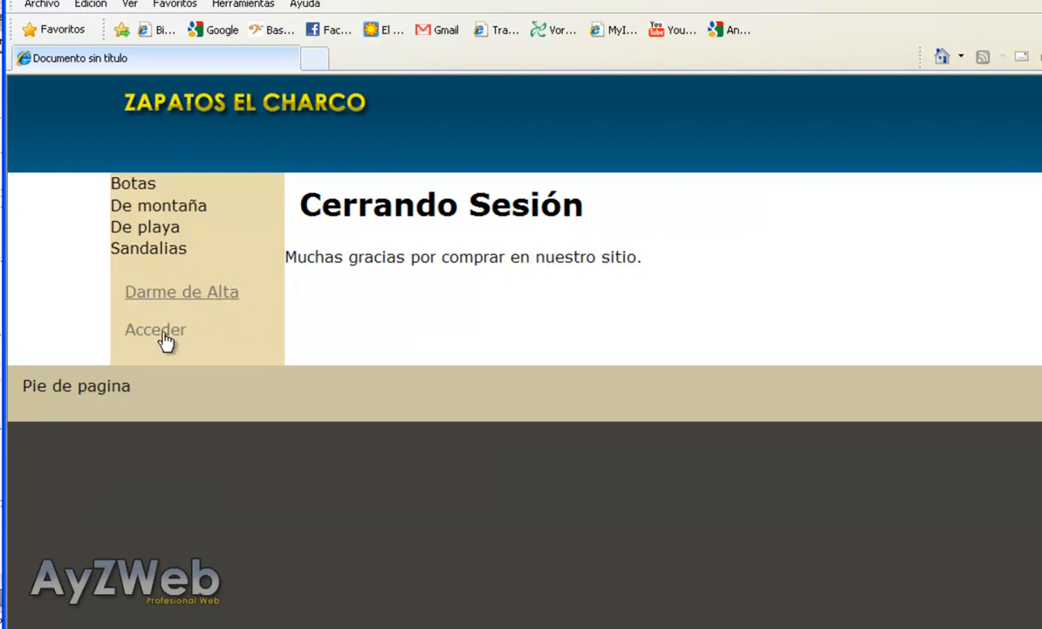
mouse_move(183, 300)
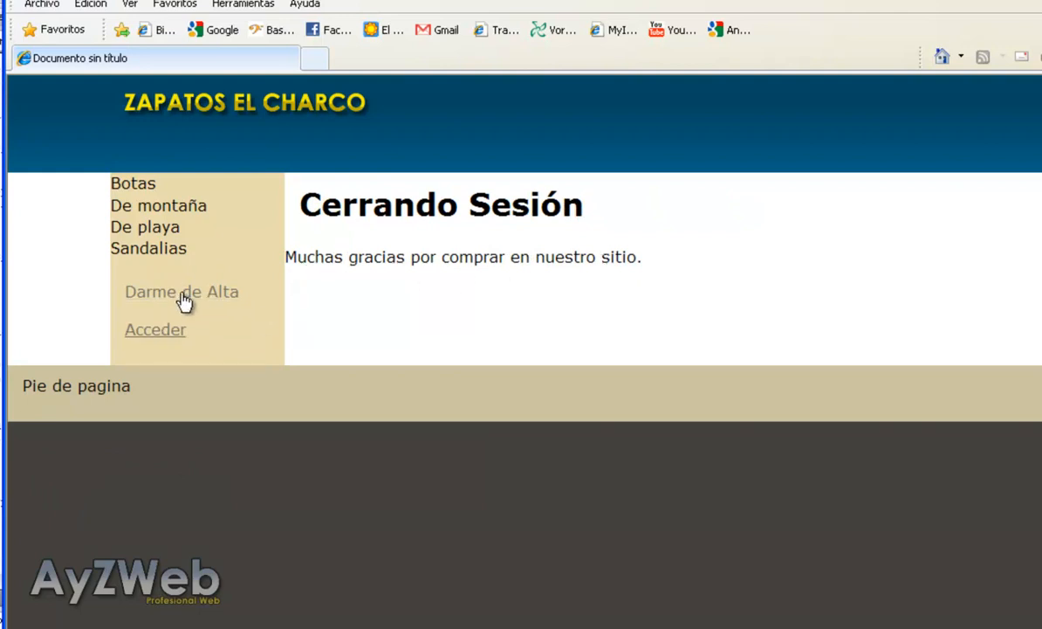
mouse_move(405, 318)
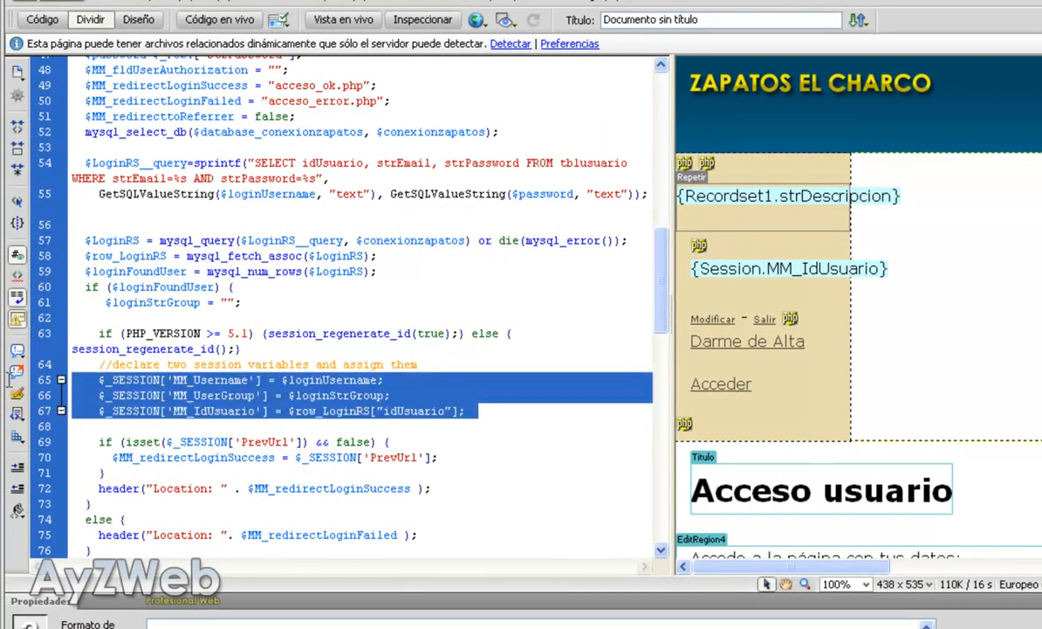
mouse_move(18, 376)
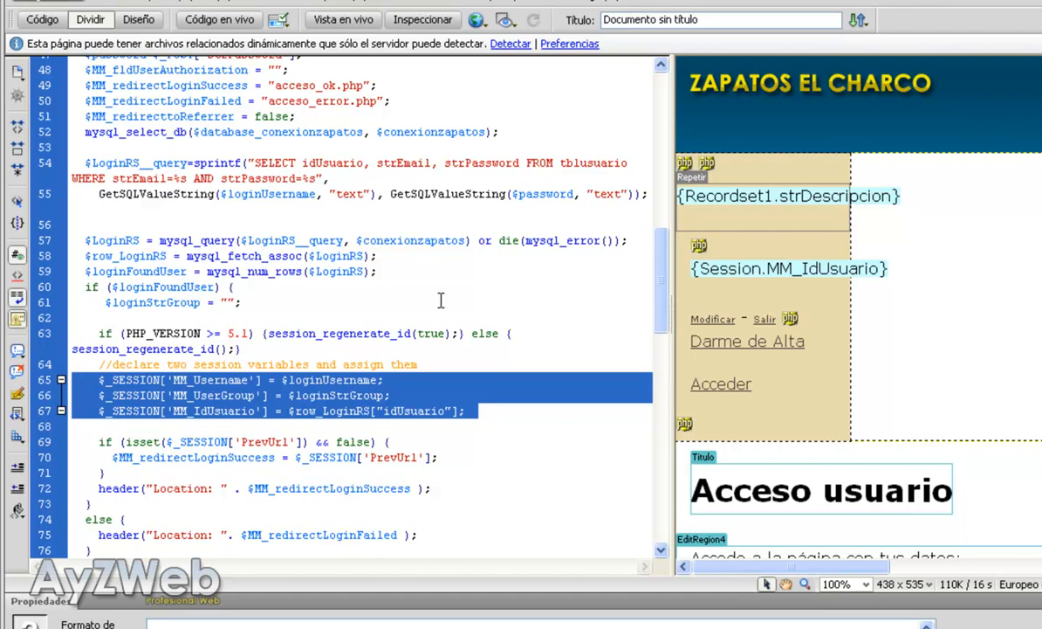
mouse_move(650, 269)
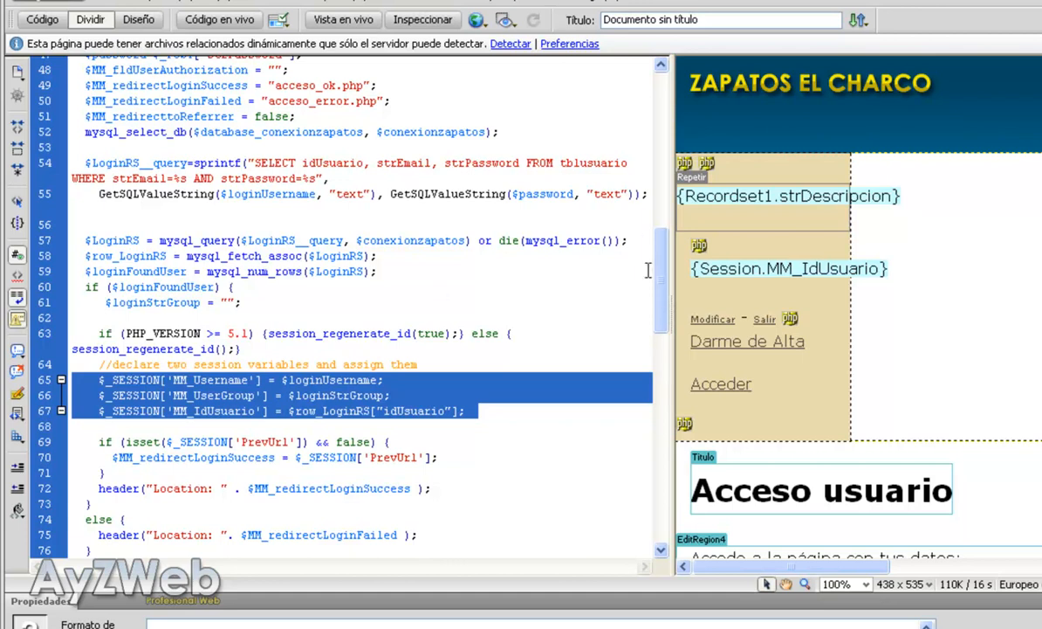